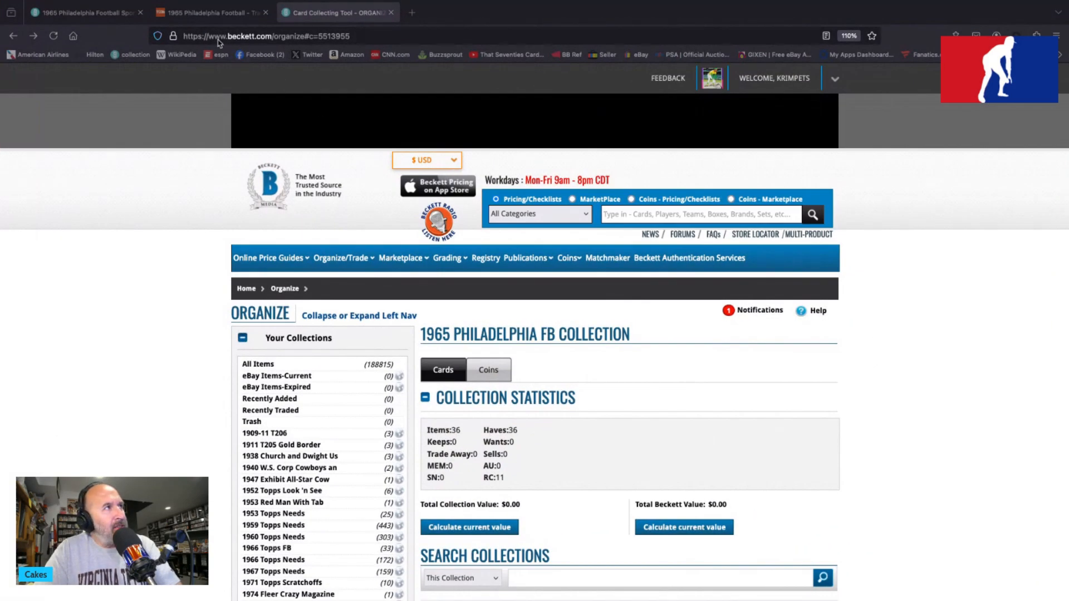
# Step: Show Beckett's 1965 Philadelphia football set page and scroll down to its set stats and description
pyautogui.click(81, 12)
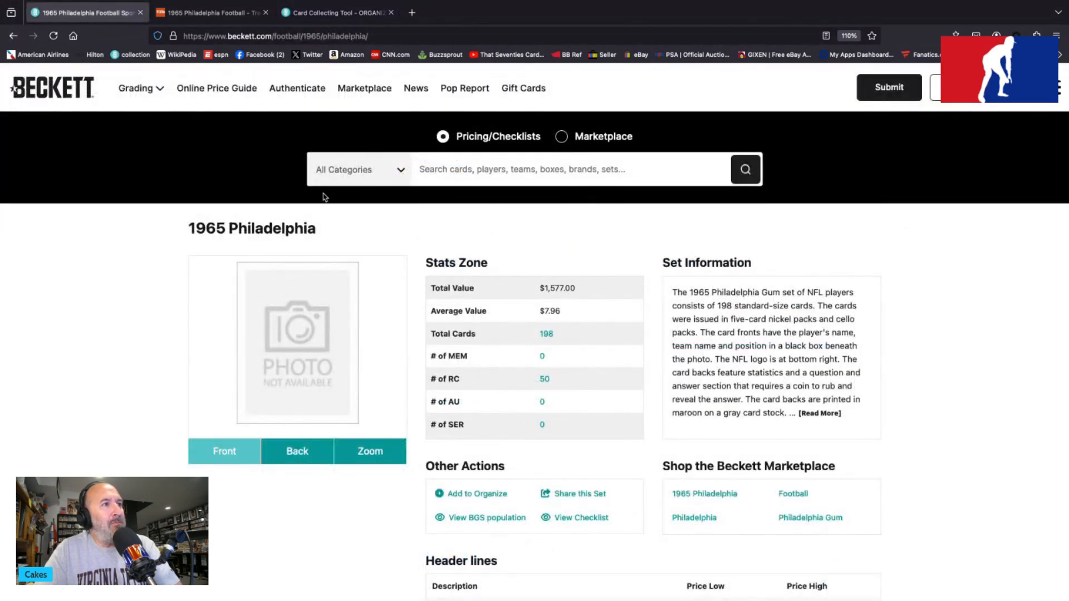
pyautogui.moveTo(341, 211)
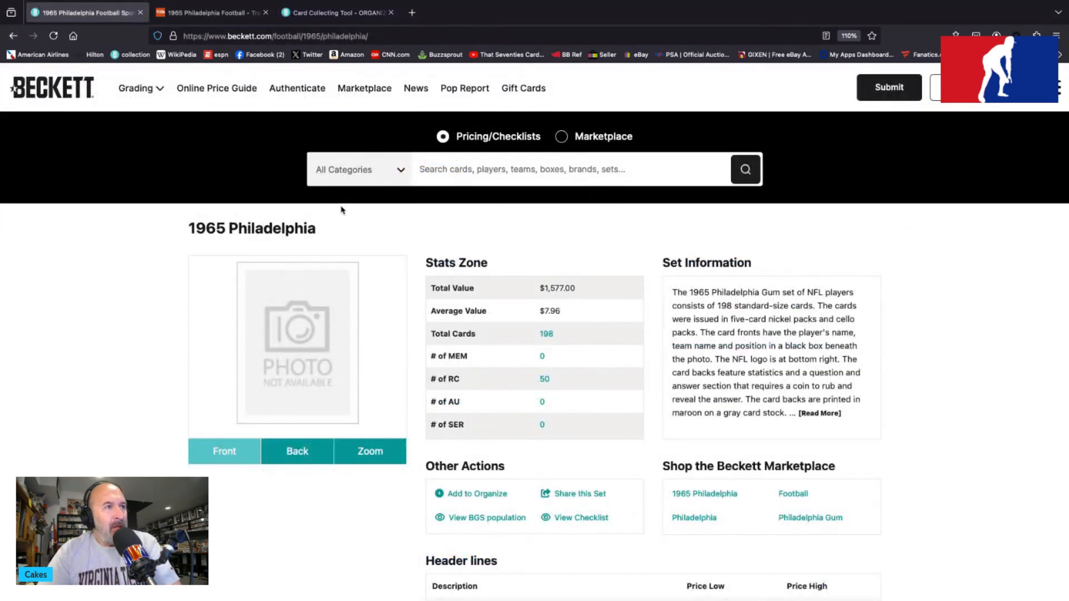
pyautogui.scroll(-3)
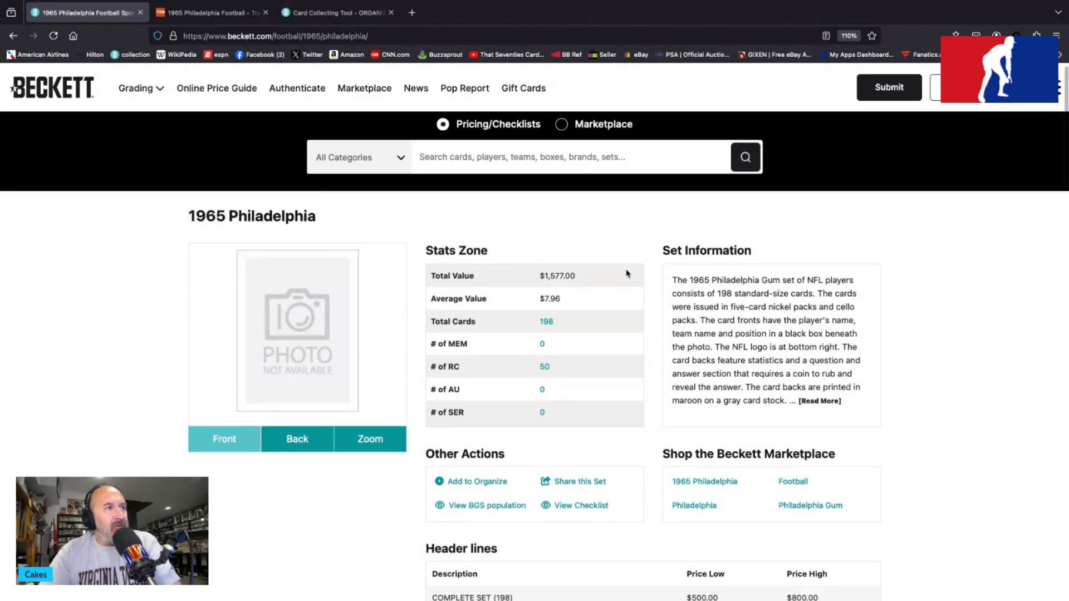
pyautogui.scroll(-3)
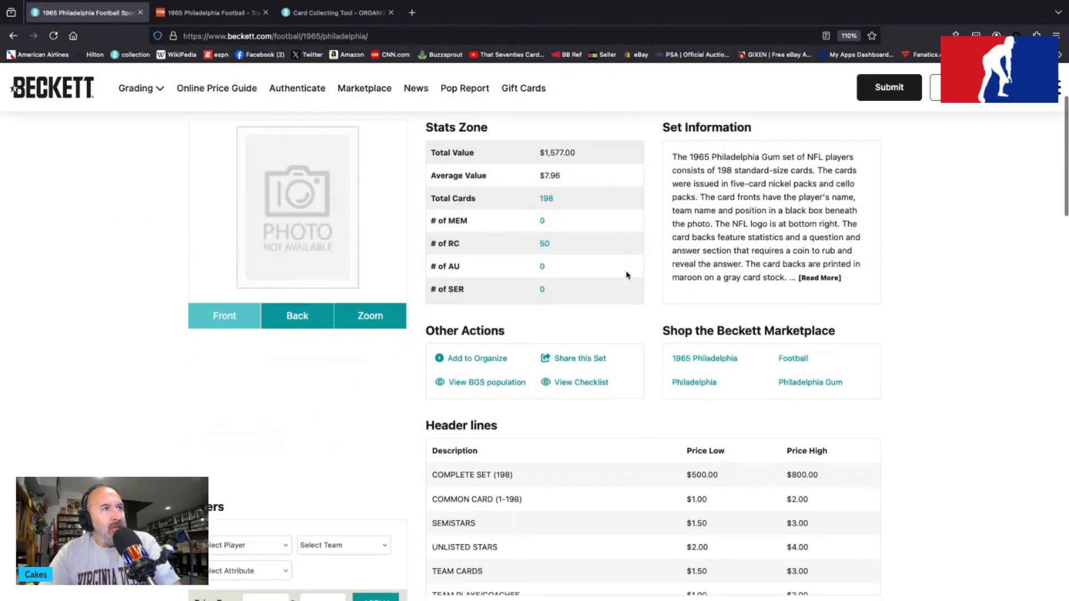
pyautogui.scroll(-3)
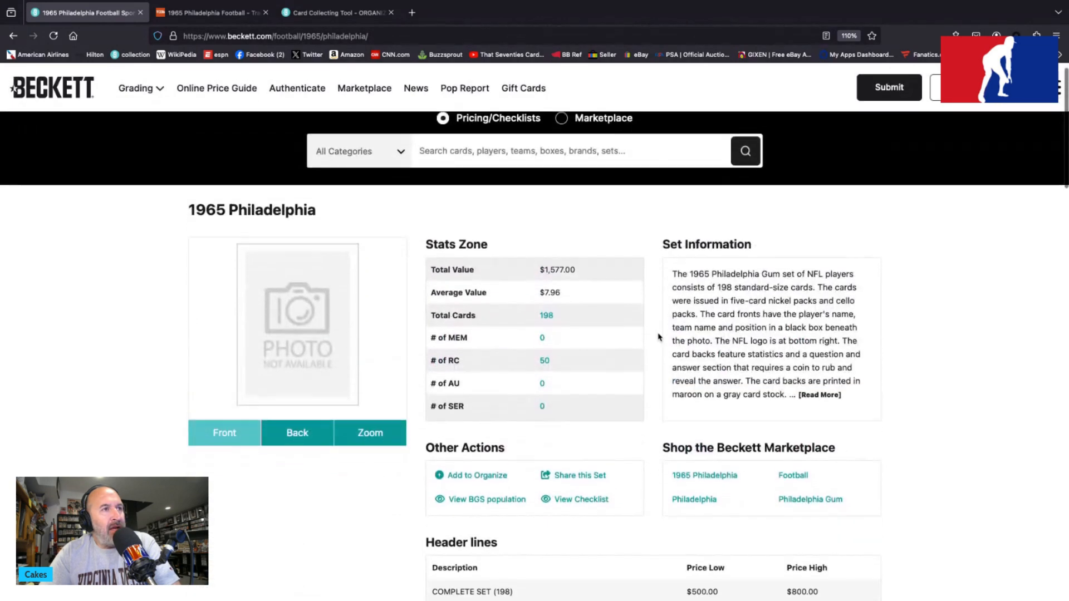
pyautogui.scroll(-3)
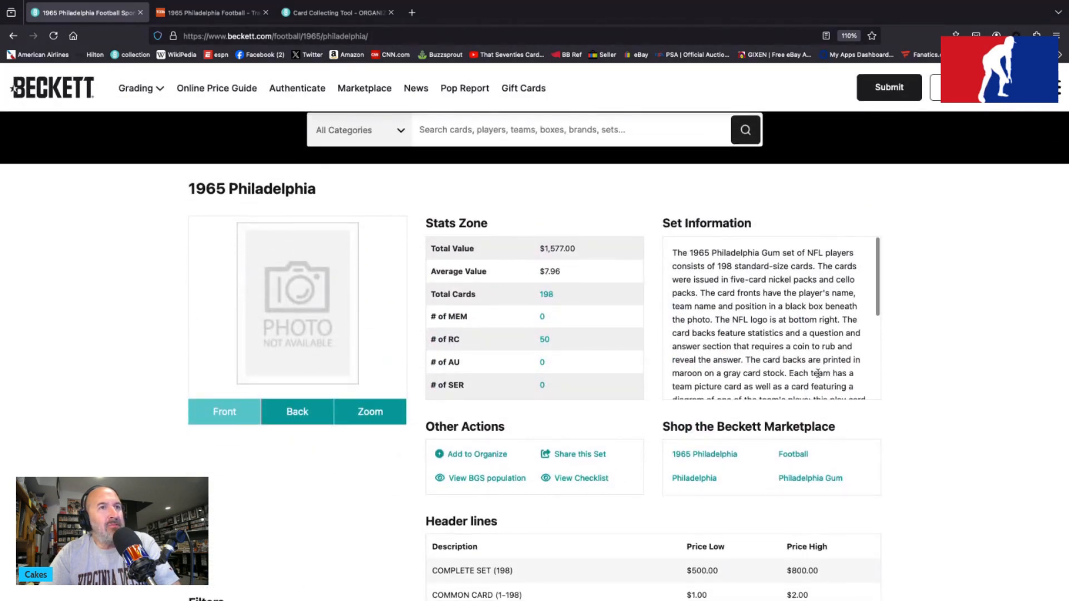
pyautogui.scroll(-3)
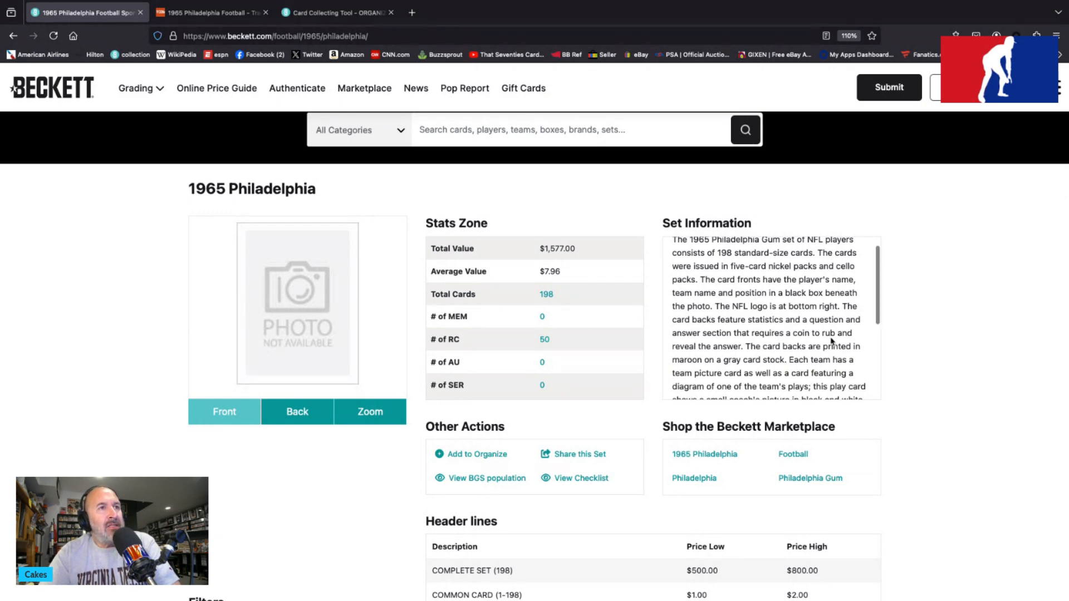
pyautogui.scroll(-3)
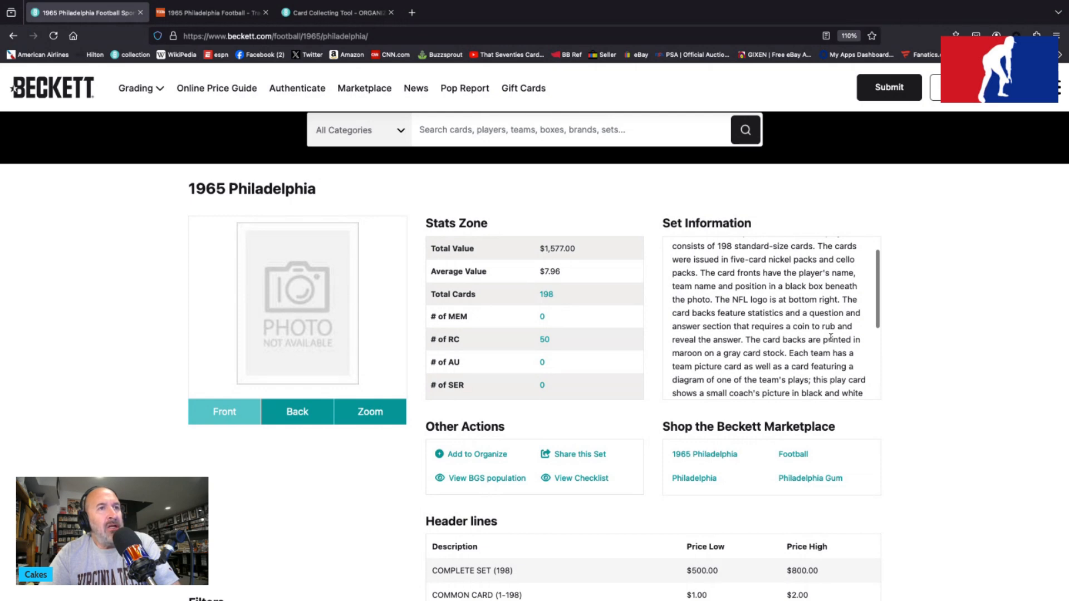
pyautogui.scroll(-3)
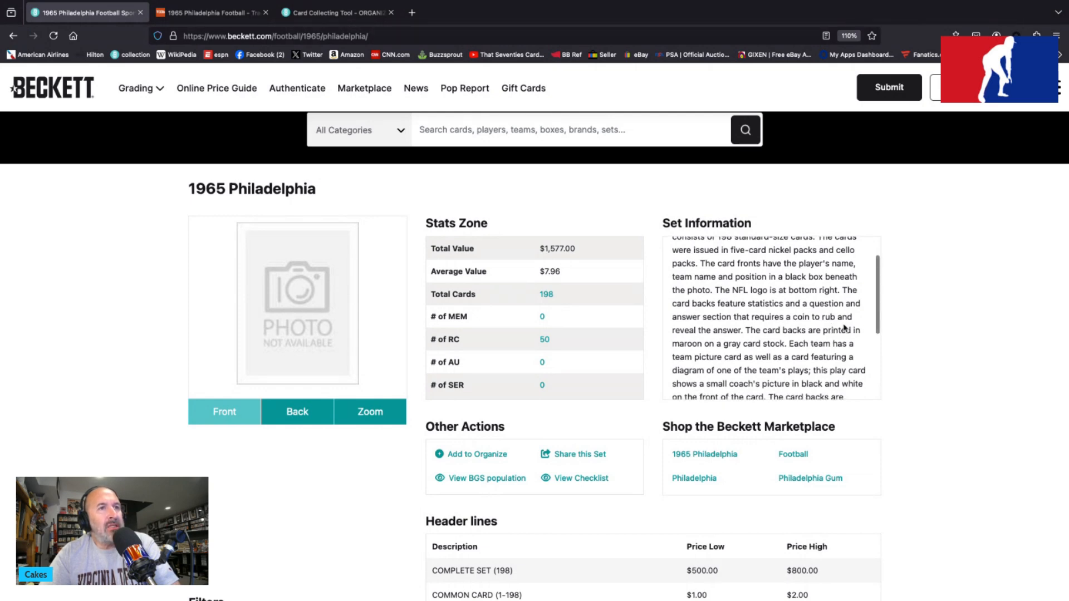
pyautogui.scroll(-3)
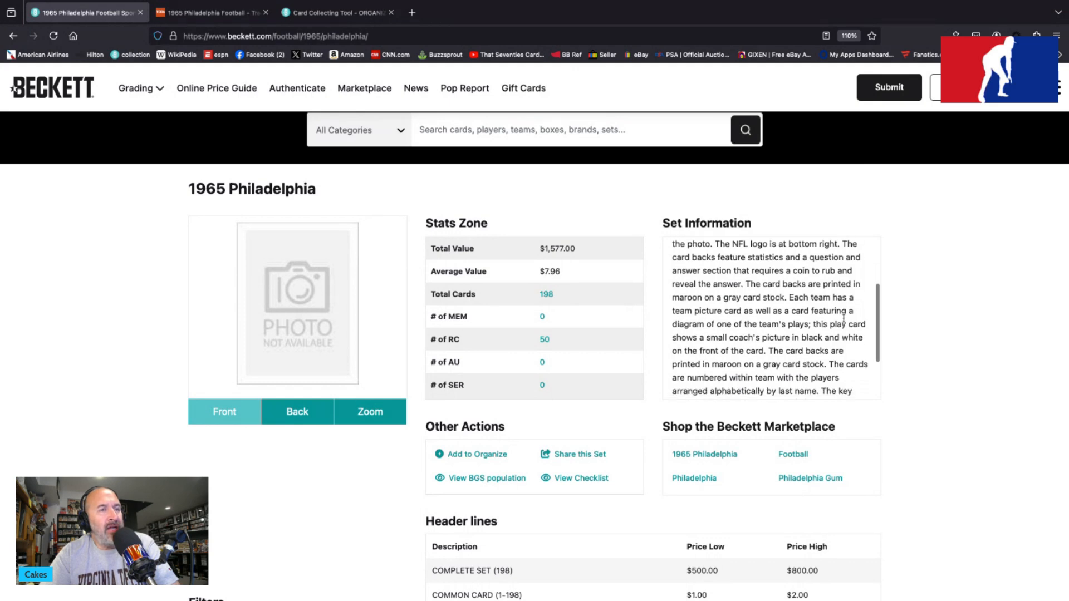
pyautogui.scroll(-3)
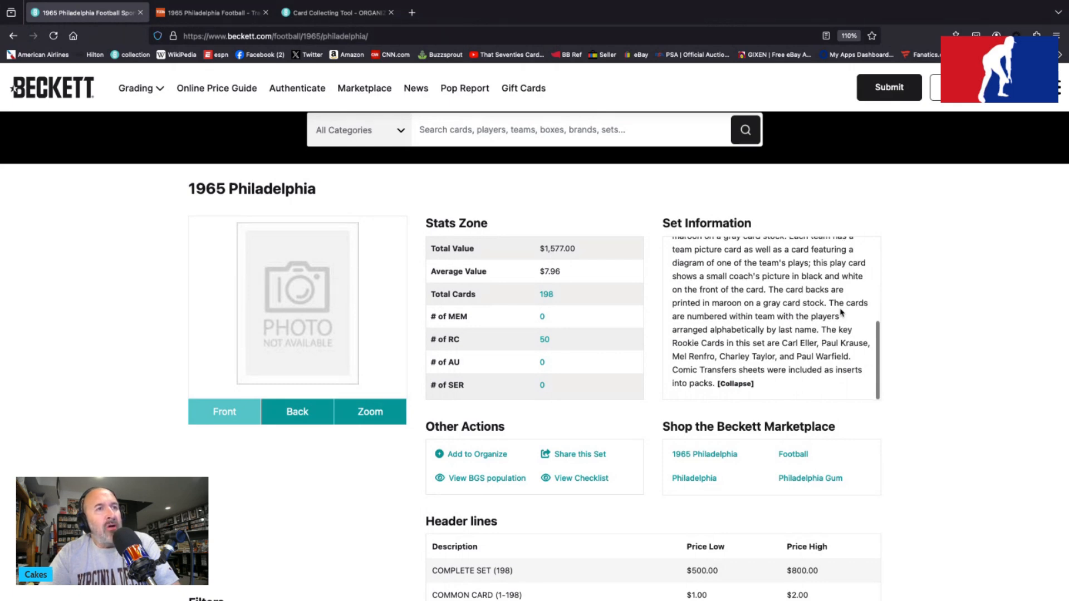
pyautogui.scroll(-3)
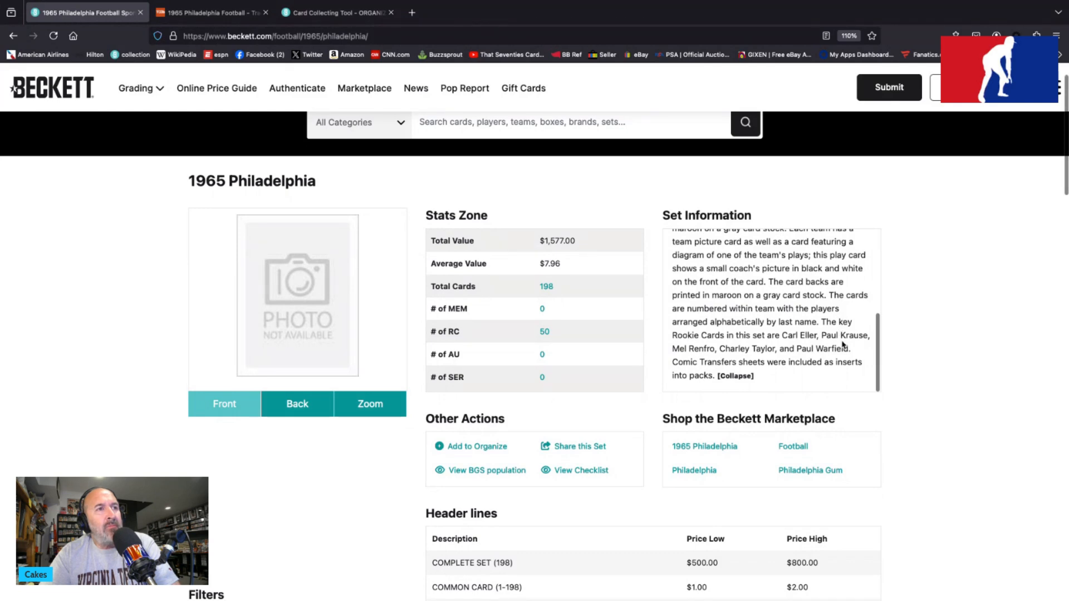
pyautogui.scroll(-3)
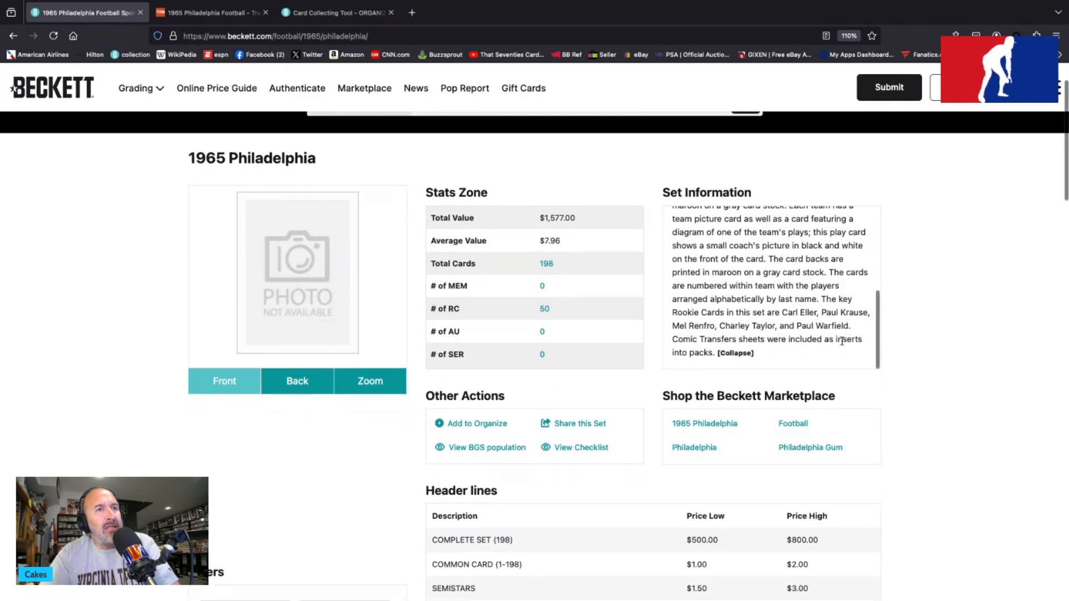
pyautogui.scroll(-3)
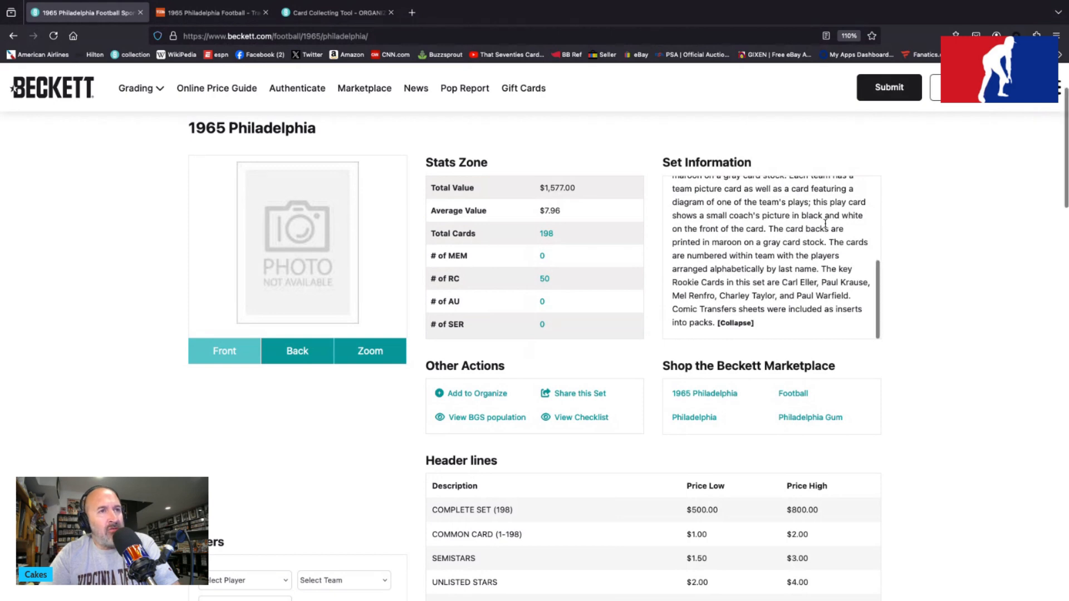
pyautogui.scroll(-3)
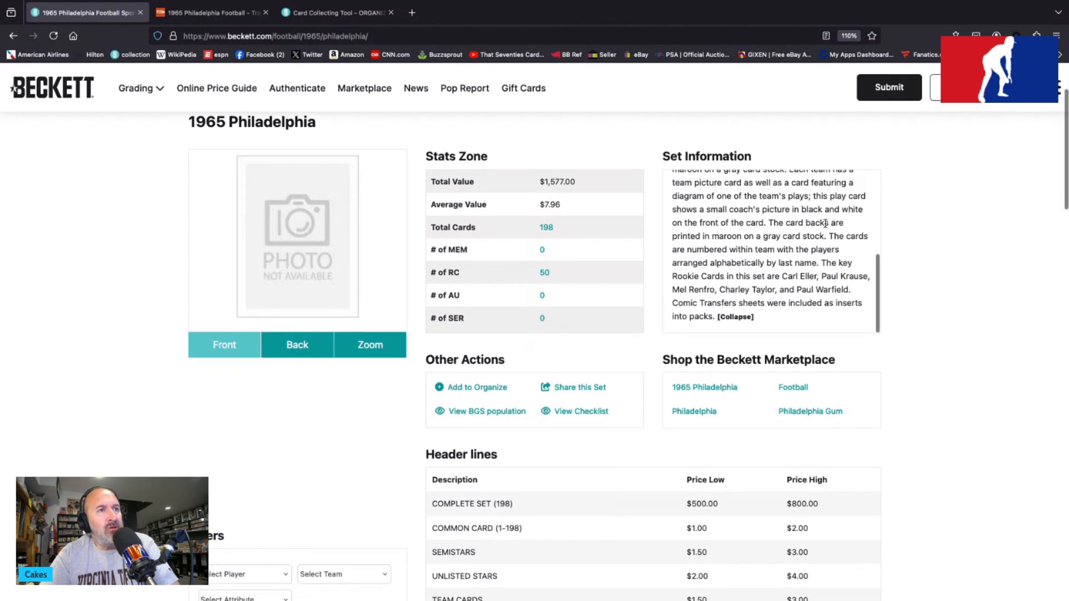
pyautogui.scroll(-3)
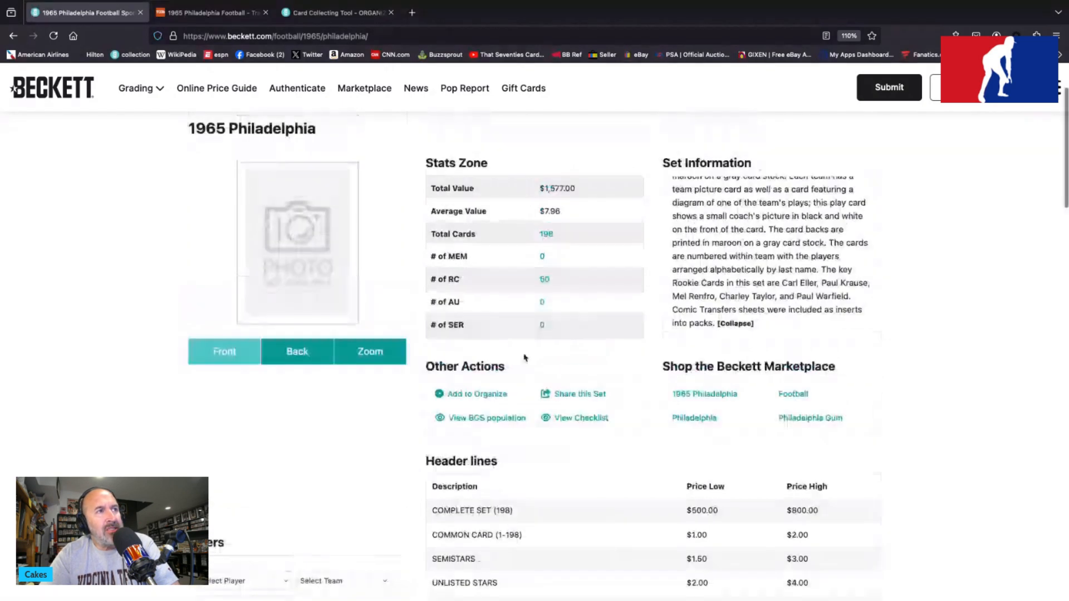
# Step: View the 198-card checklist ranked by Beckett High value, led by Jim Brown at $125–$300
pyautogui.click(545, 234)
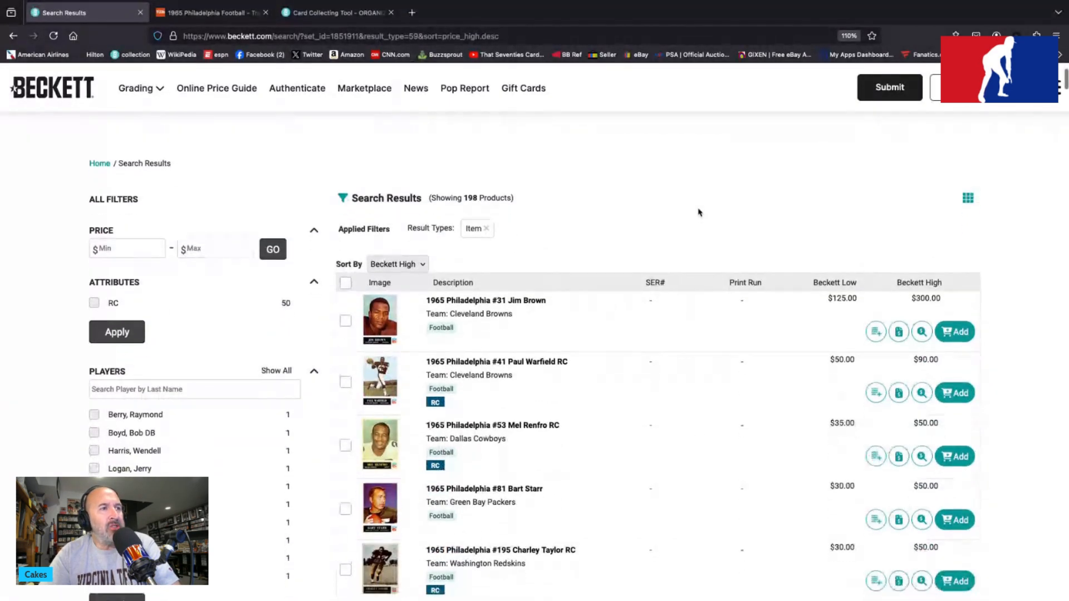
pyautogui.scroll(-3)
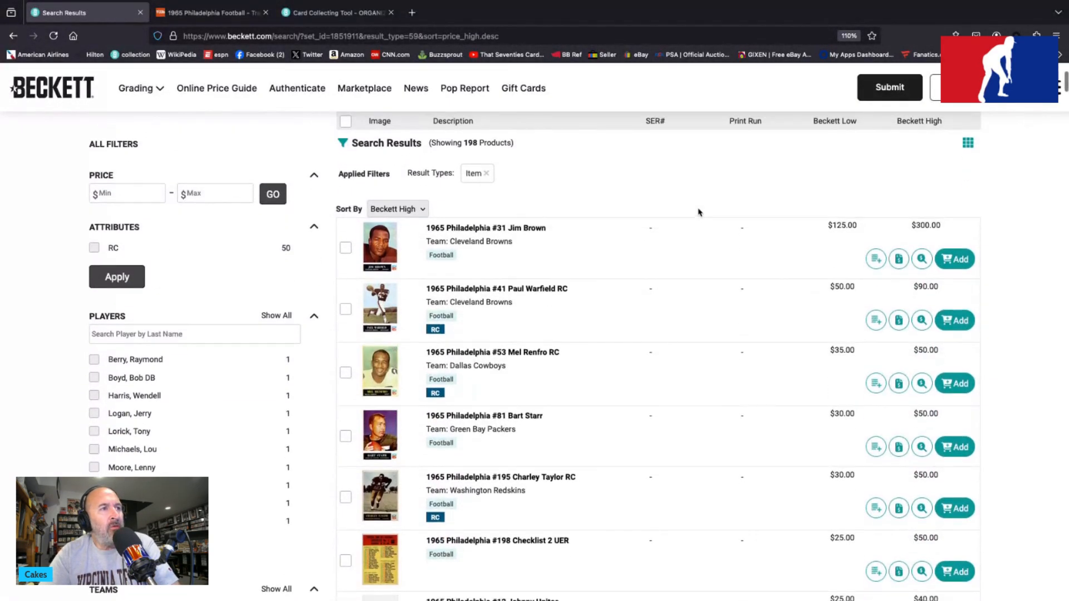
pyautogui.scroll(-3)
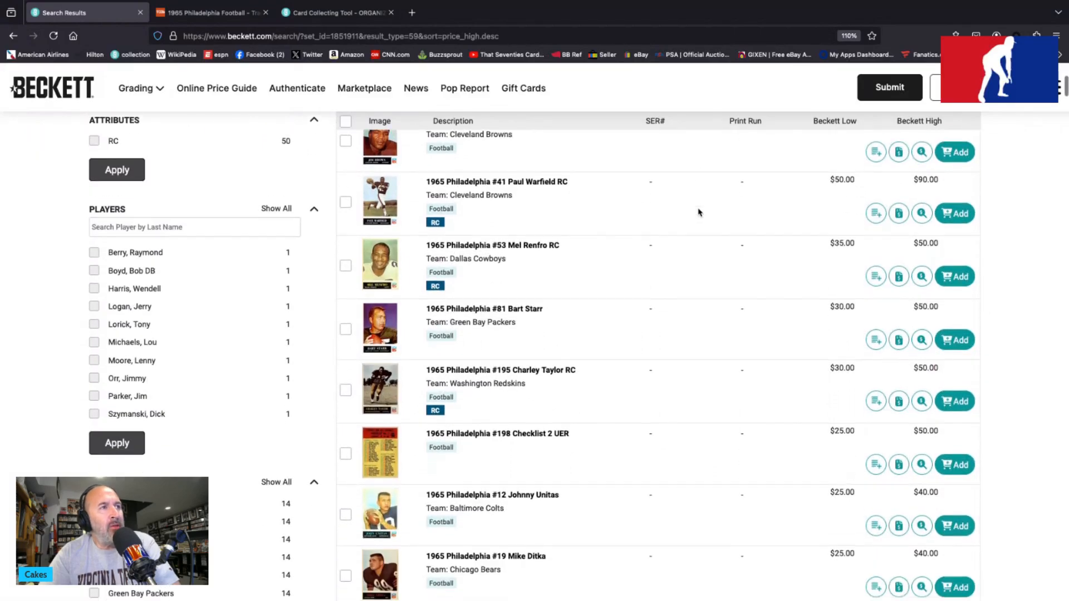
pyautogui.scroll(-3)
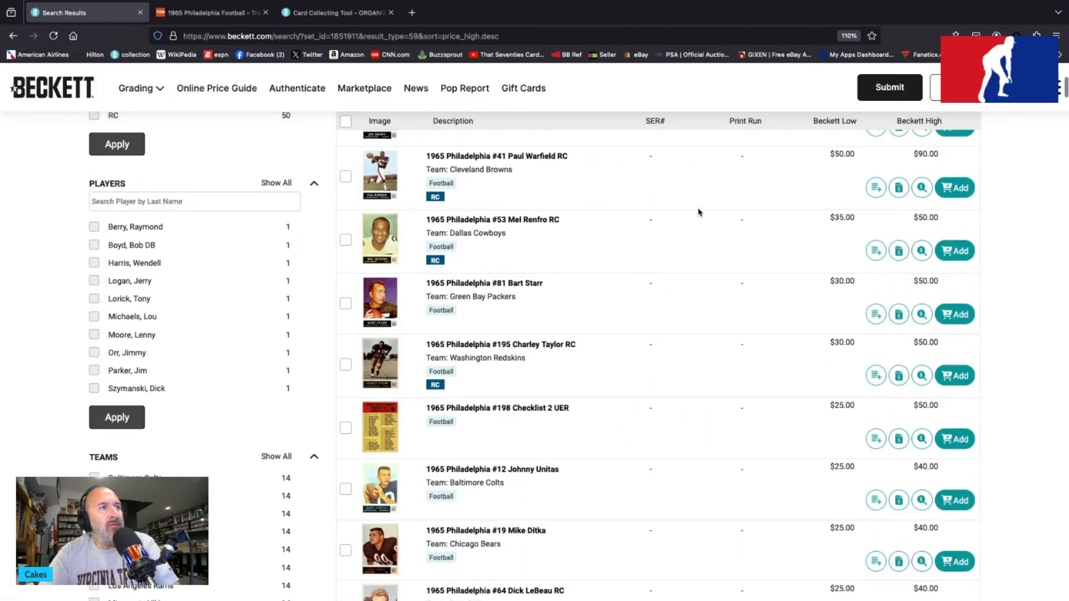
pyautogui.scroll(-3)
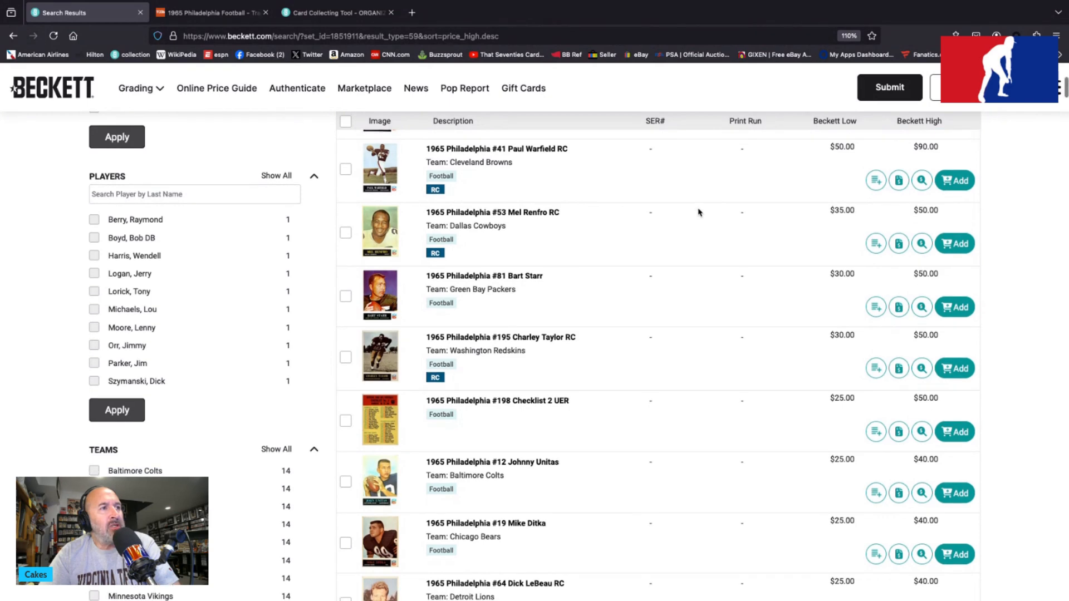
pyautogui.scroll(-3)
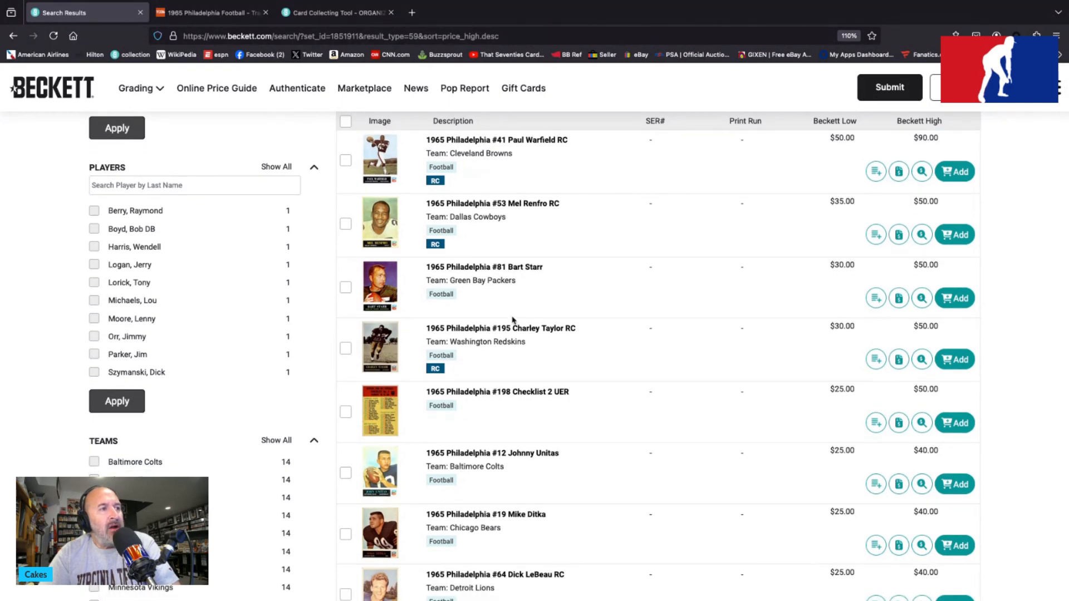
pyautogui.scroll(-3)
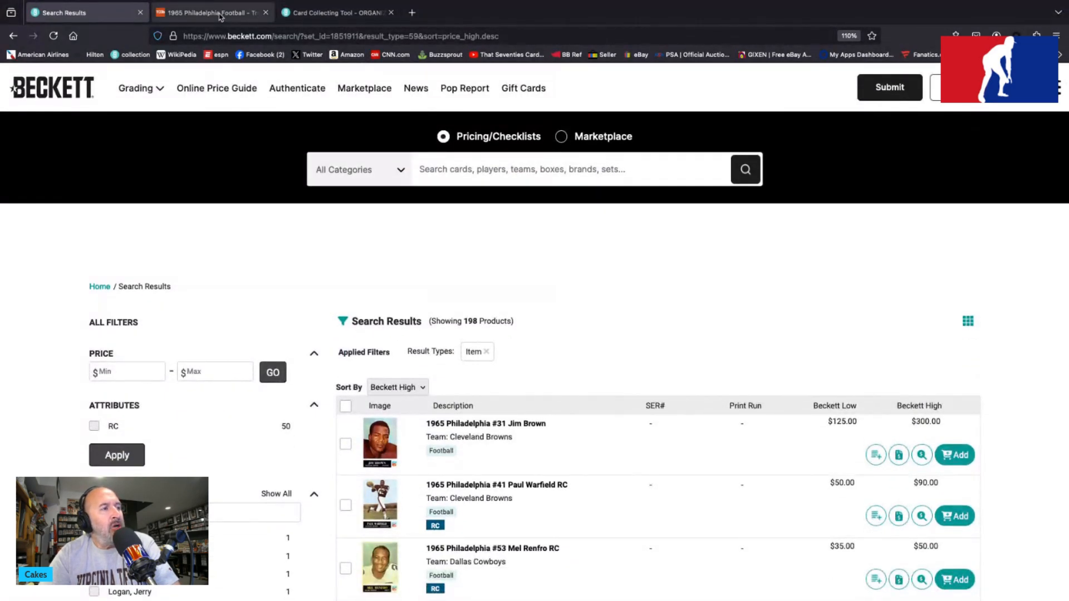
# Step: Show TCDB's 1965 Philadelphia overview with its 198 cards, 7.7 rating and card list
pyautogui.click(211, 13)
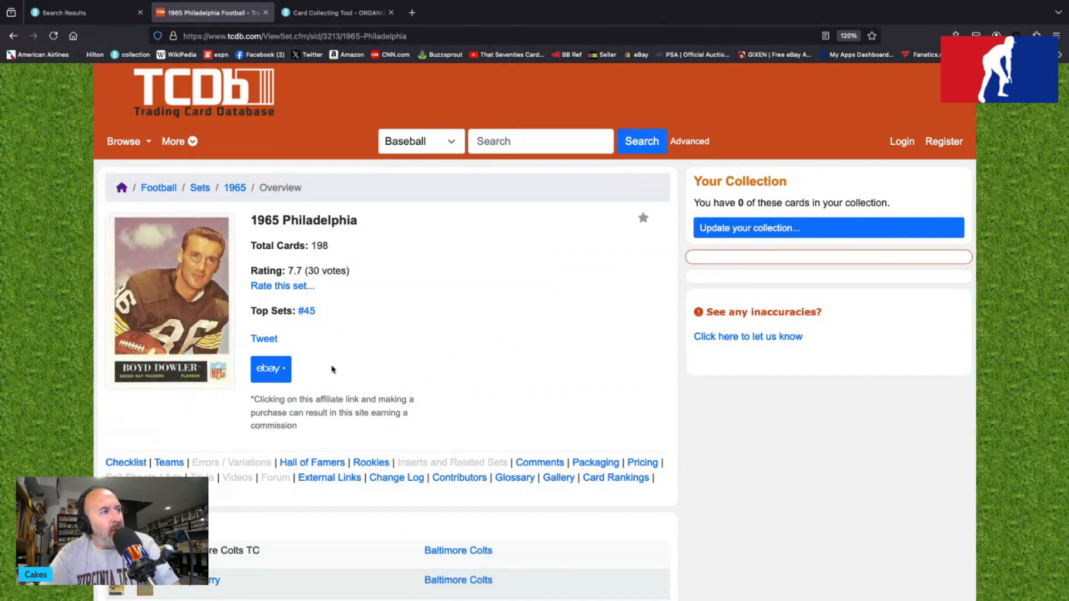
pyautogui.scroll(-3)
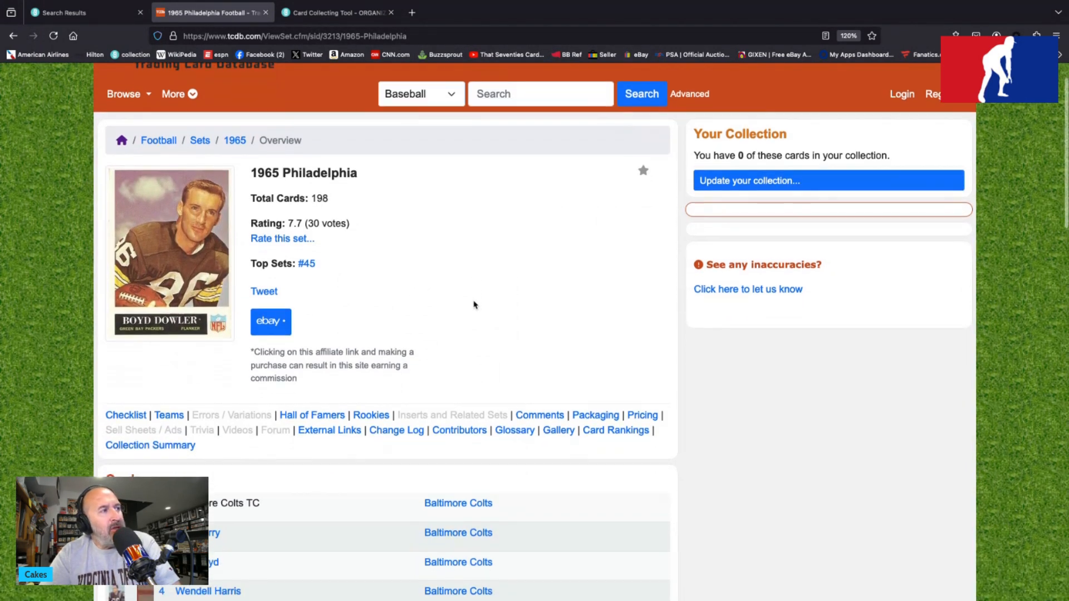
pyautogui.scroll(-3)
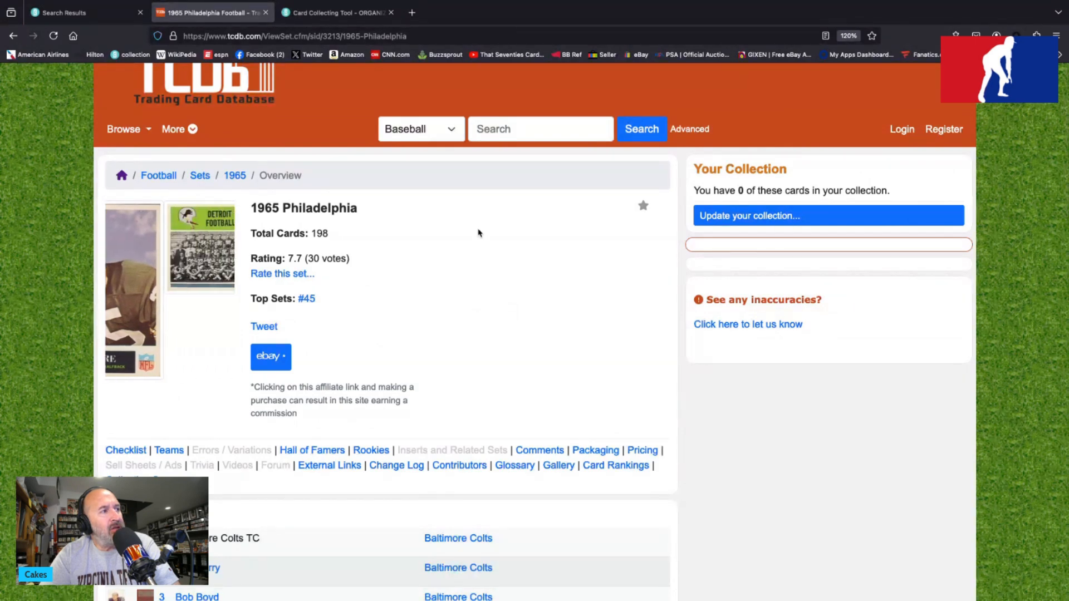
pyautogui.scroll(-3)
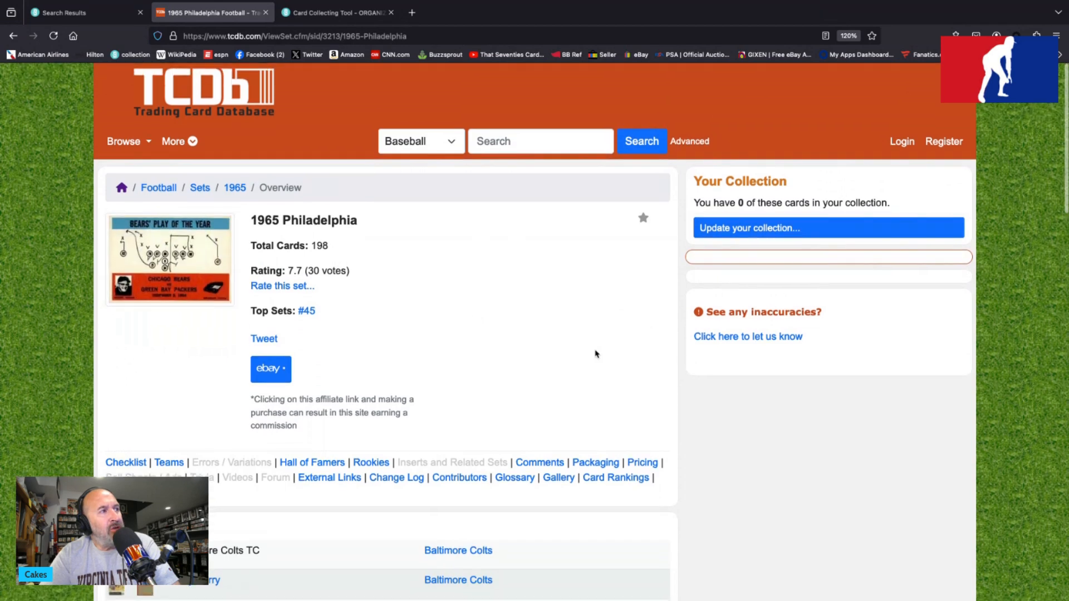
pyautogui.moveTo(773, 421)
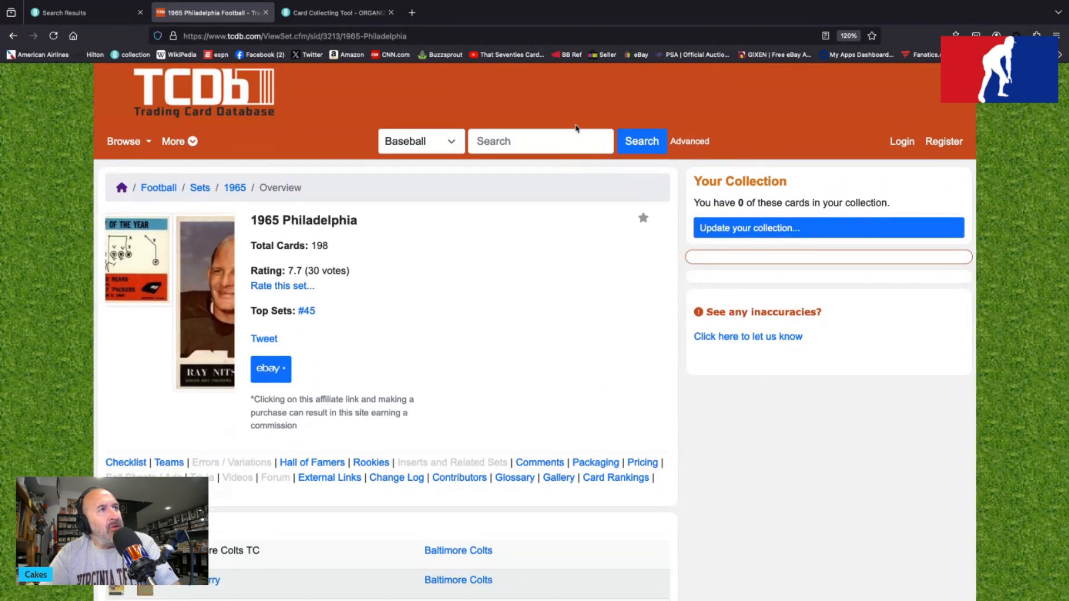
pyautogui.scroll(-3)
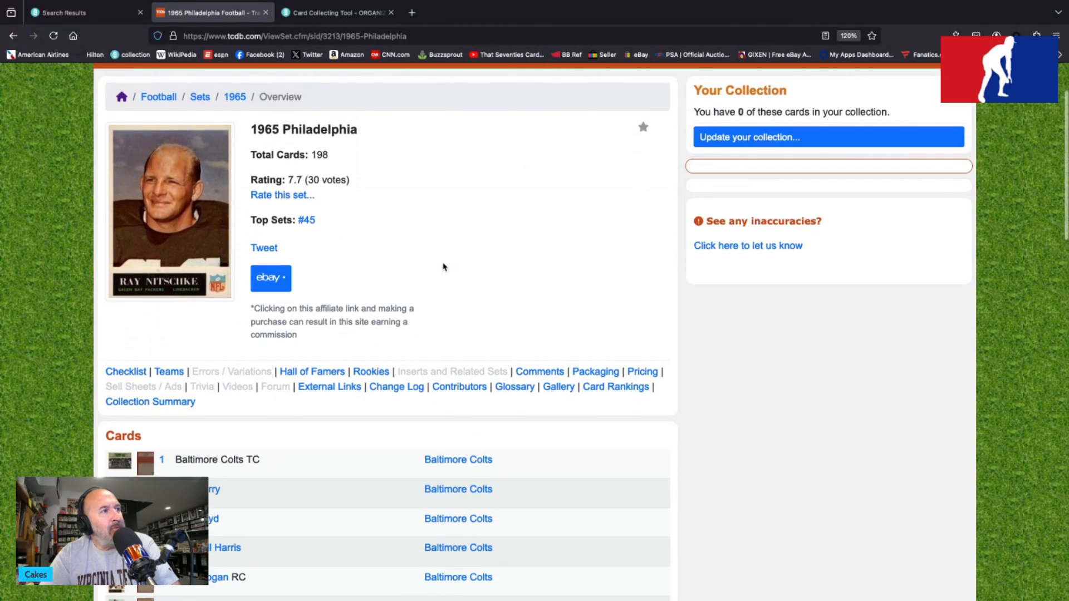
pyautogui.scroll(-3)
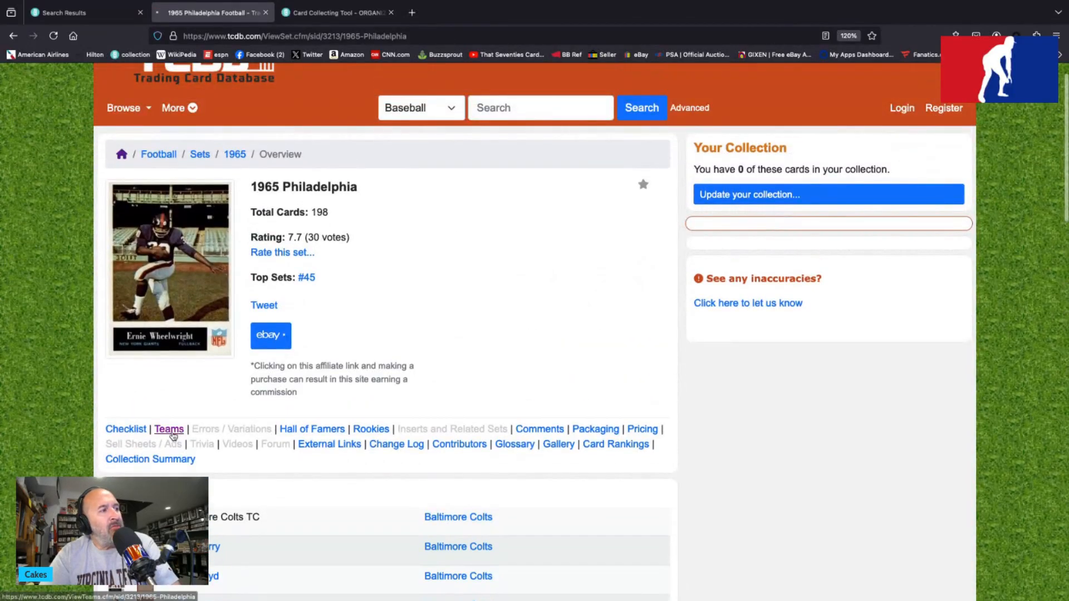
pyautogui.click(168, 429)
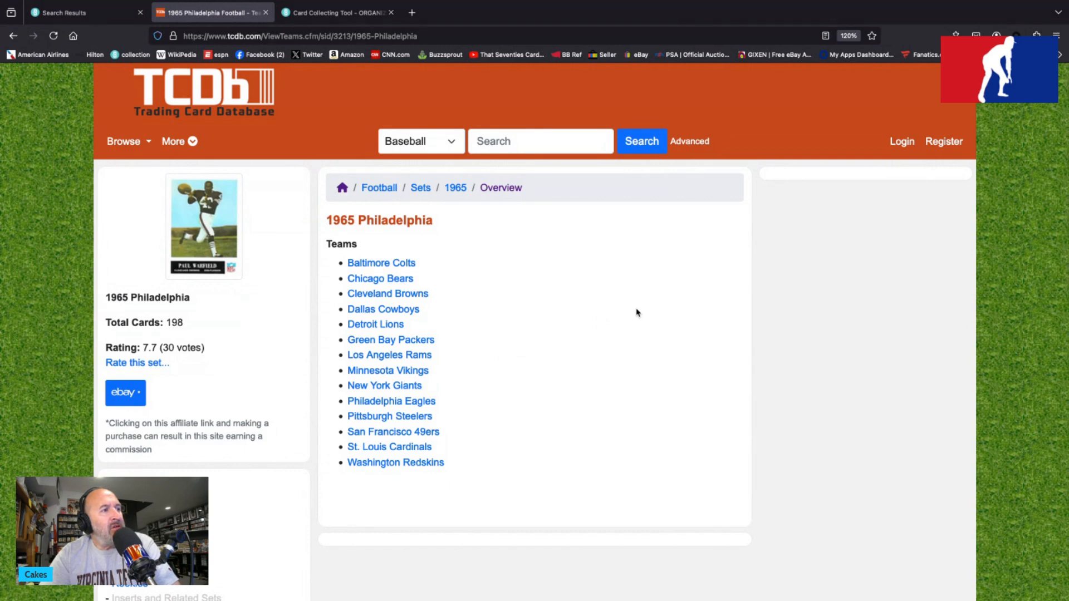
pyautogui.scroll(-3)
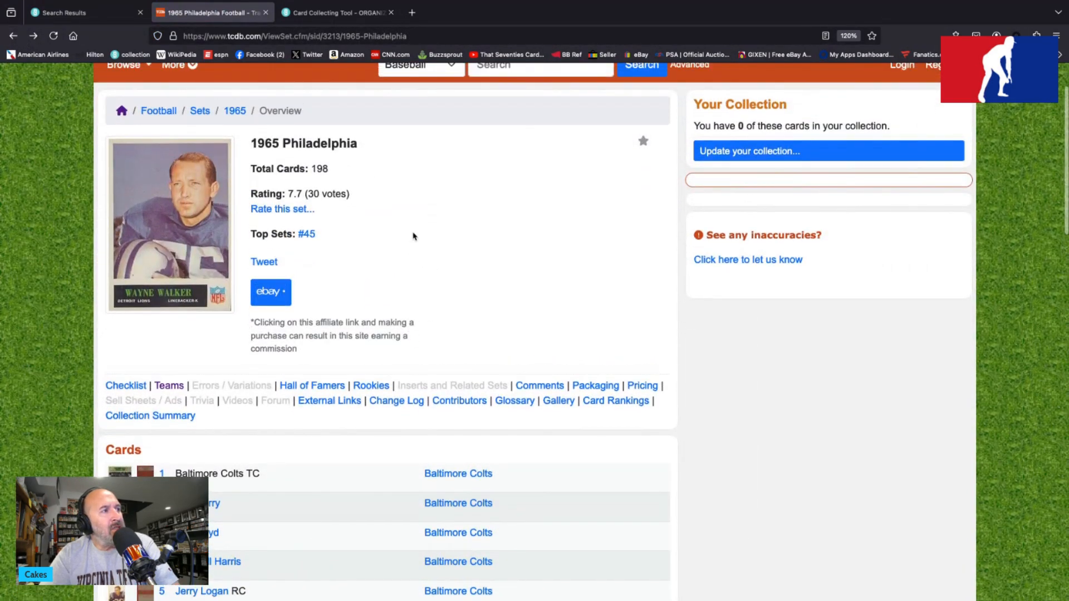
pyautogui.scroll(-3)
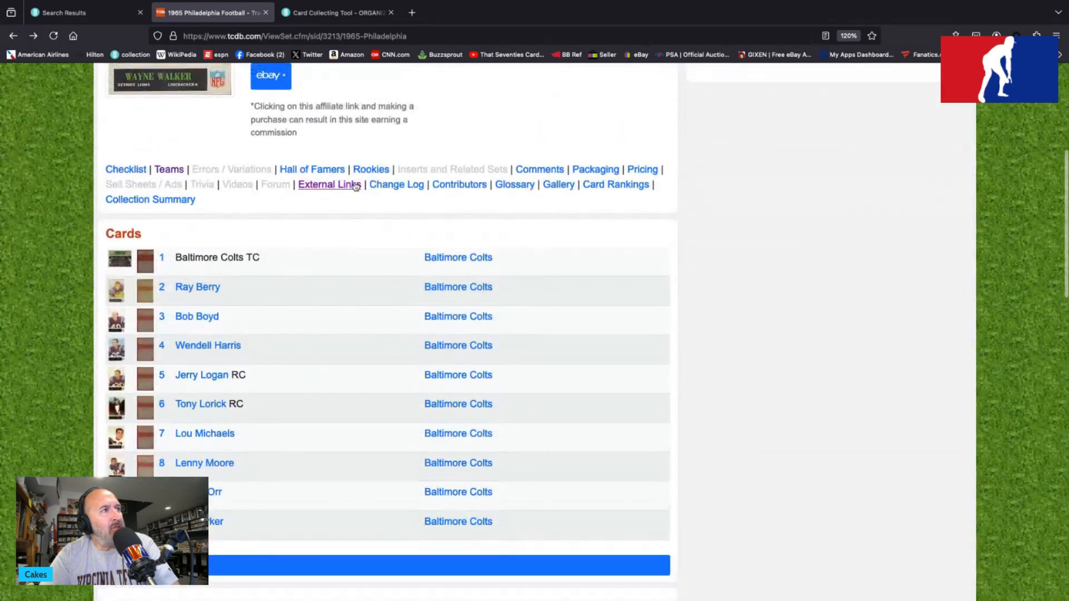
# Step: List the set's 42 Hall of Famer cards, Ray Berry through Charley Taylor
pyautogui.click(312, 169)
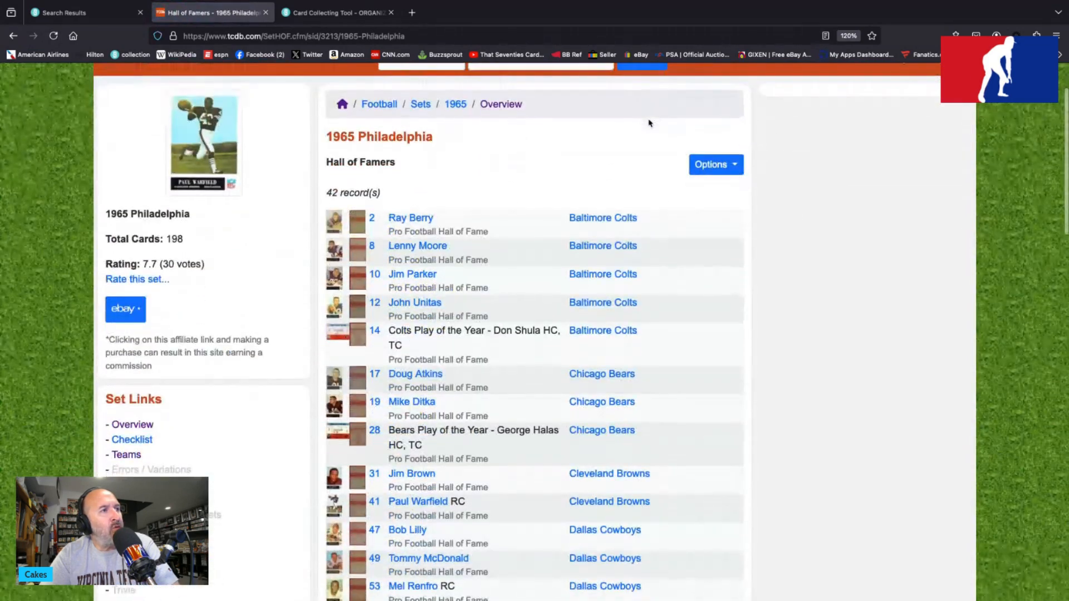
pyautogui.scroll(-3)
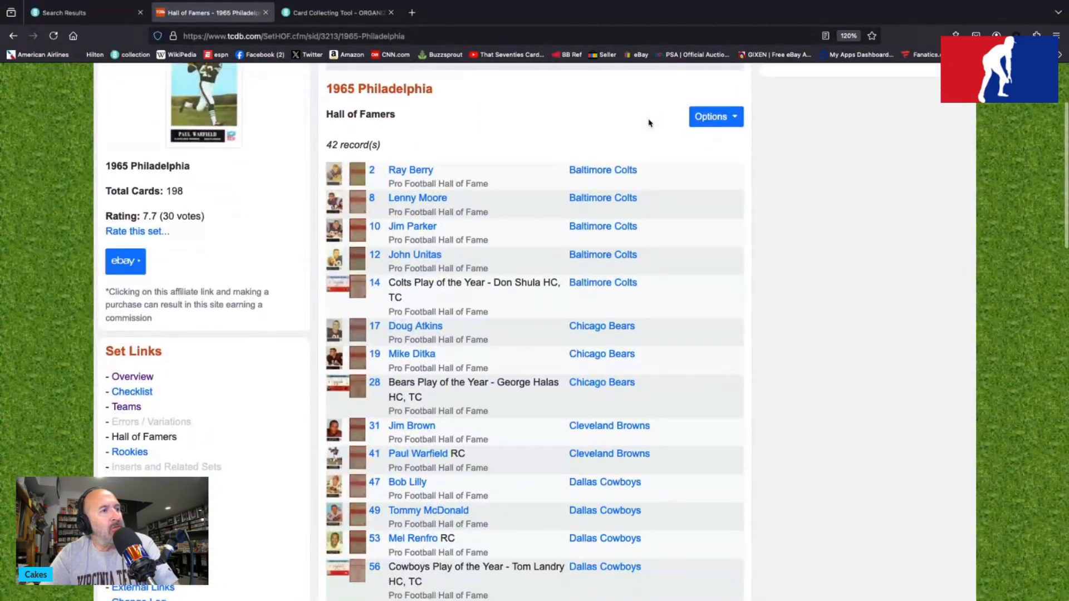
pyautogui.scroll(-3)
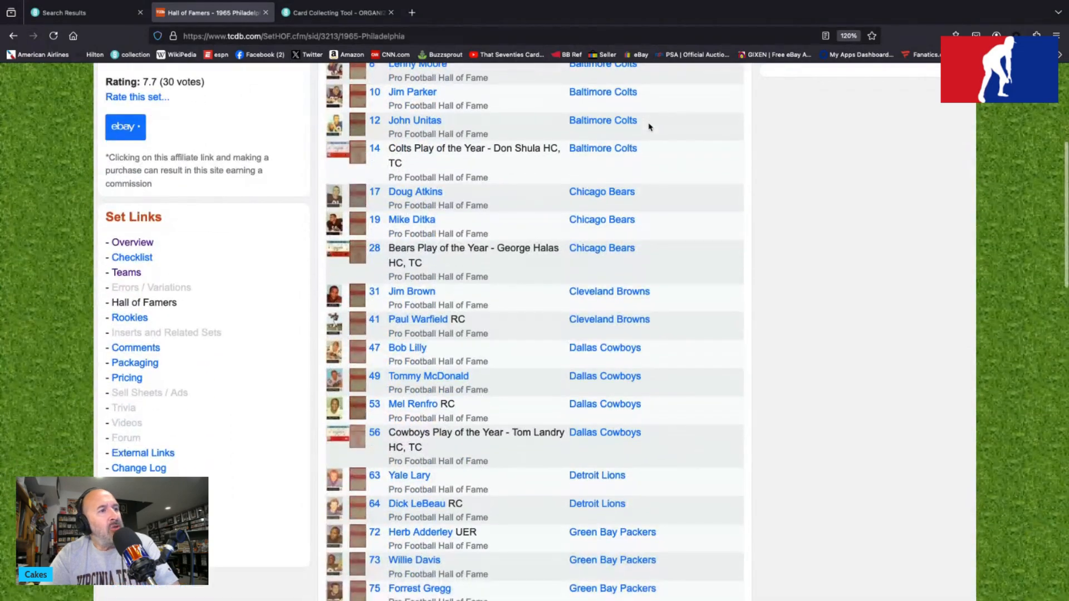
pyautogui.scroll(-3)
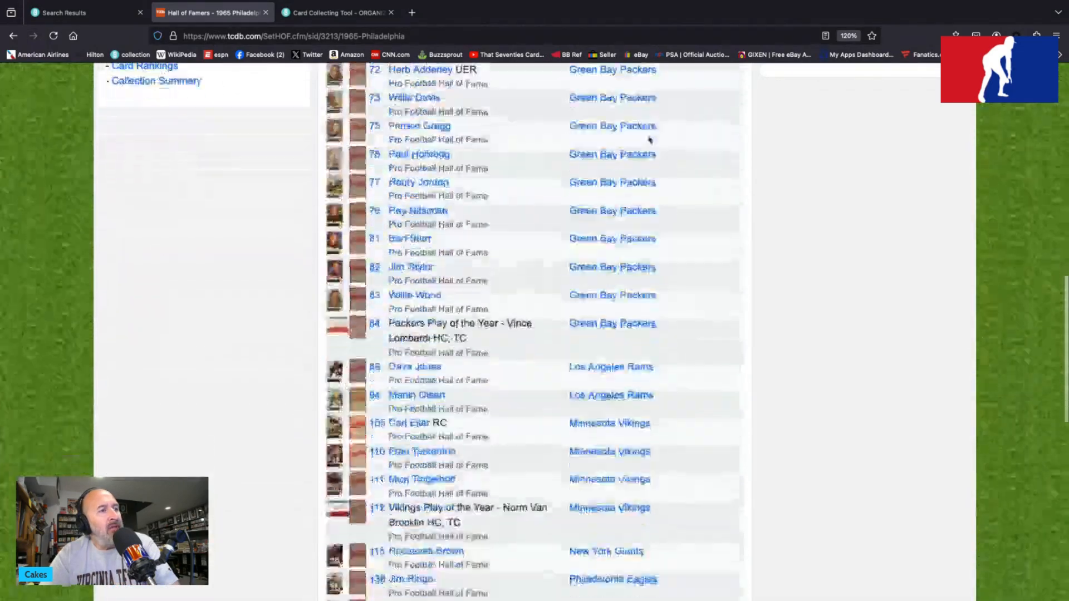
pyautogui.scroll(-3)
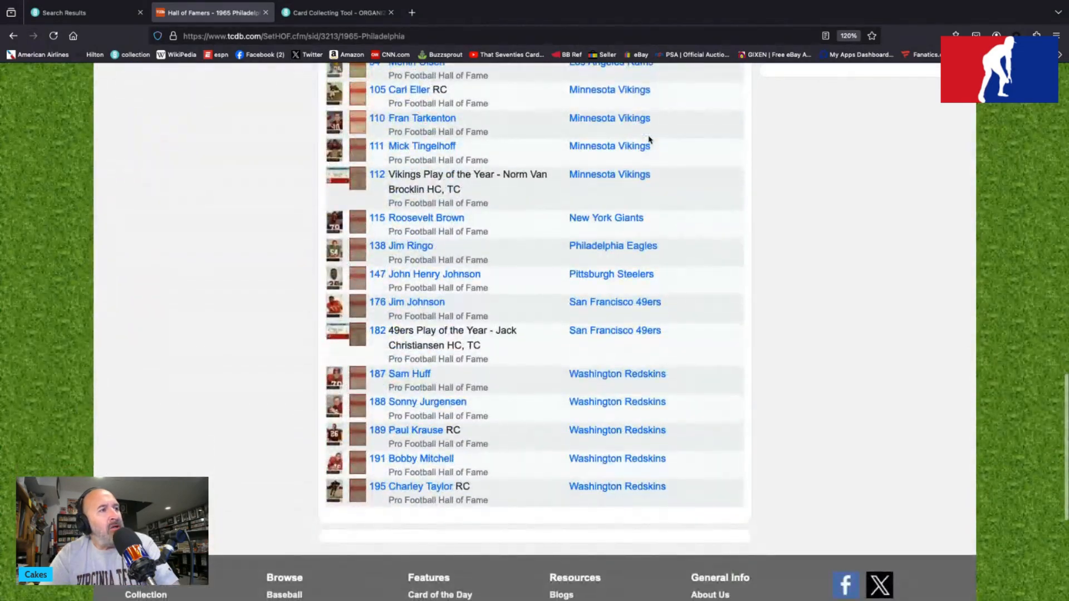
pyautogui.moveTo(545, 426)
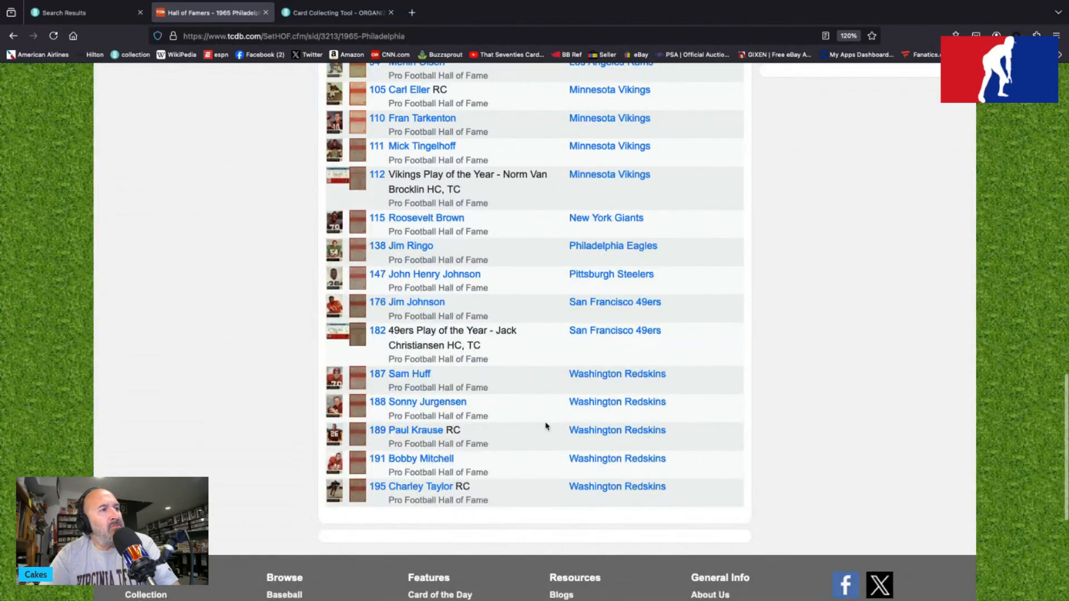
pyautogui.scroll(-3)
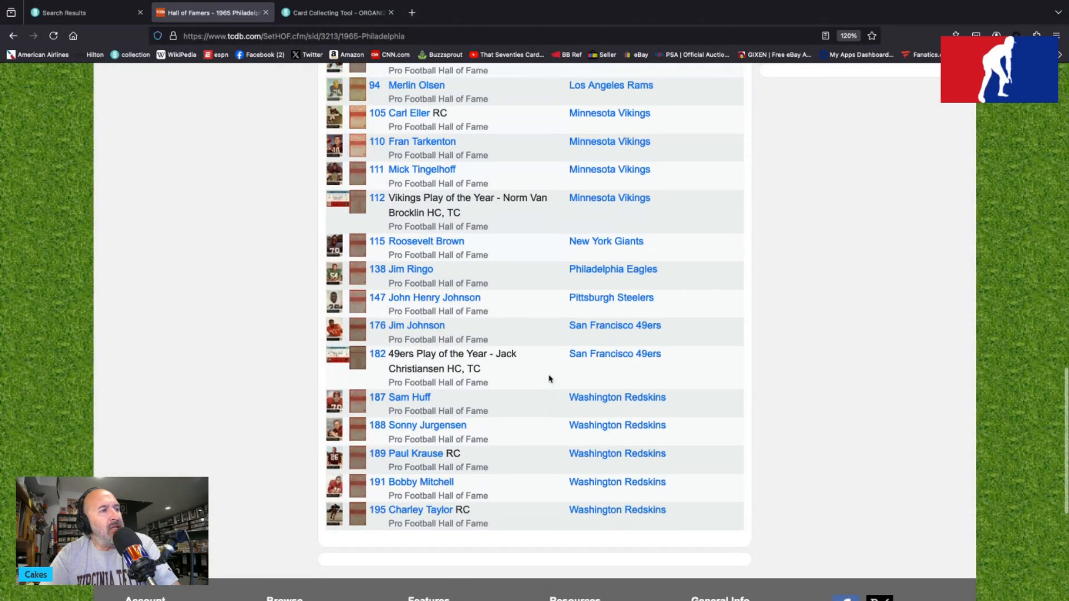
pyautogui.scroll(-3)
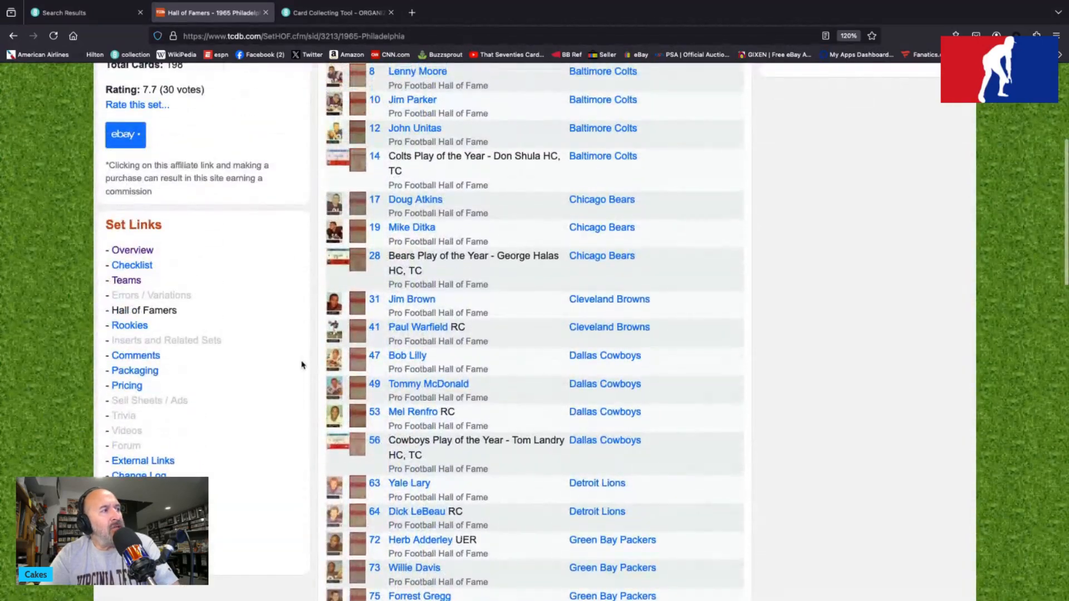
# Step: List the 49 rookie cards of the 1965 Philadelphia set
pyautogui.click(130, 325)
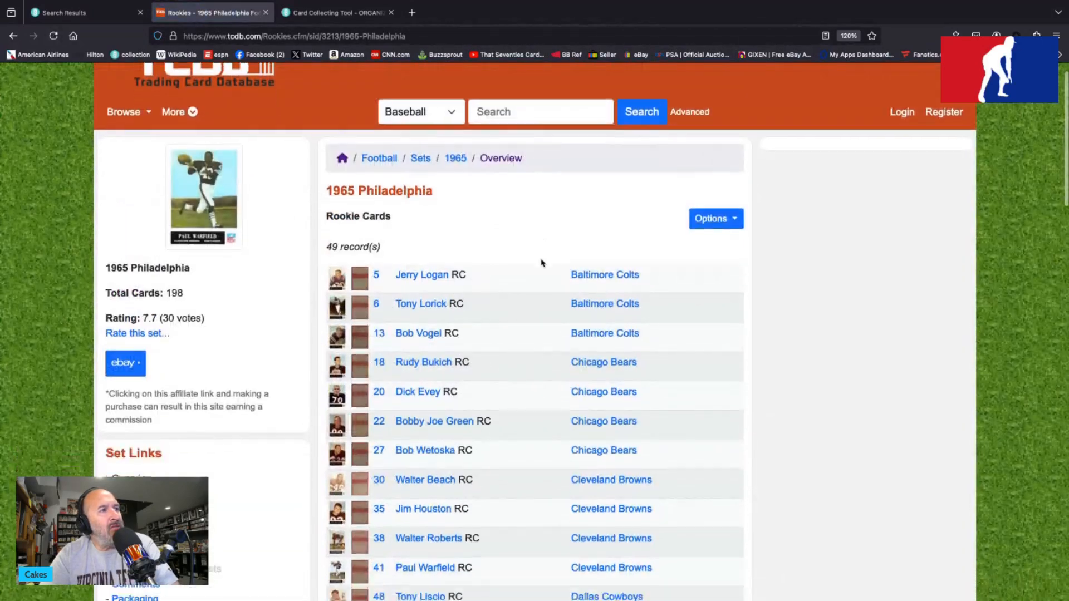
pyautogui.scroll(-3)
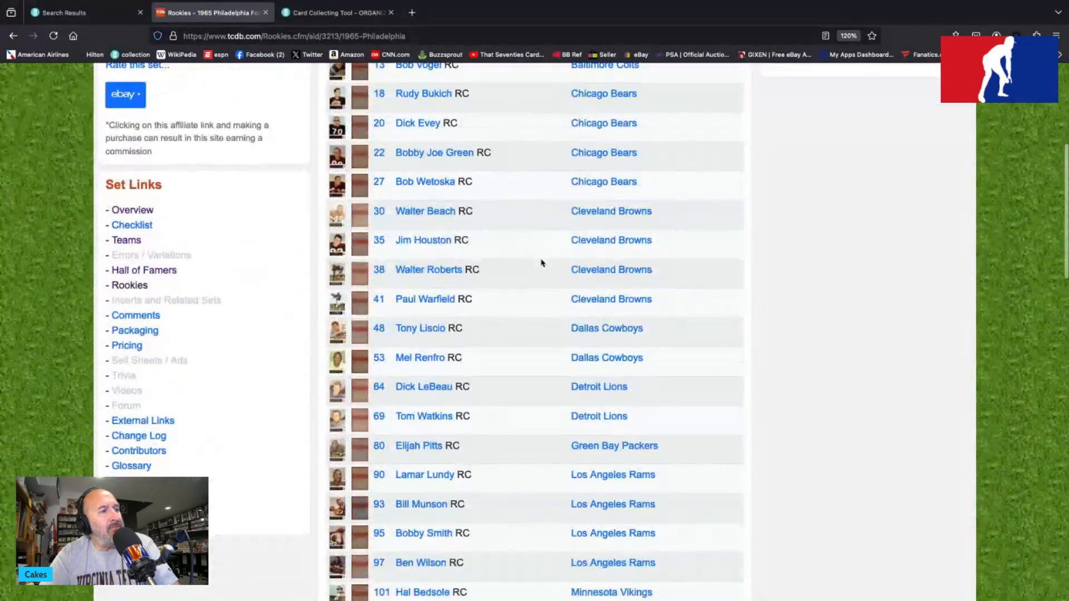
pyautogui.scroll(-3)
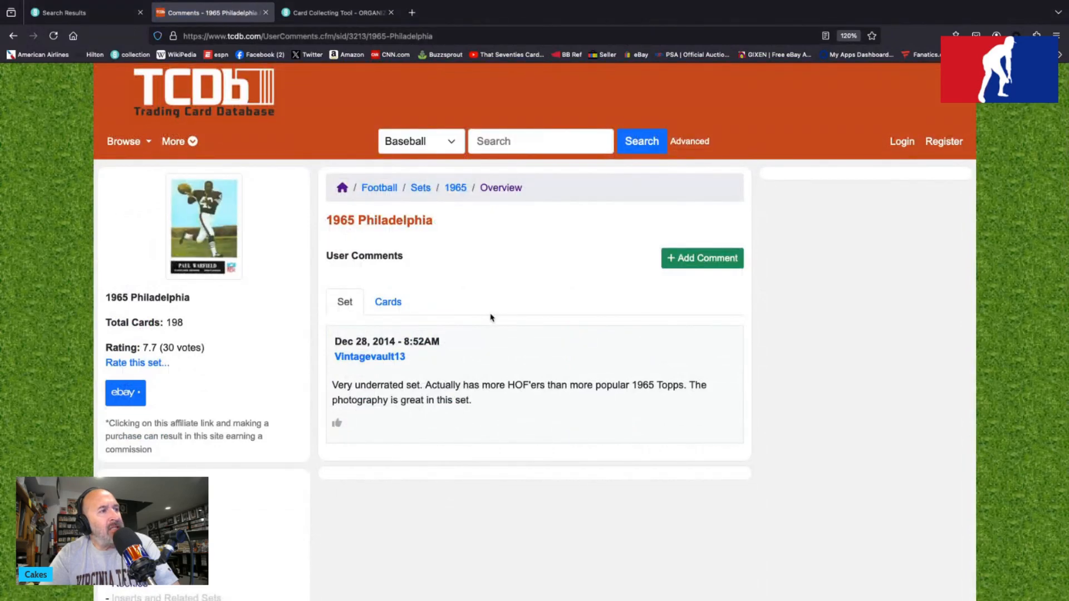
pyautogui.moveTo(552, 421)
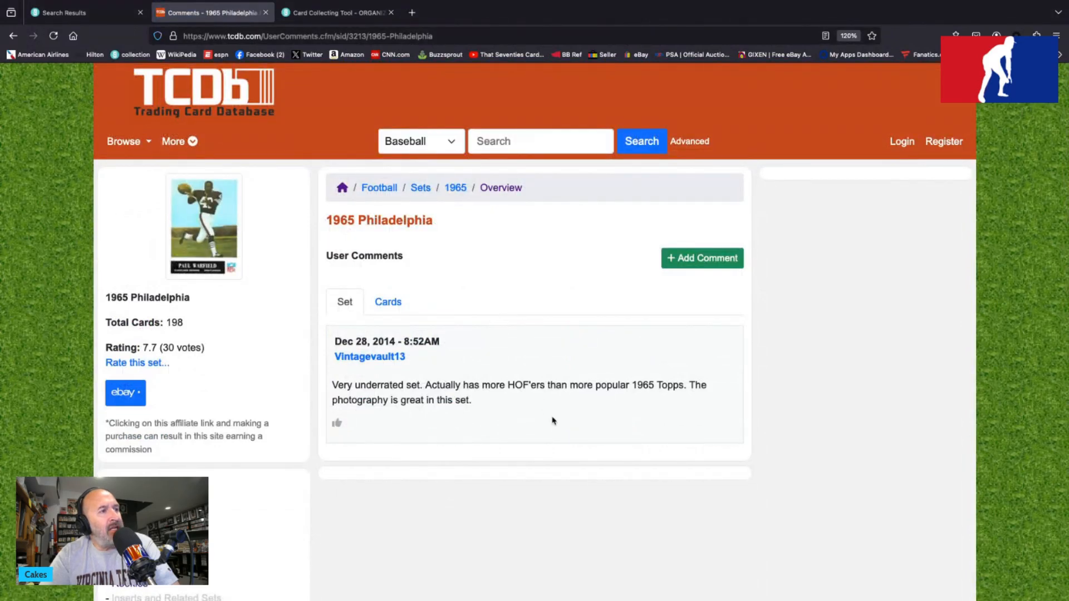
pyautogui.moveTo(644, 420)
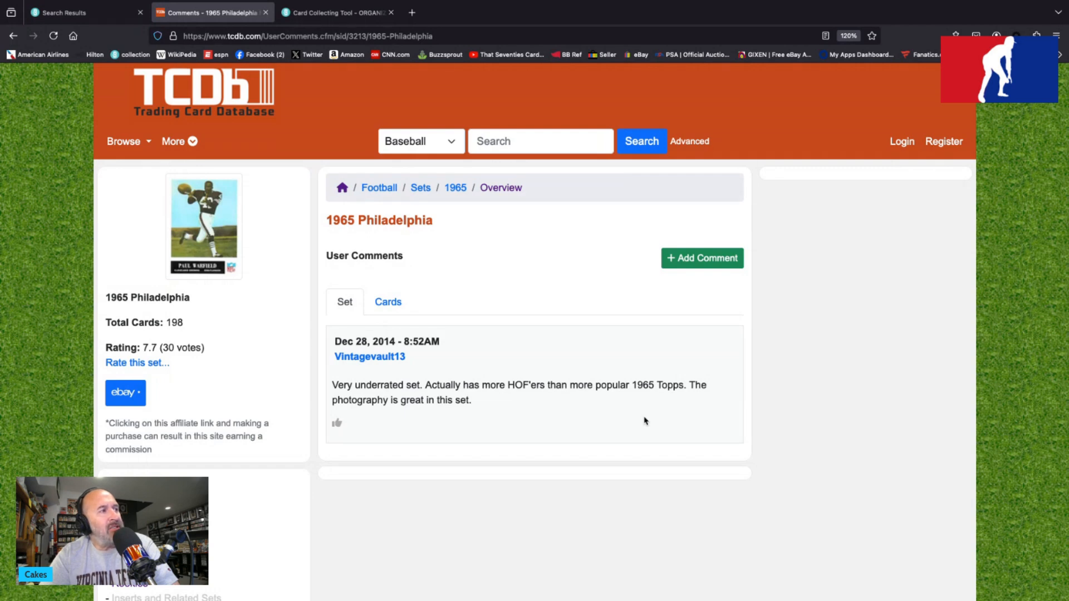
pyautogui.moveTo(293, 318)
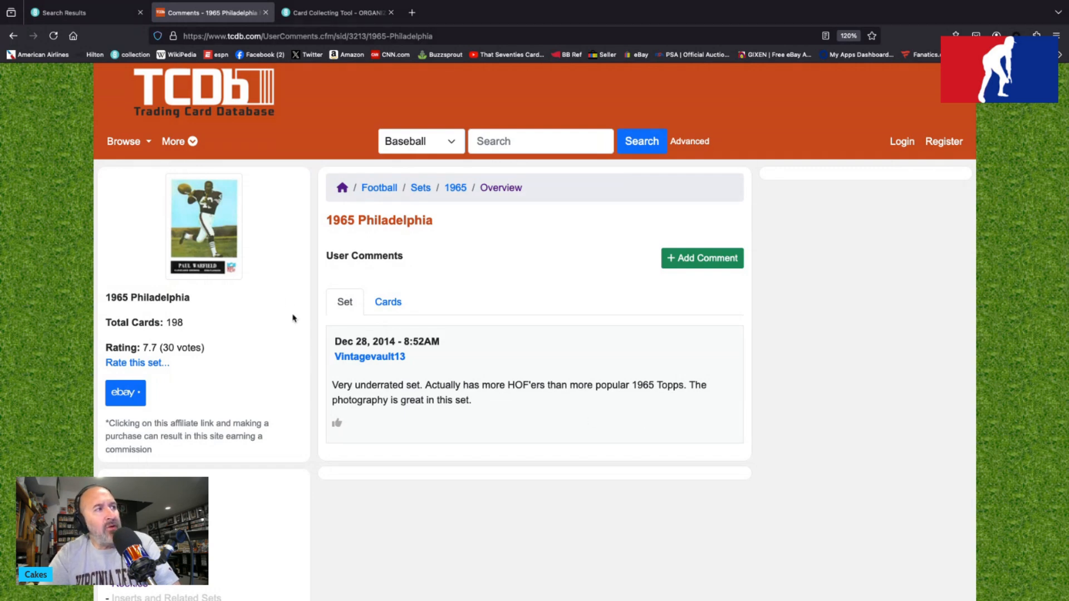
# Step: Scroll down through the set's user comments page
pyautogui.scroll(-3)
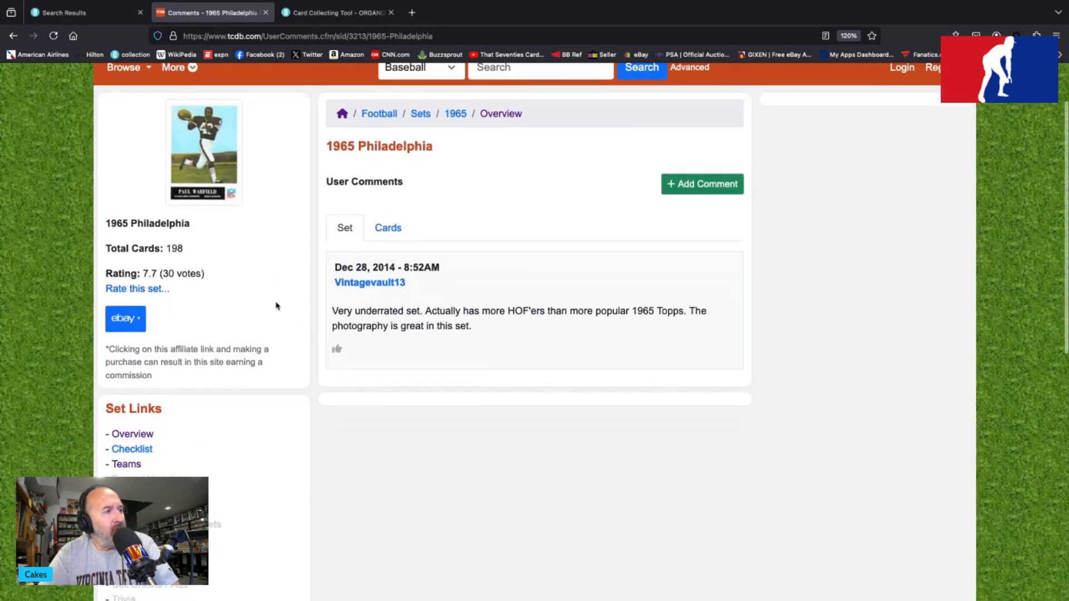
pyautogui.scroll(-3)
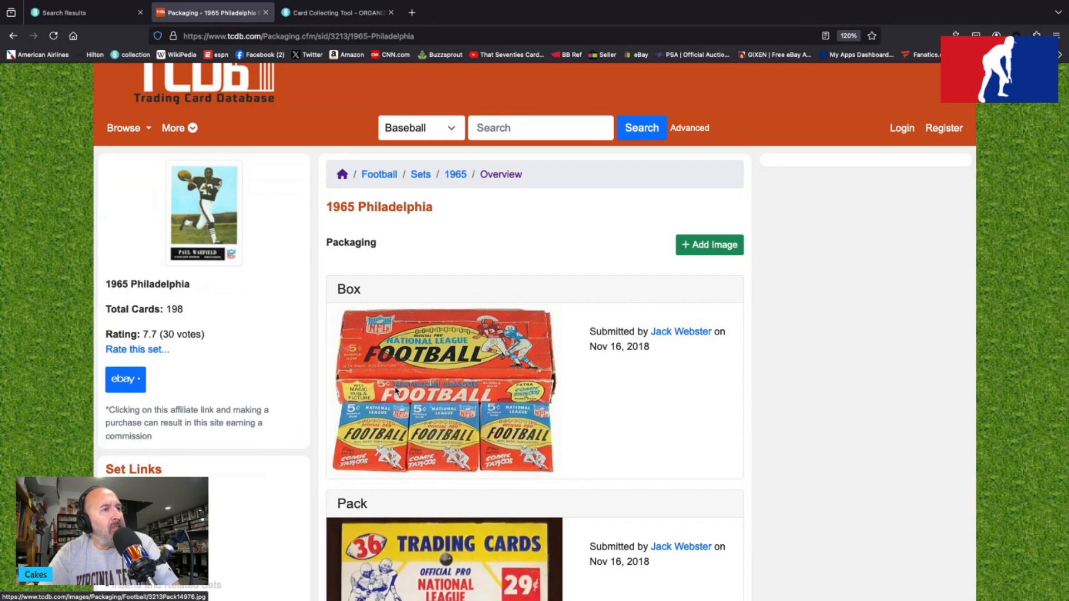
pyautogui.scroll(-3)
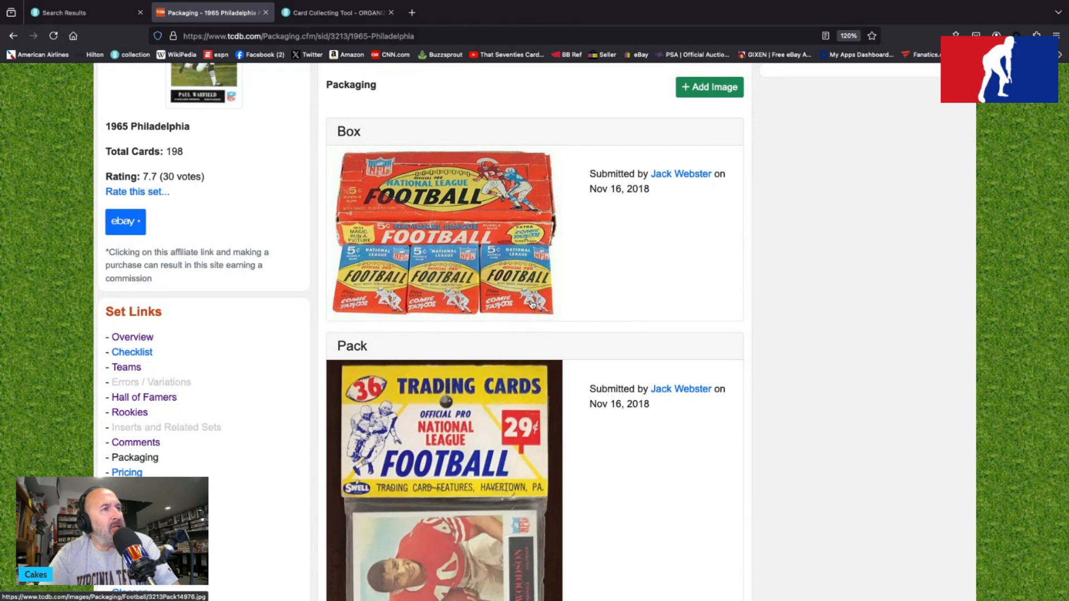
pyautogui.scroll(-3)
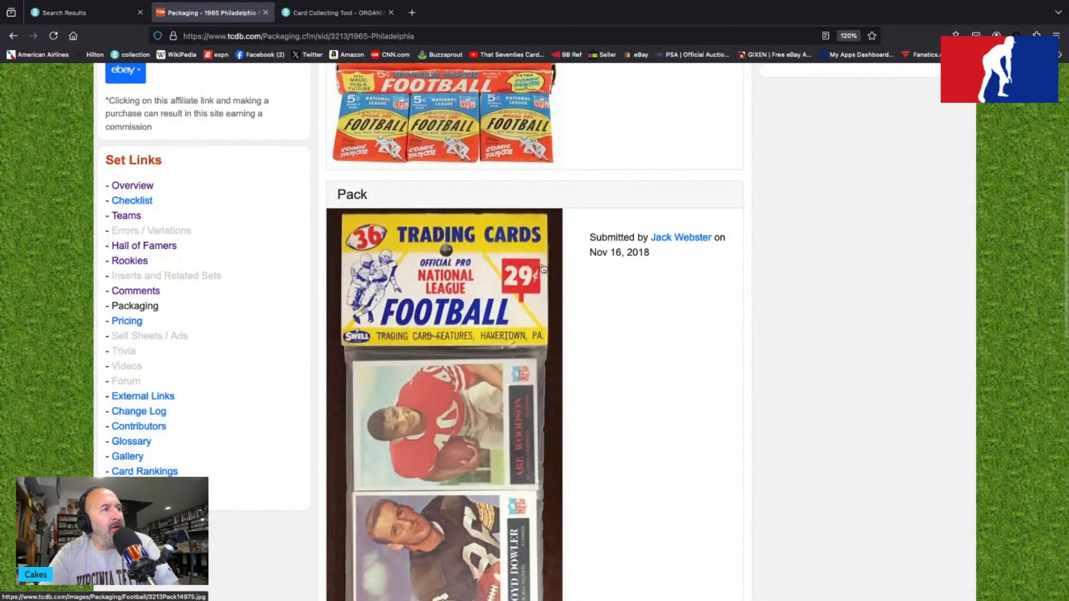
pyautogui.scroll(-3)
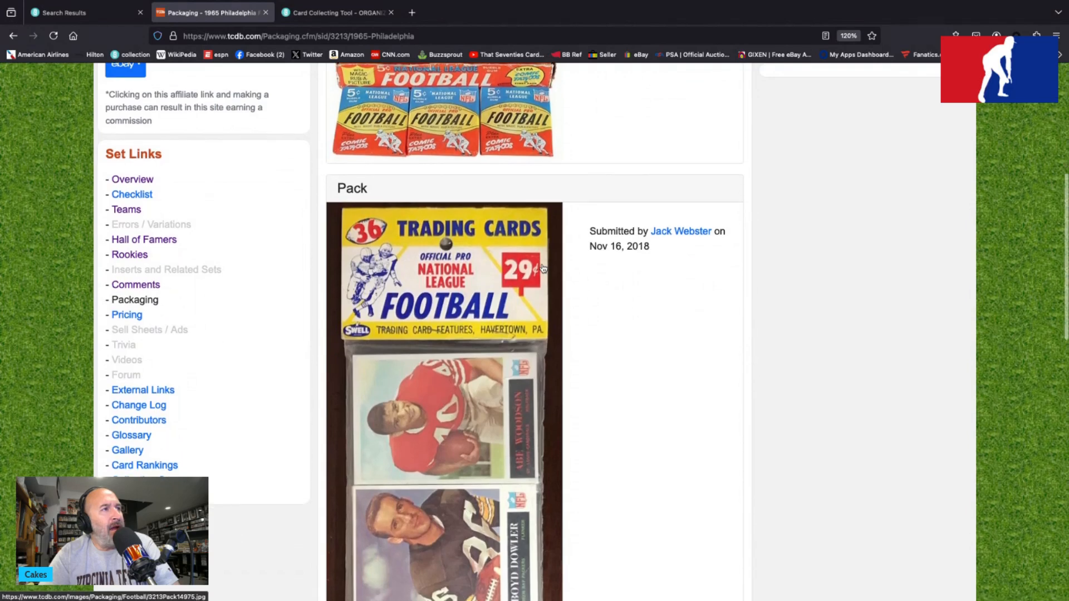
pyautogui.scroll(-3)
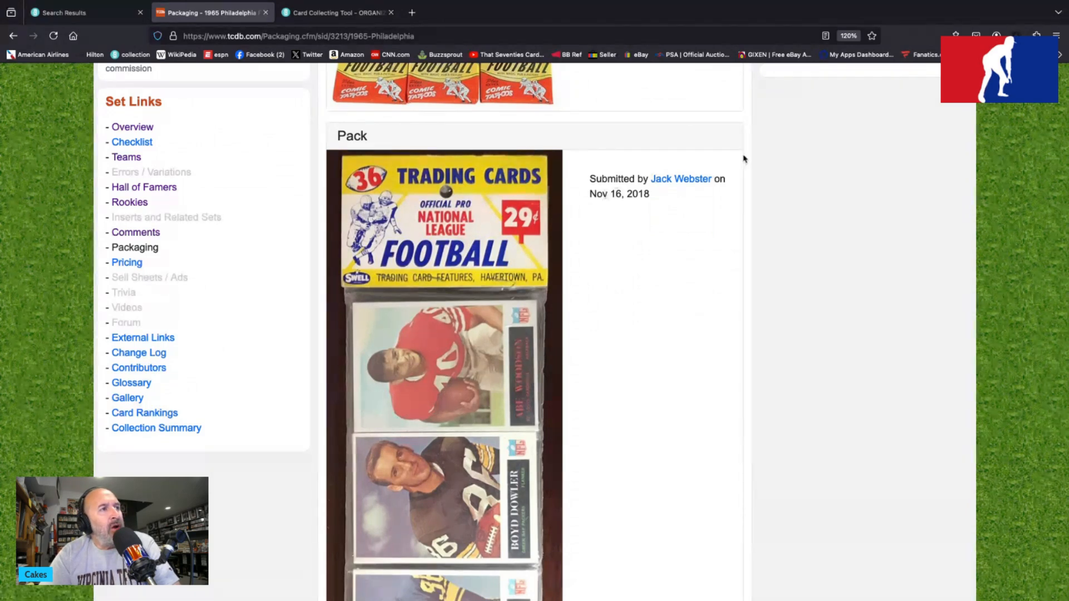
pyautogui.scroll(-3)
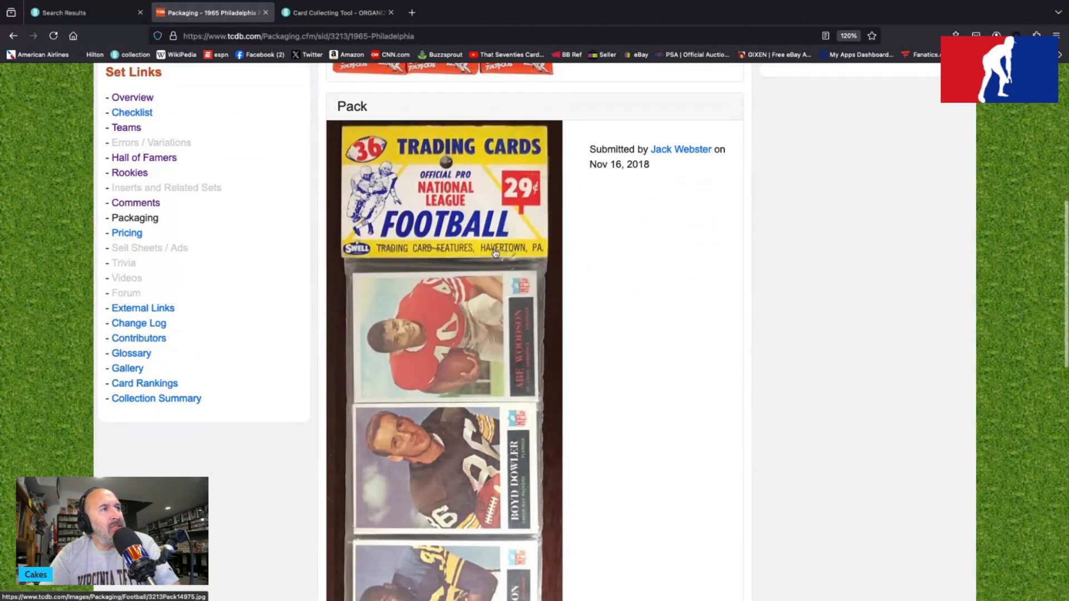
pyautogui.scroll(-3)
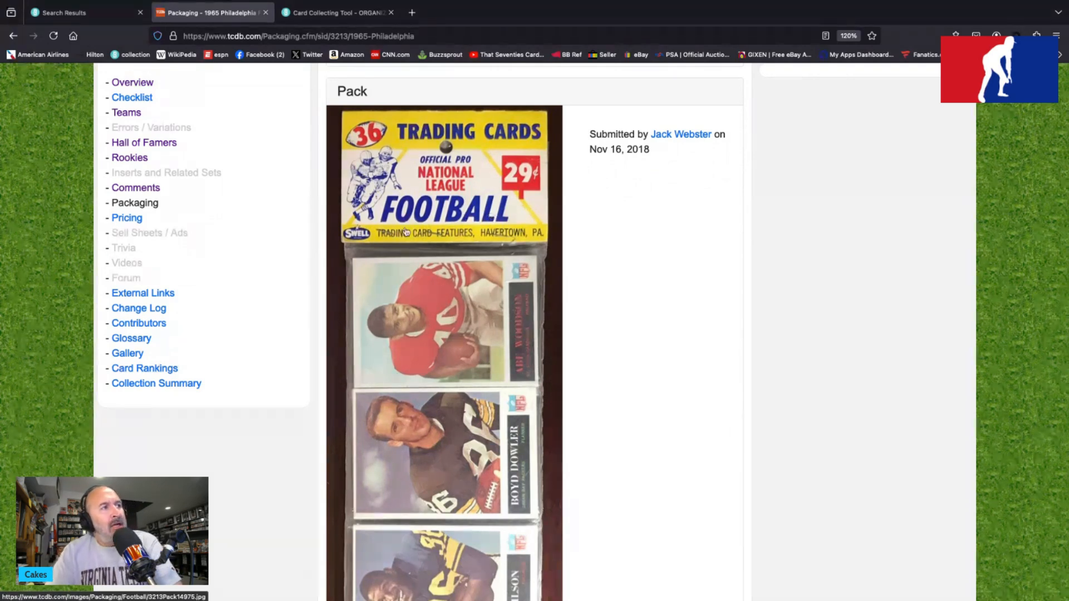
pyautogui.scroll(-3)
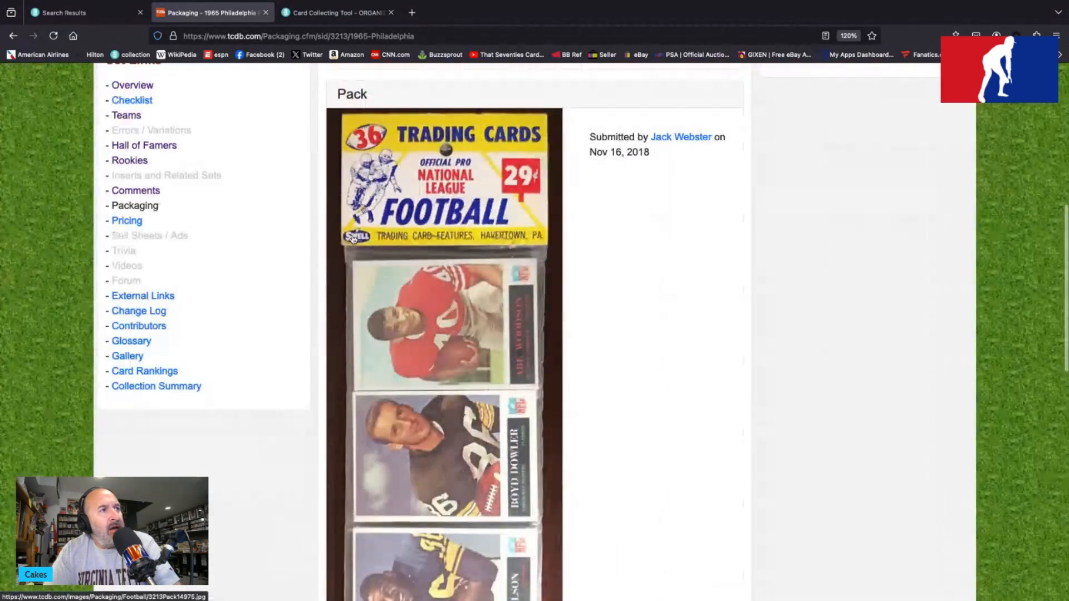
pyautogui.scroll(-3)
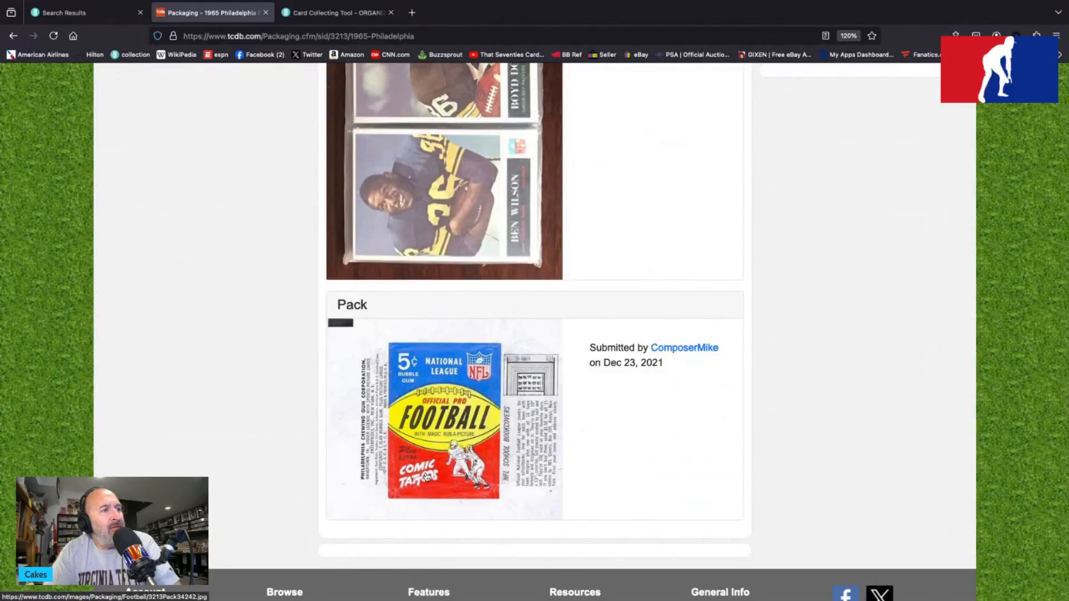
pyautogui.scroll(-3)
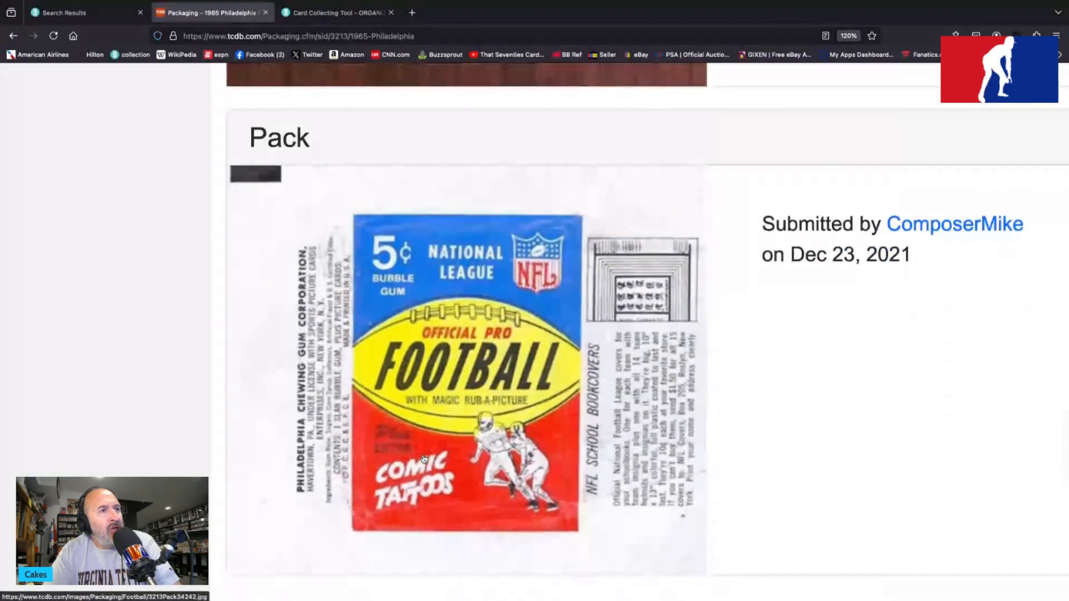
pyautogui.scroll(-3)
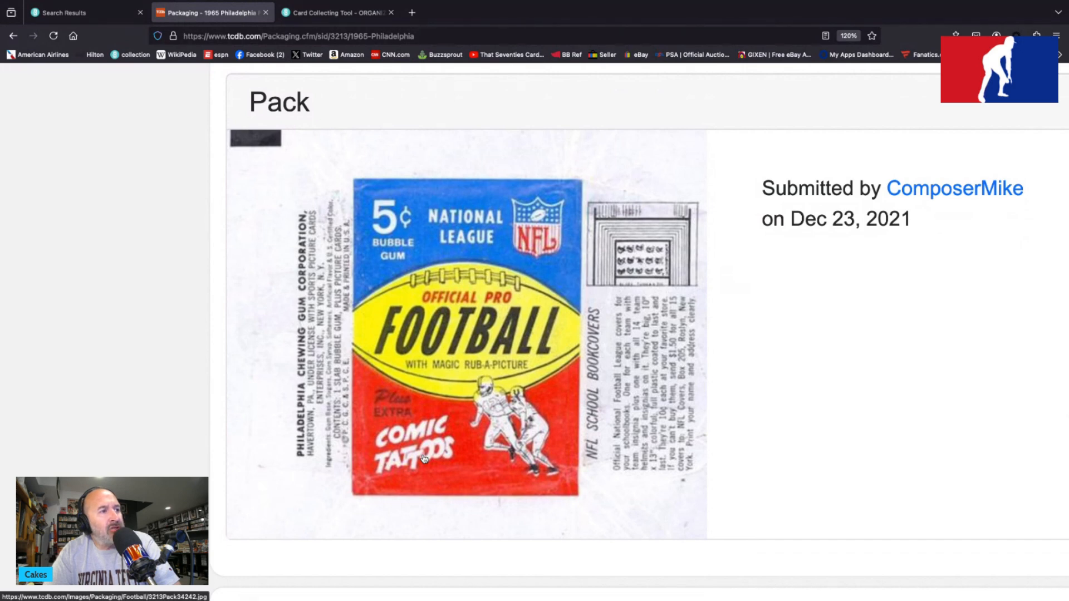
pyautogui.moveTo(632, 472)
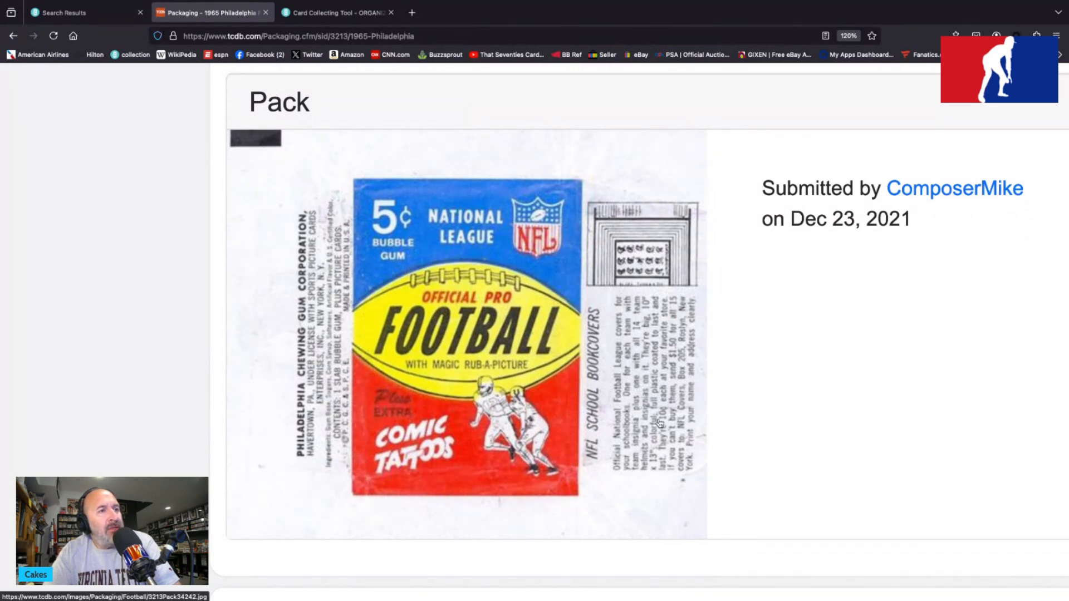
pyautogui.moveTo(662, 369)
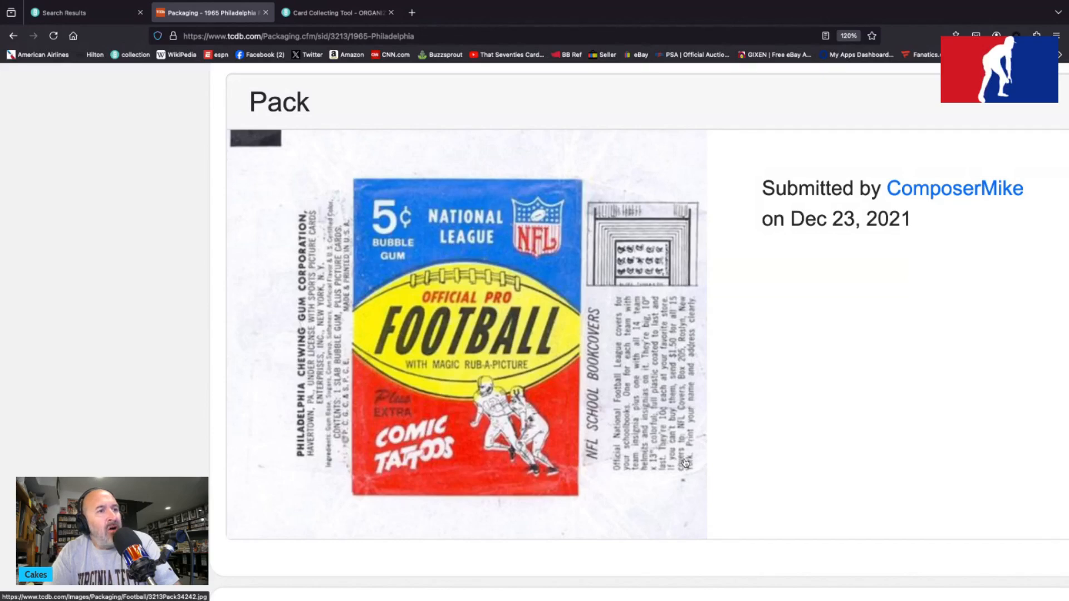
pyautogui.moveTo(686, 485)
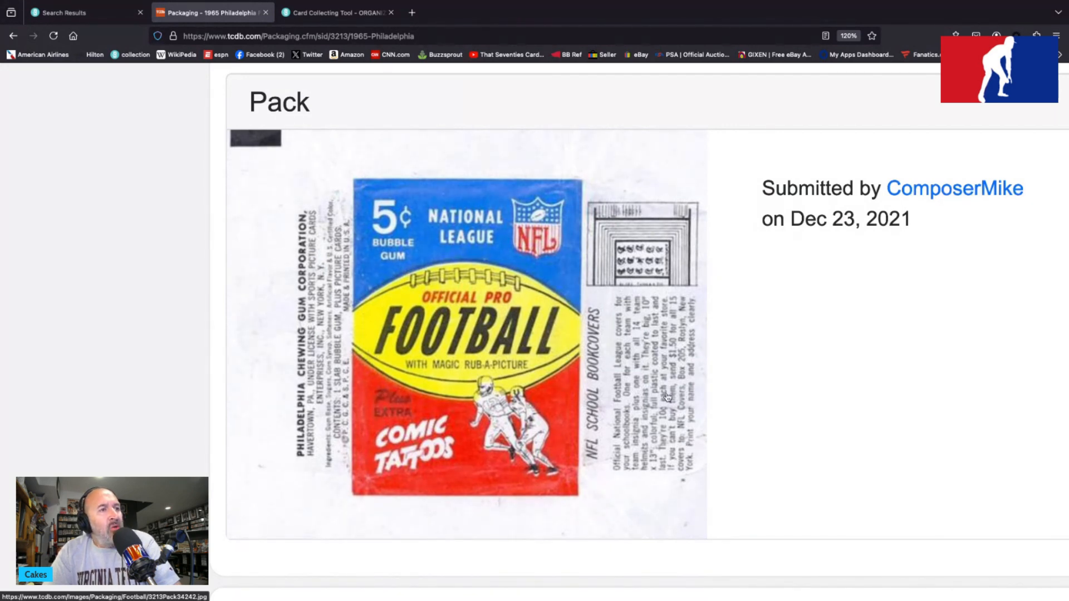
pyautogui.scroll(-3)
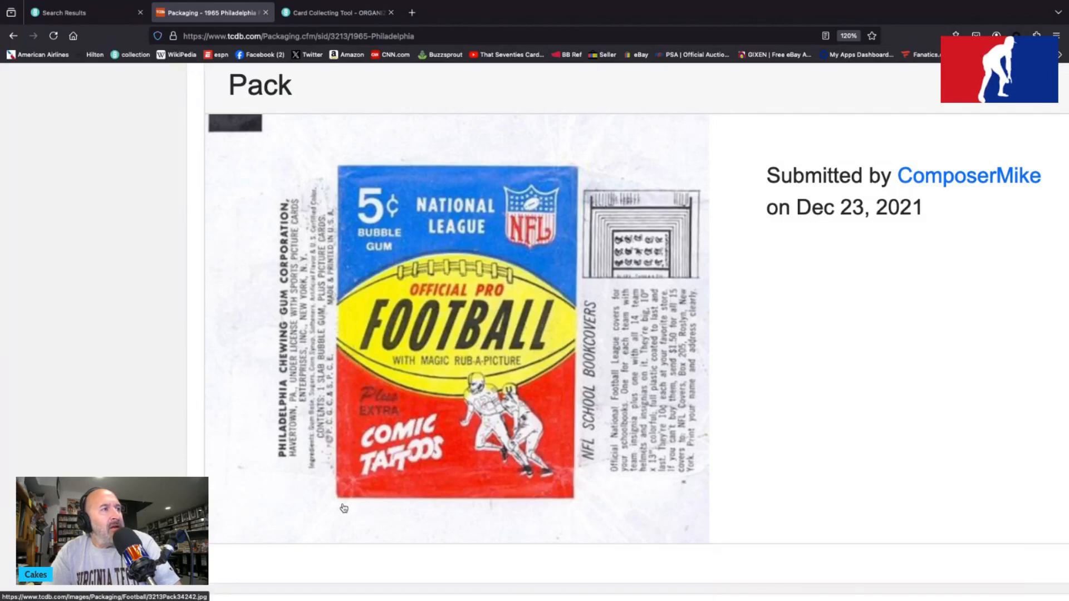
# Step: Scroll the packaging page to Jack Webster's 29-cent cello pack with Abe Woodson showing
pyautogui.scroll(-3)
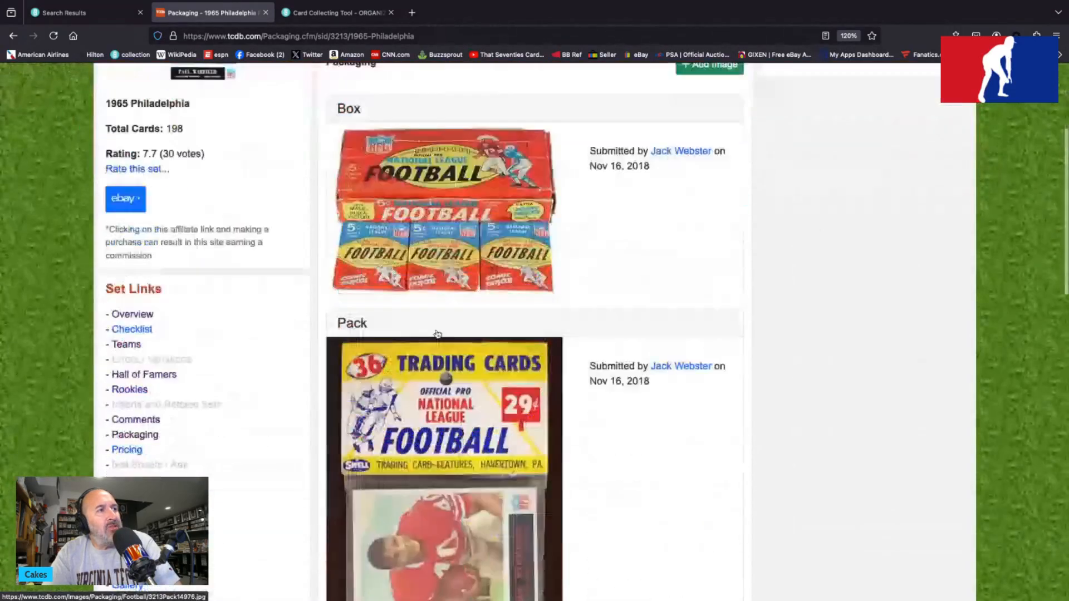
pyautogui.scroll(-3)
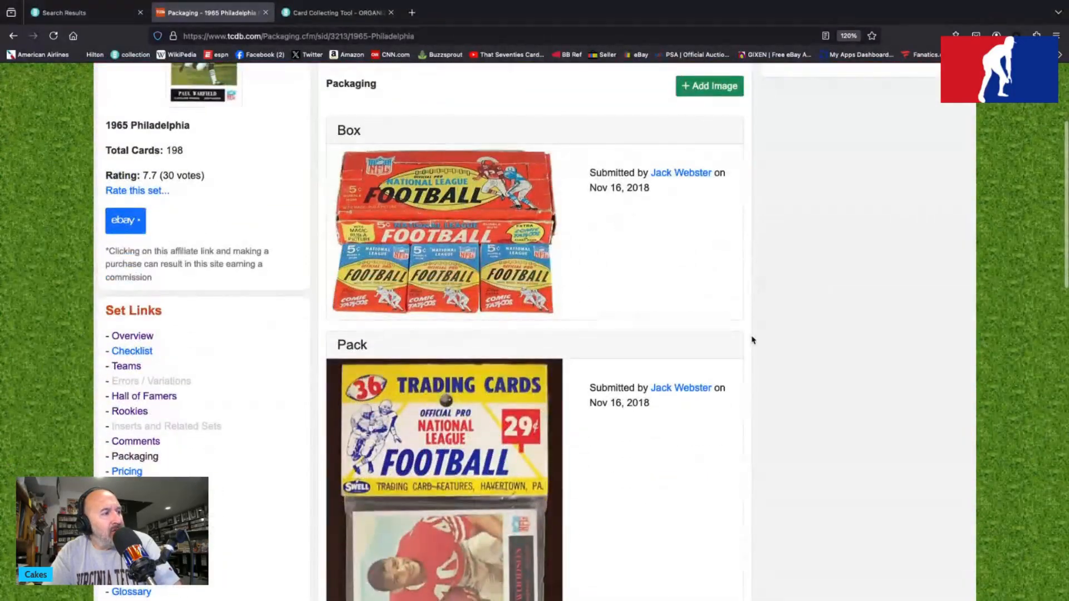
pyautogui.scroll(-3)
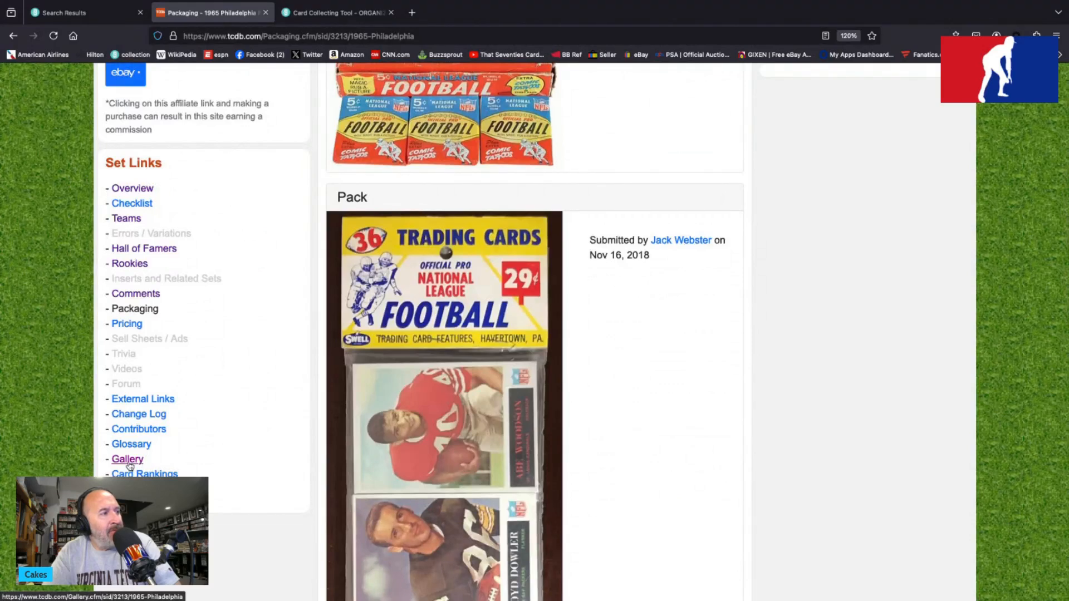
# Step: Browse the first gallery page of 1965 Philadelphia card fronts and backs to its bottom
pyautogui.click(127, 459)
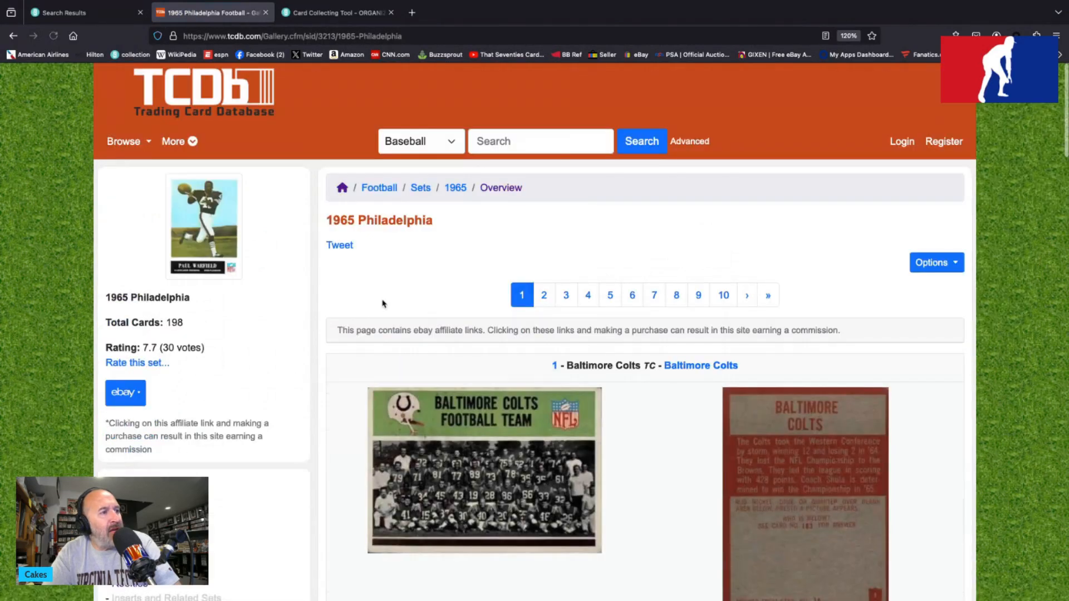
pyautogui.scroll(-3)
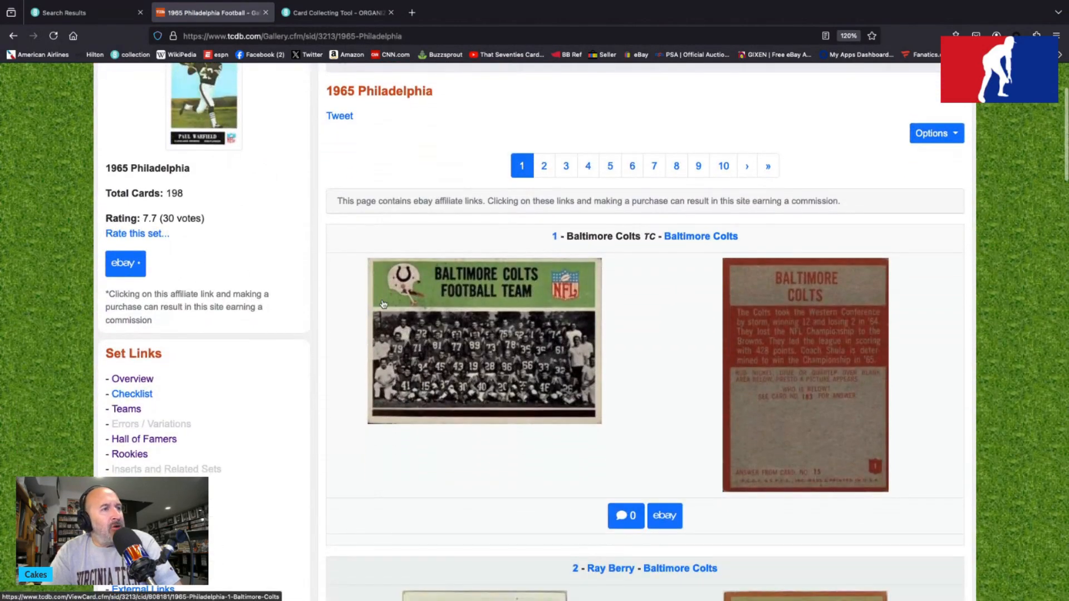
pyautogui.scroll(-3)
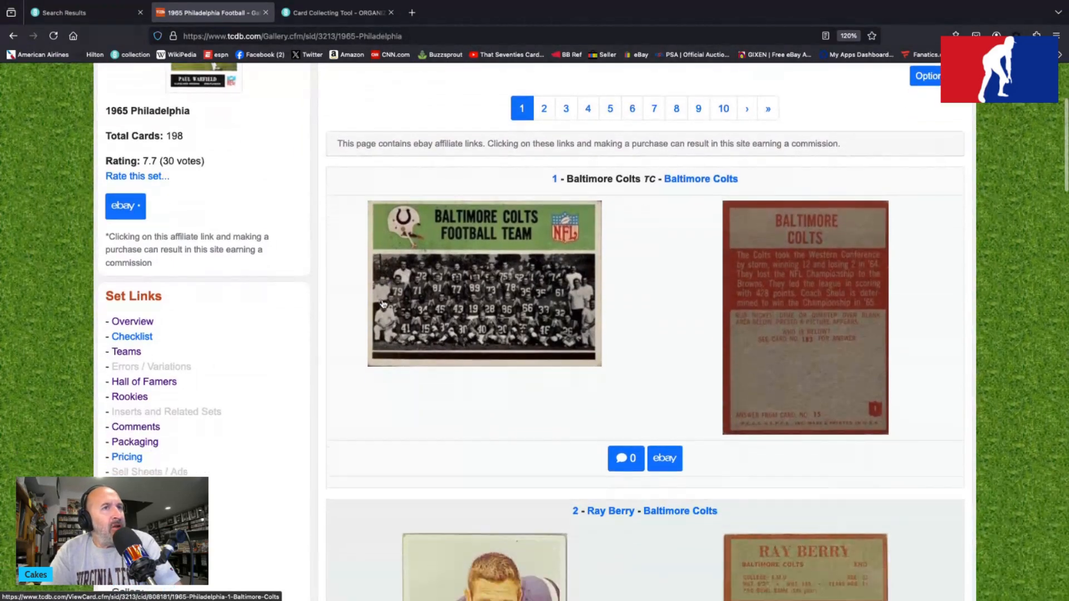
pyautogui.scroll(-3)
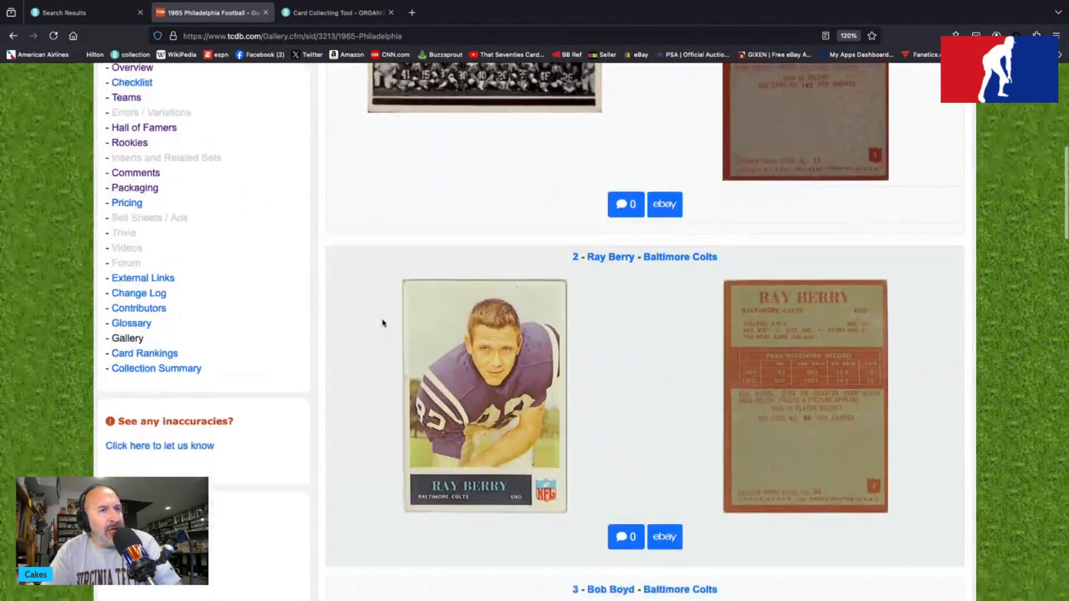
pyautogui.scroll(-3)
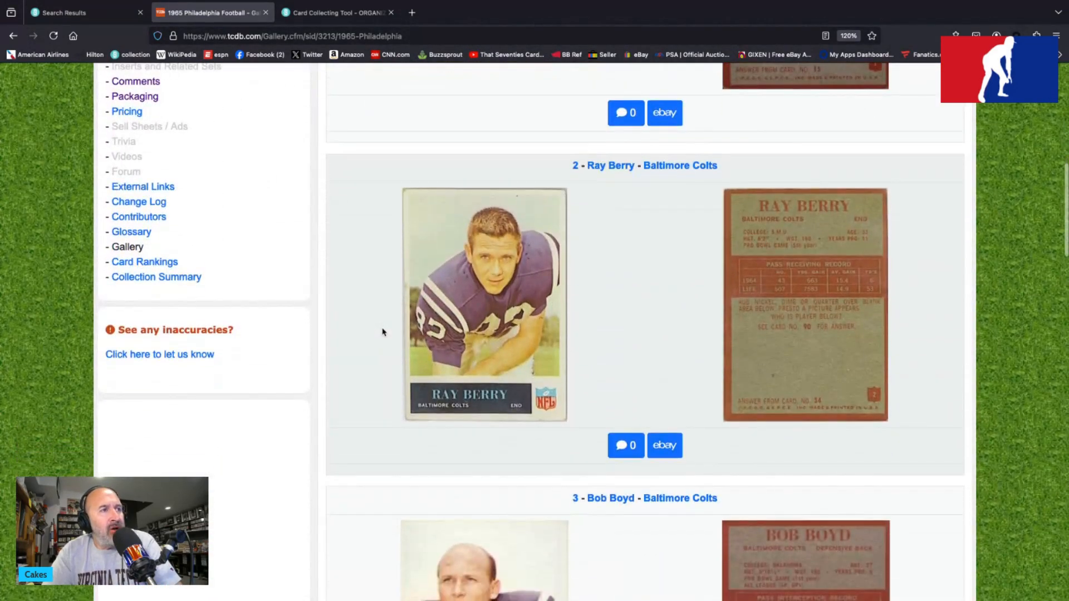
pyautogui.scroll(-3)
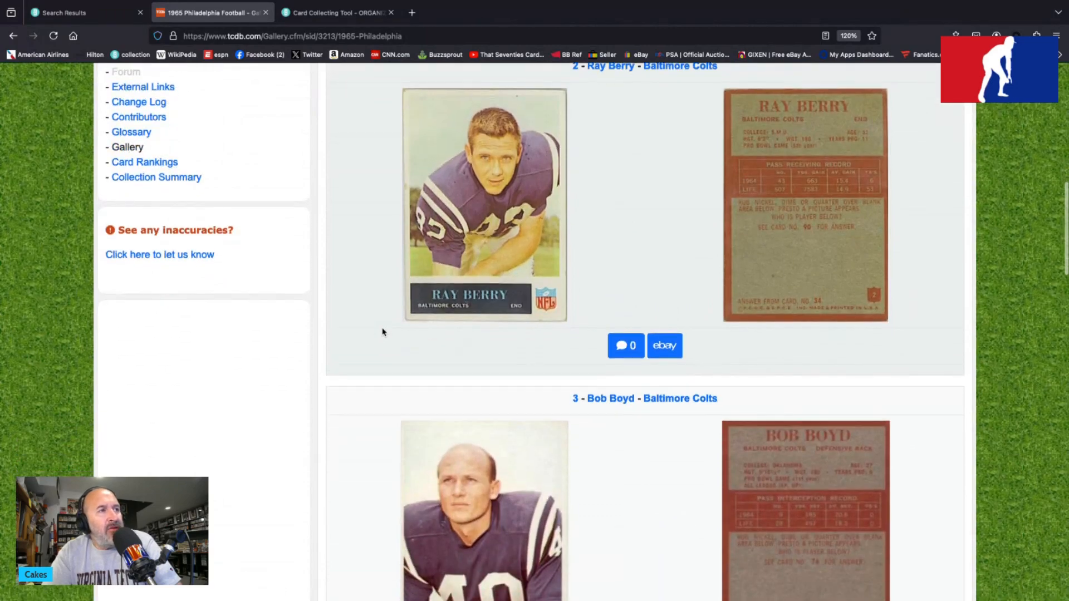
pyautogui.scroll(-3)
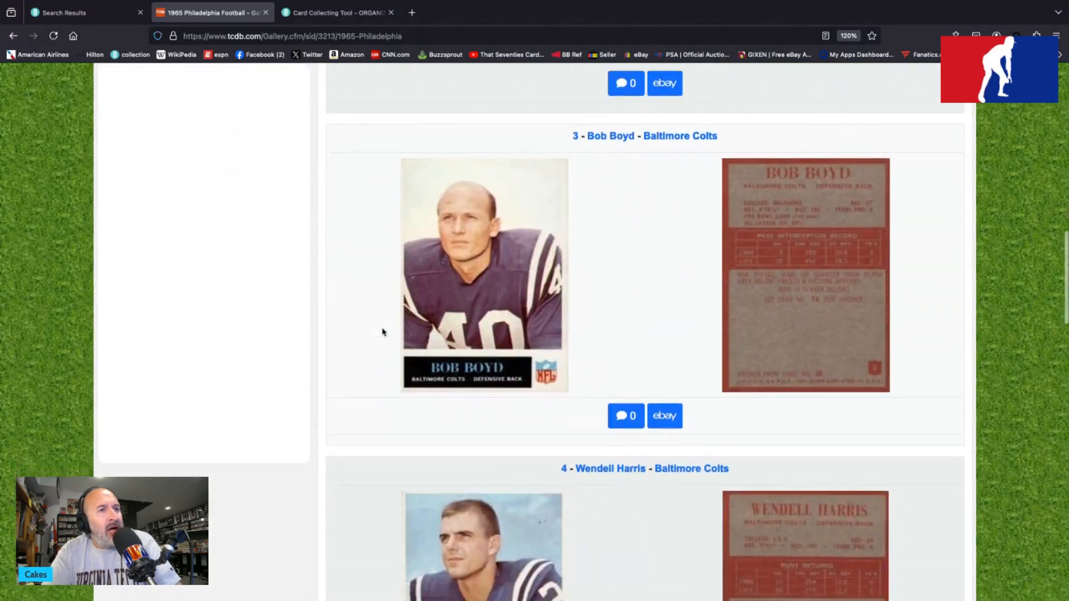
pyautogui.scroll(3)
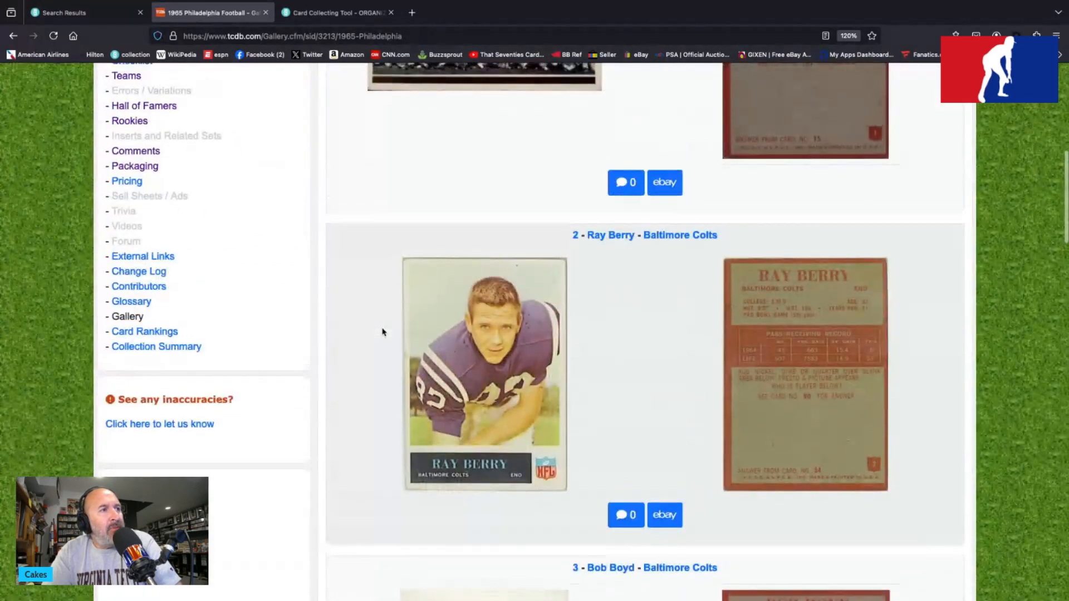
pyautogui.scroll(-3)
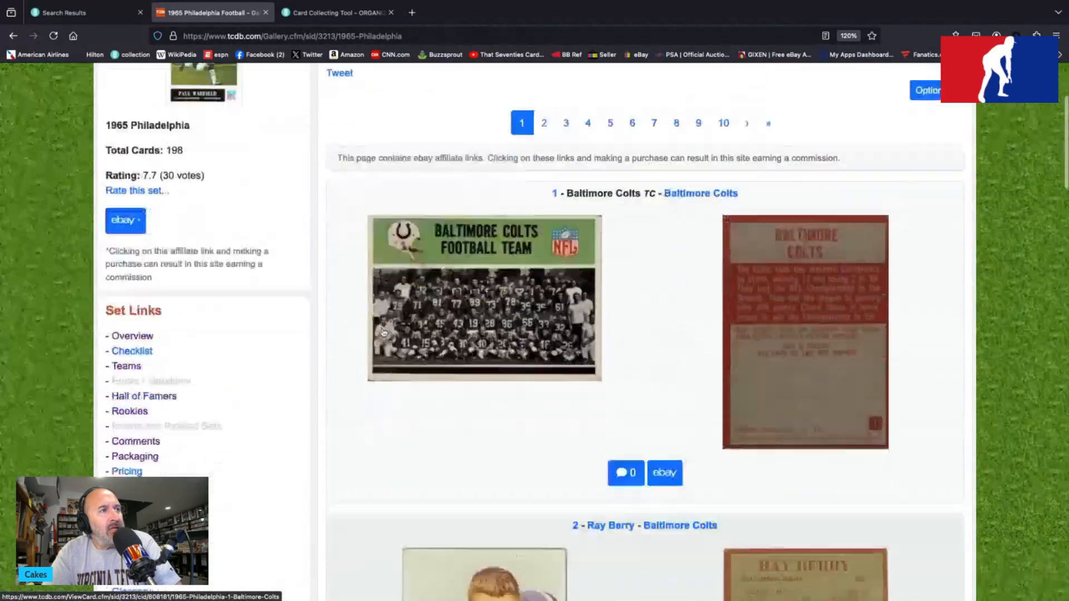
pyautogui.scroll(-3)
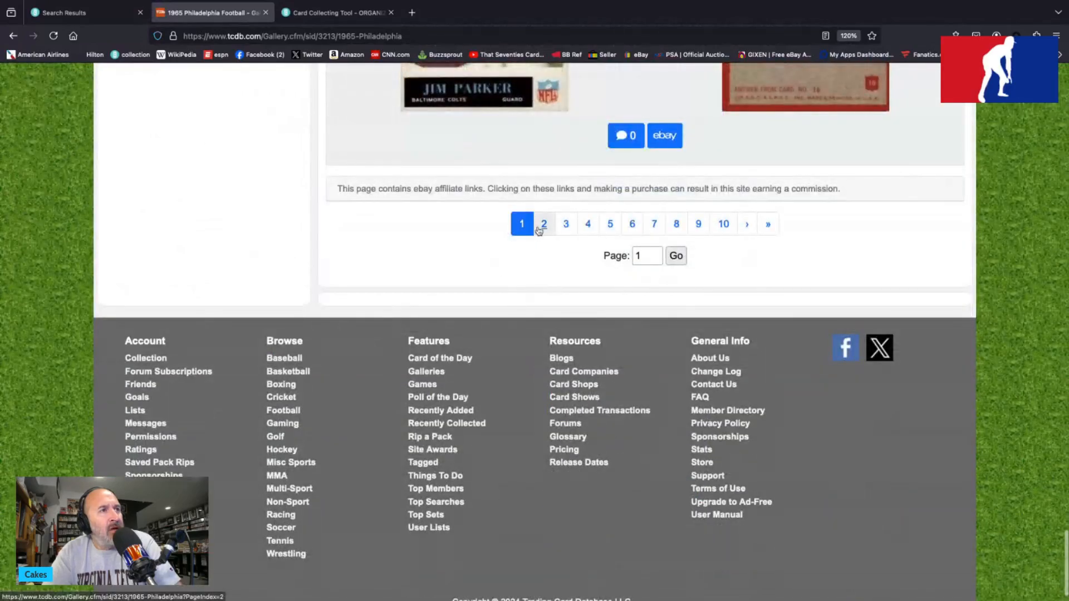
# Step: Browse gallery page 2's Chicago Bears cards from Doug Atkins past Rudy Bukich
pyautogui.click(544, 224)
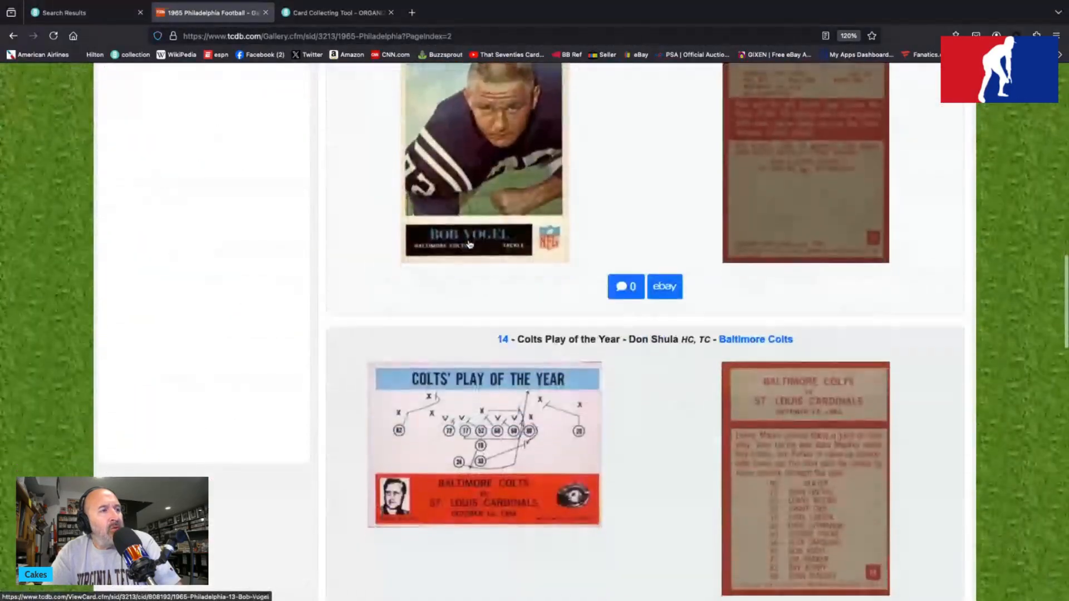
pyautogui.scroll(-3)
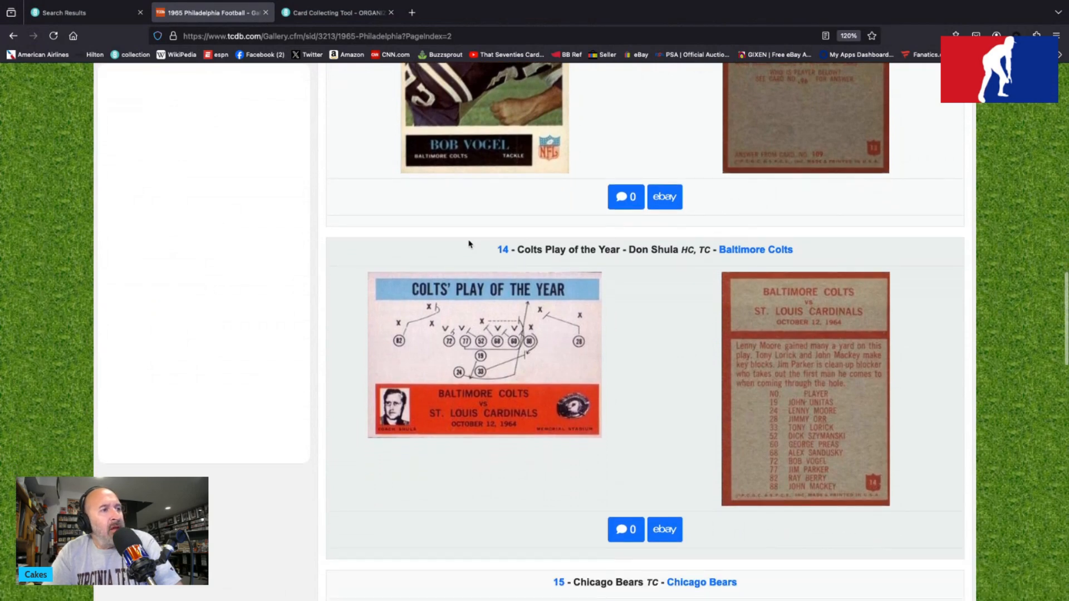
pyautogui.scroll(-3)
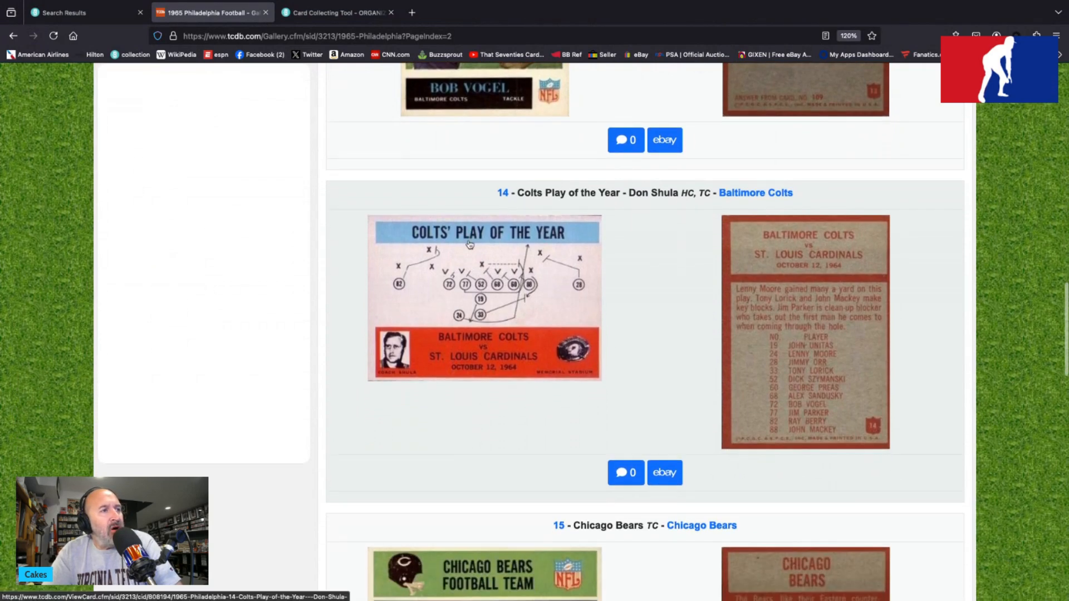
pyautogui.scroll(-3)
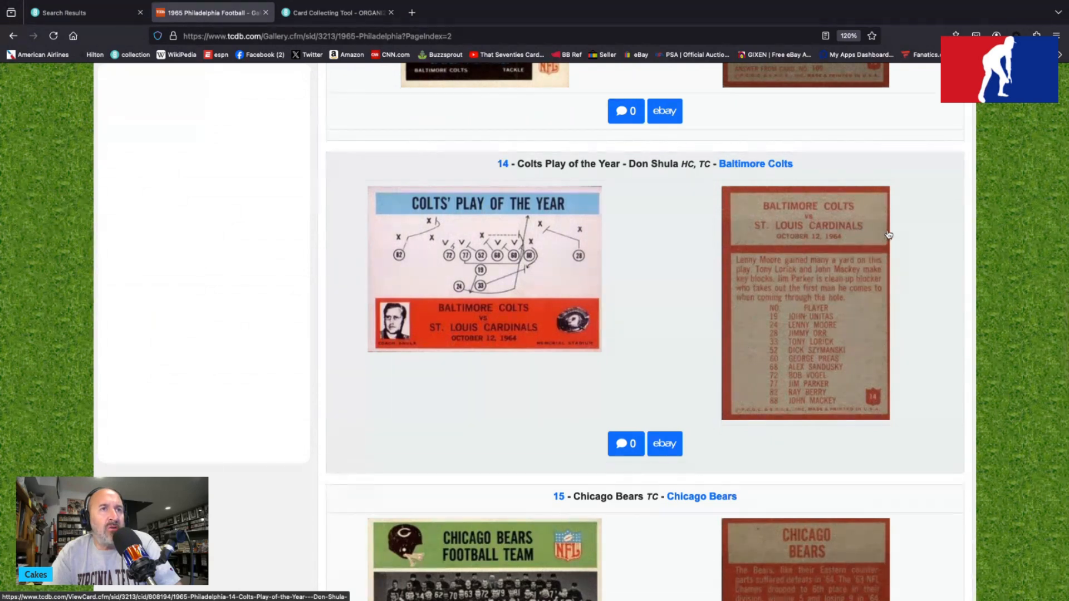
pyautogui.scroll(-3)
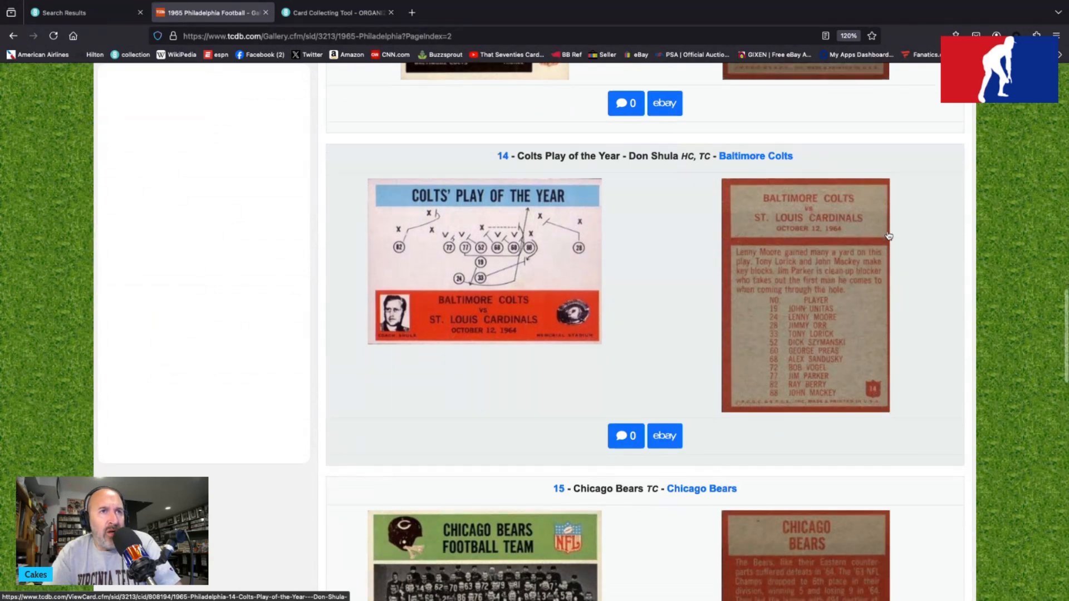
pyautogui.scroll(-3)
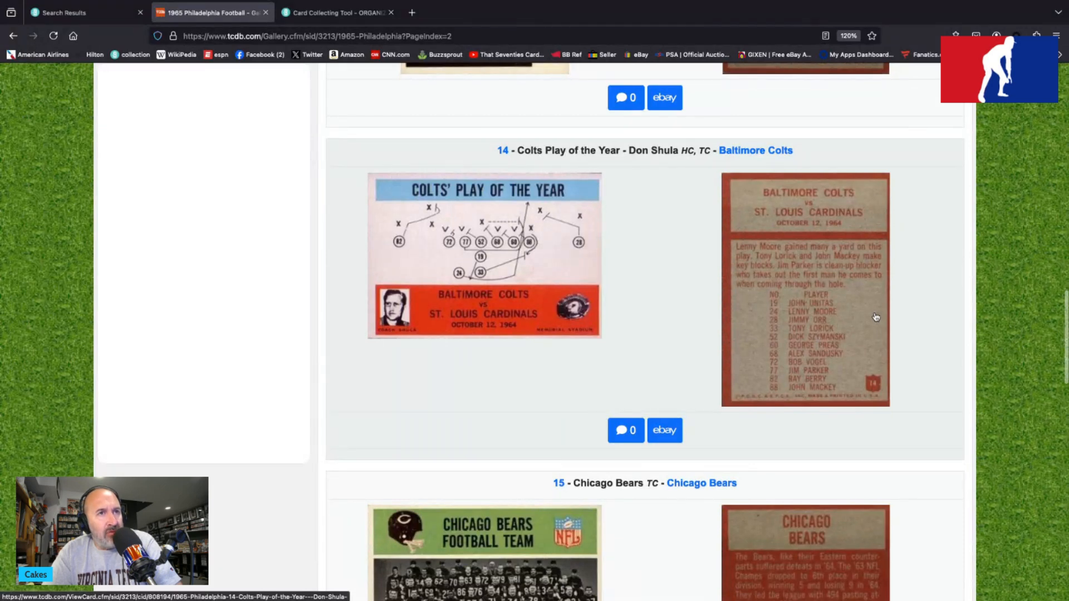
pyautogui.scroll(-3)
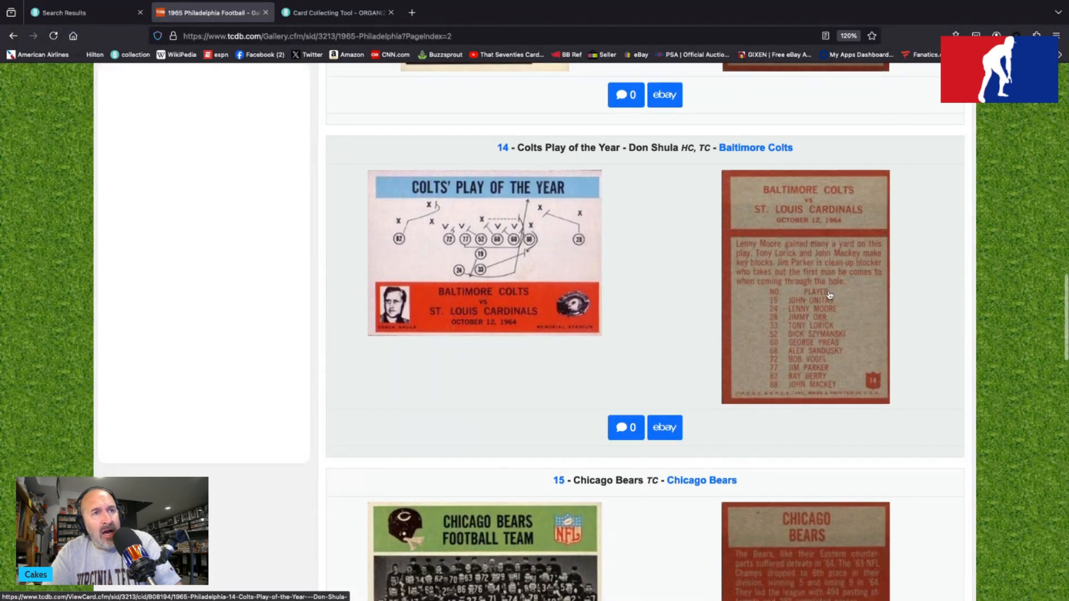
pyautogui.moveTo(839, 298)
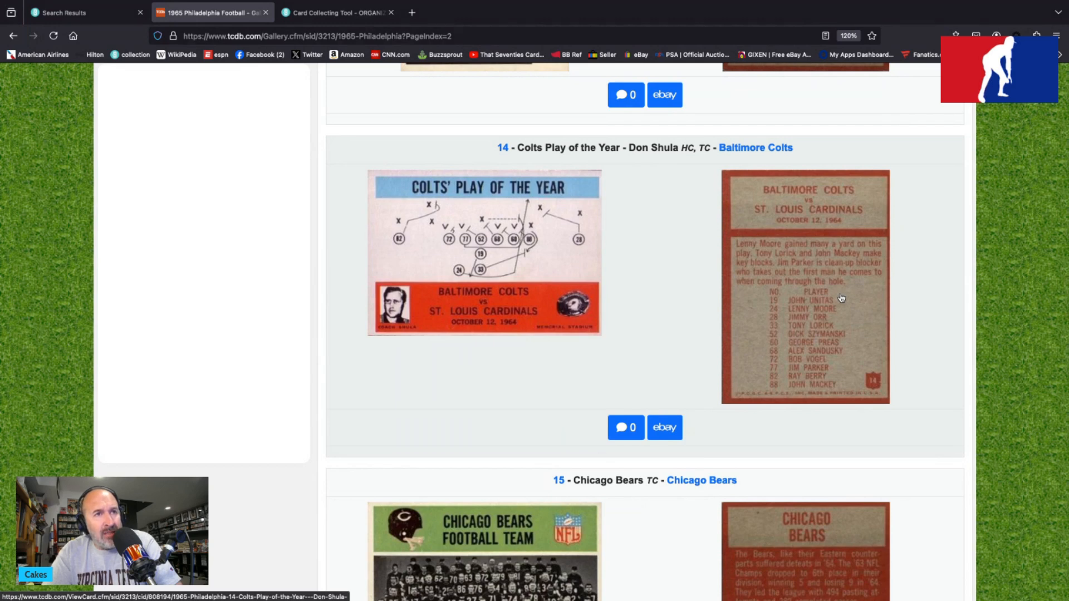
# Step: Continue down page 2's Bears cards to Mike Ditka and the pagination bar
pyautogui.scroll(-3)
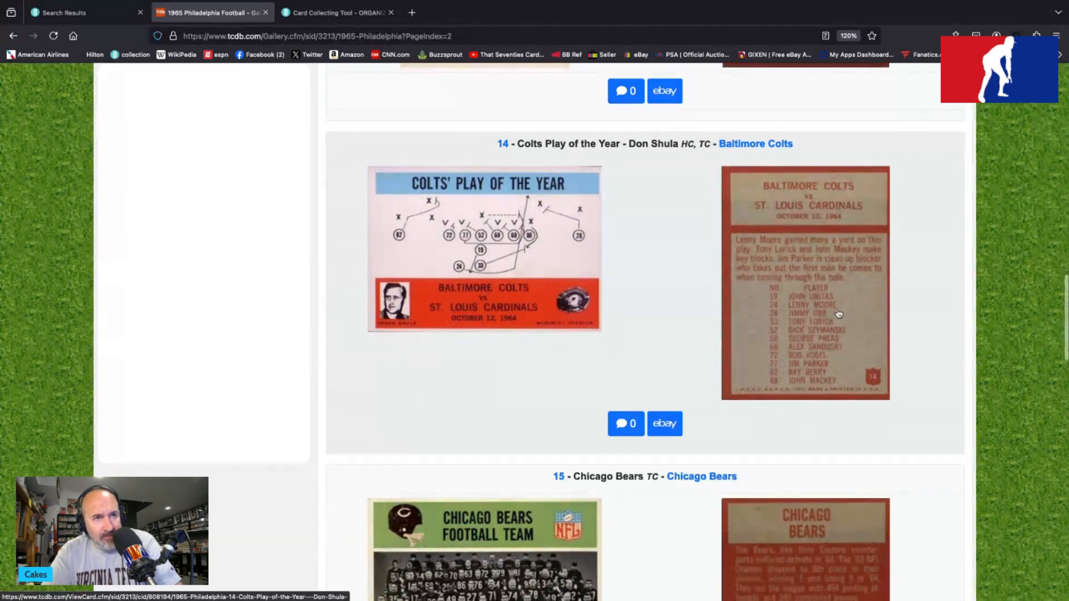
pyautogui.scroll(-3)
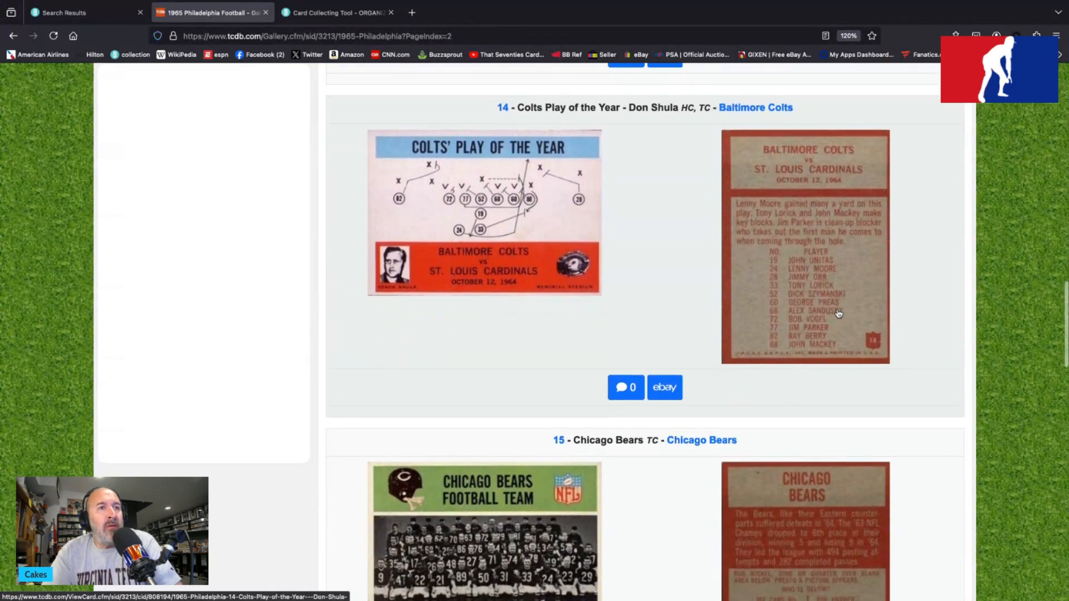
pyautogui.scroll(-3)
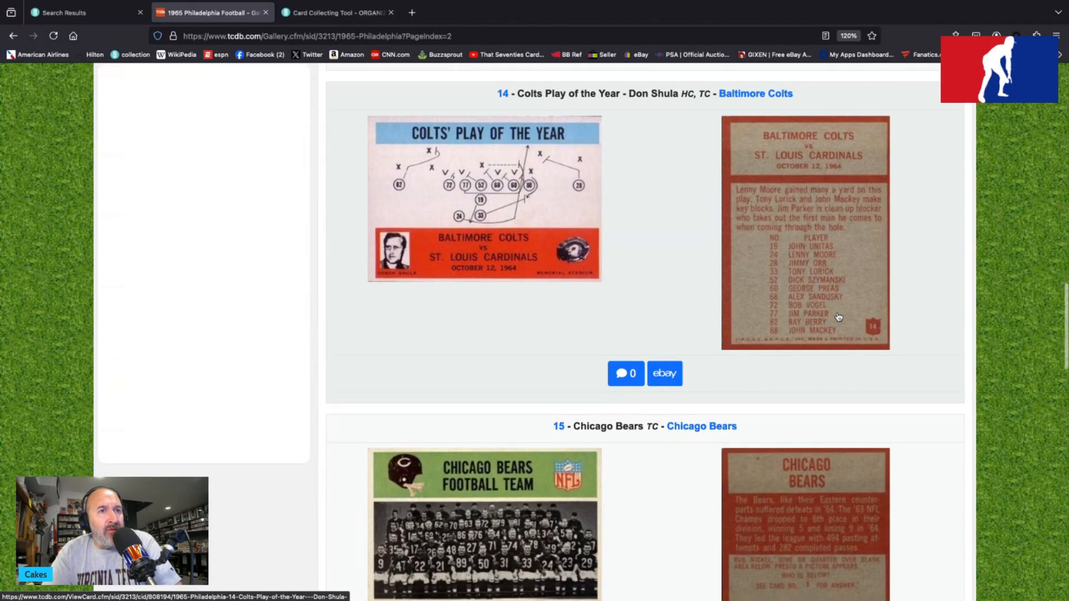
pyautogui.scroll(-3)
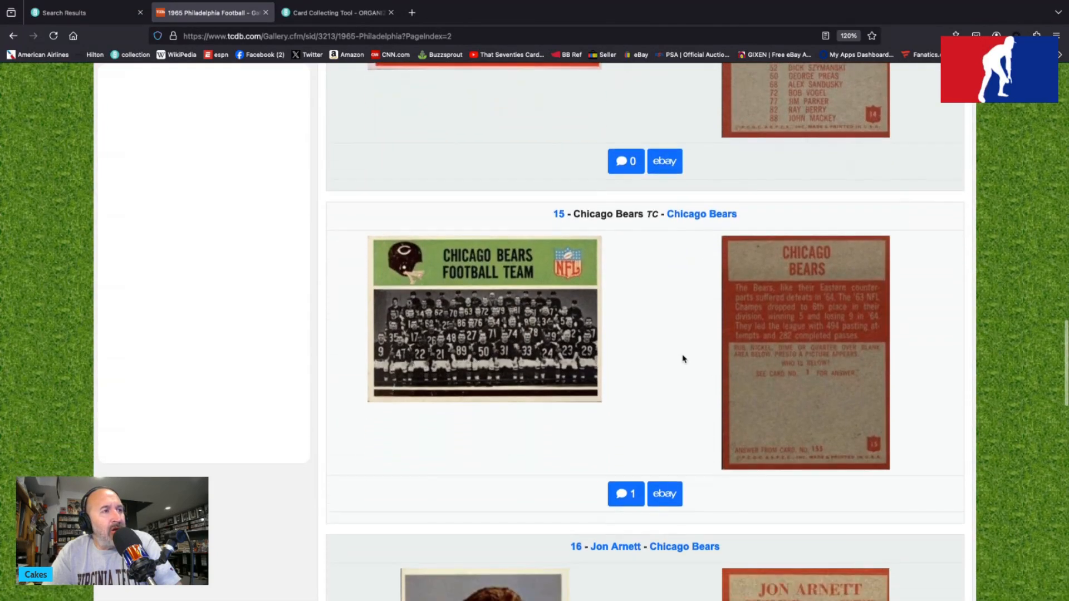
pyautogui.scroll(3)
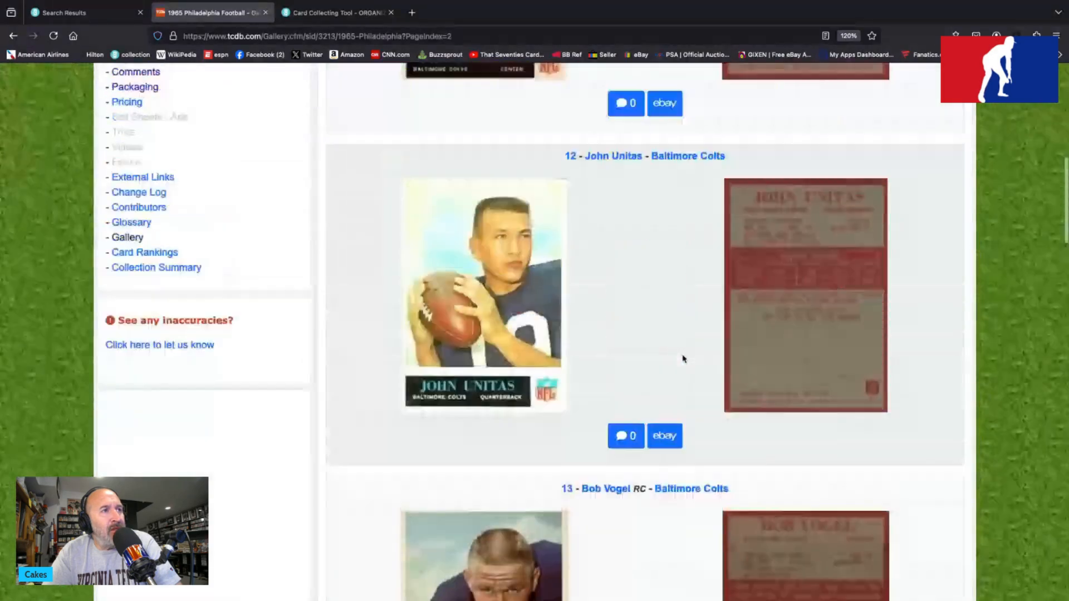
pyautogui.scroll(-3)
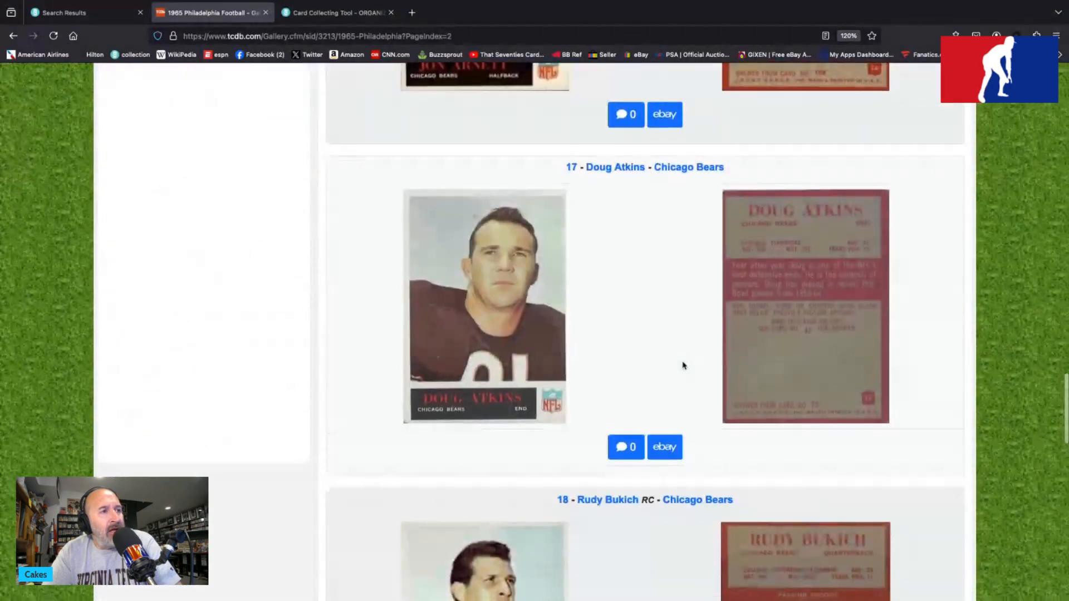
pyautogui.scroll(-3)
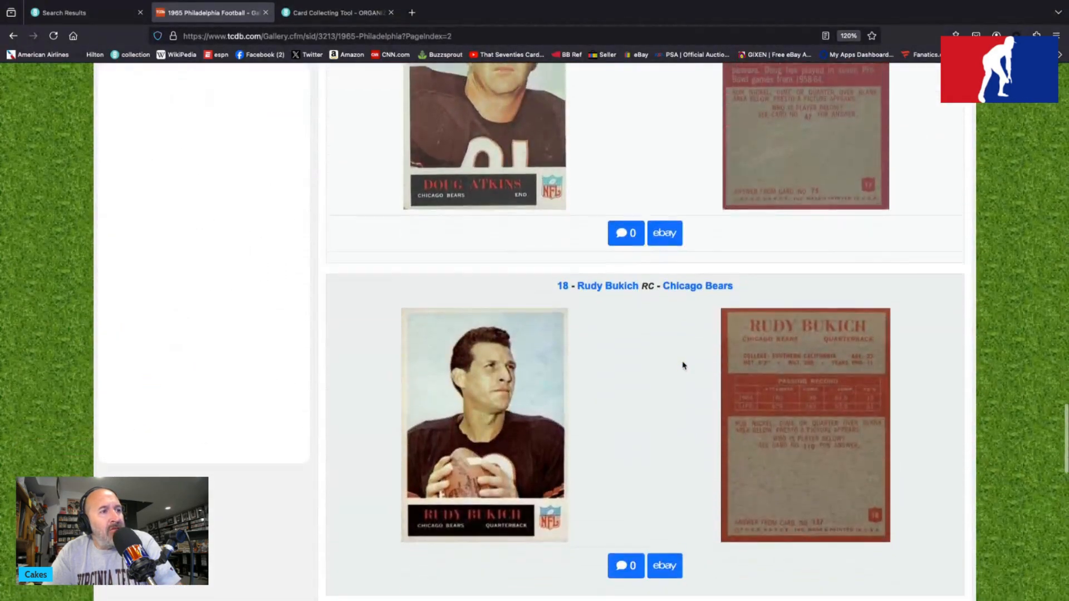
pyautogui.scroll(-3)
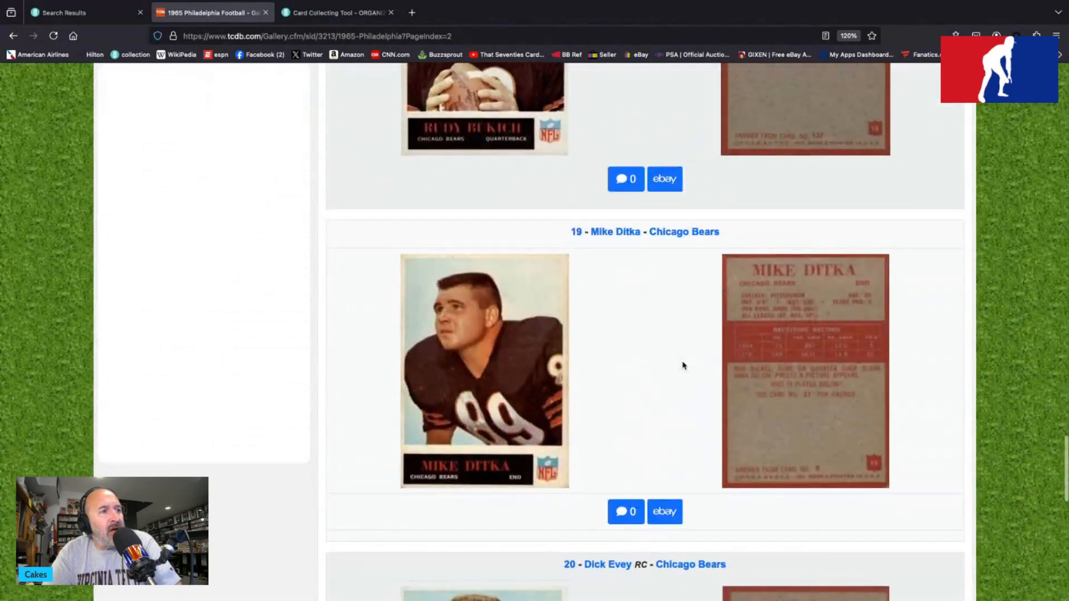
pyautogui.scroll(-3)
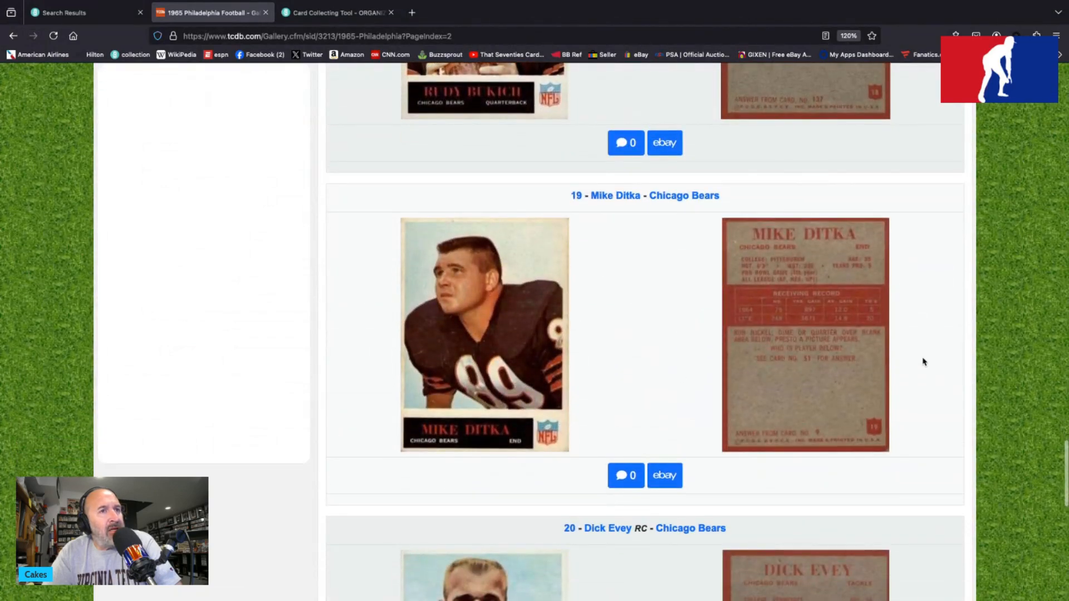
pyautogui.scroll(-3)
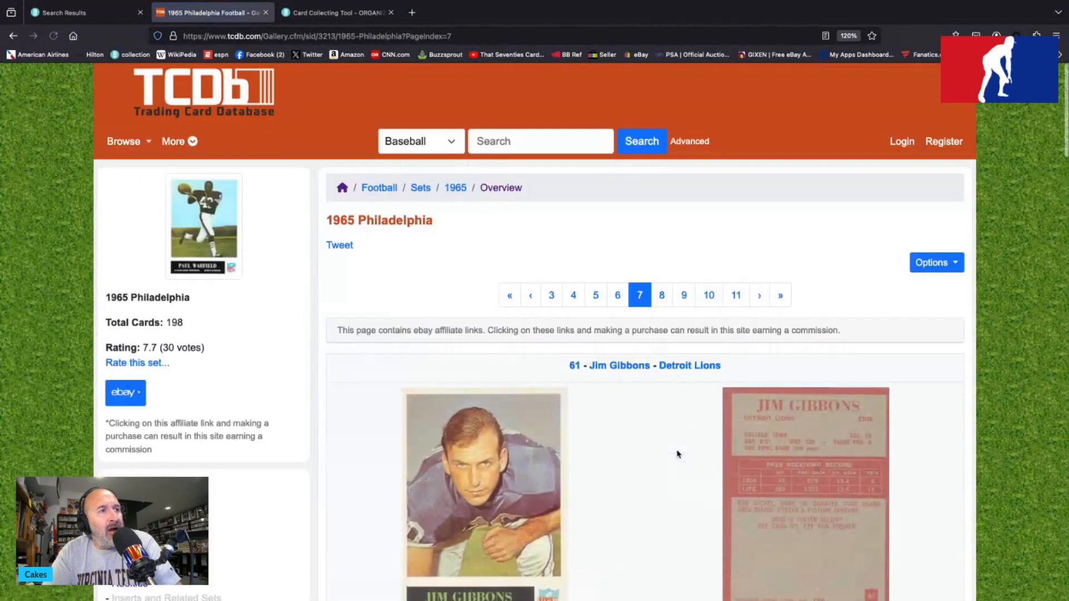
# Step: Scroll to the bottom of gallery page 7's Detroit Lions cards
pyautogui.scroll(-3)
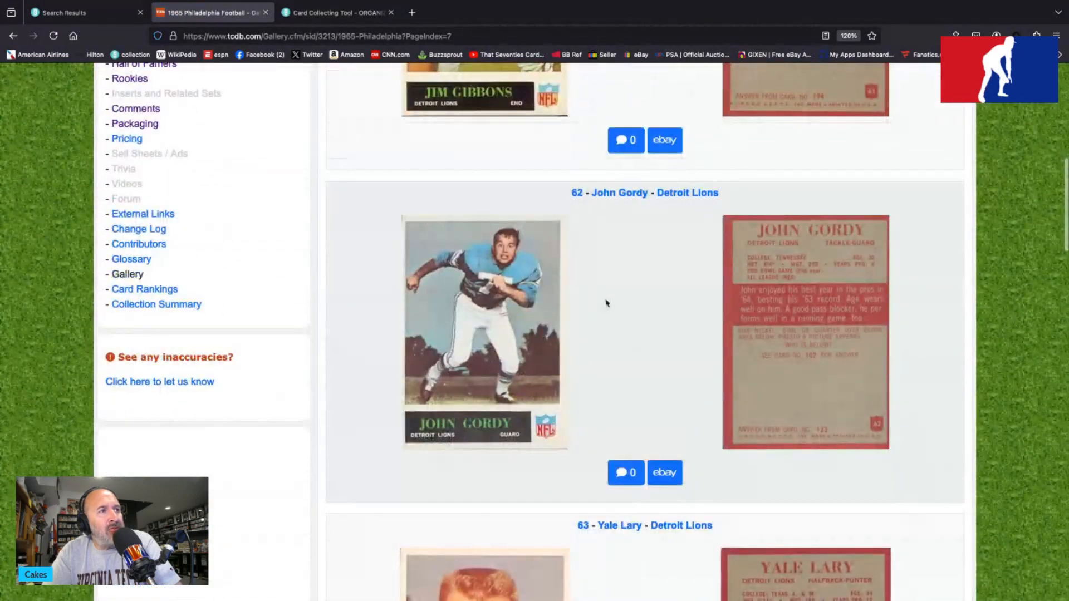
pyautogui.scroll(-3)
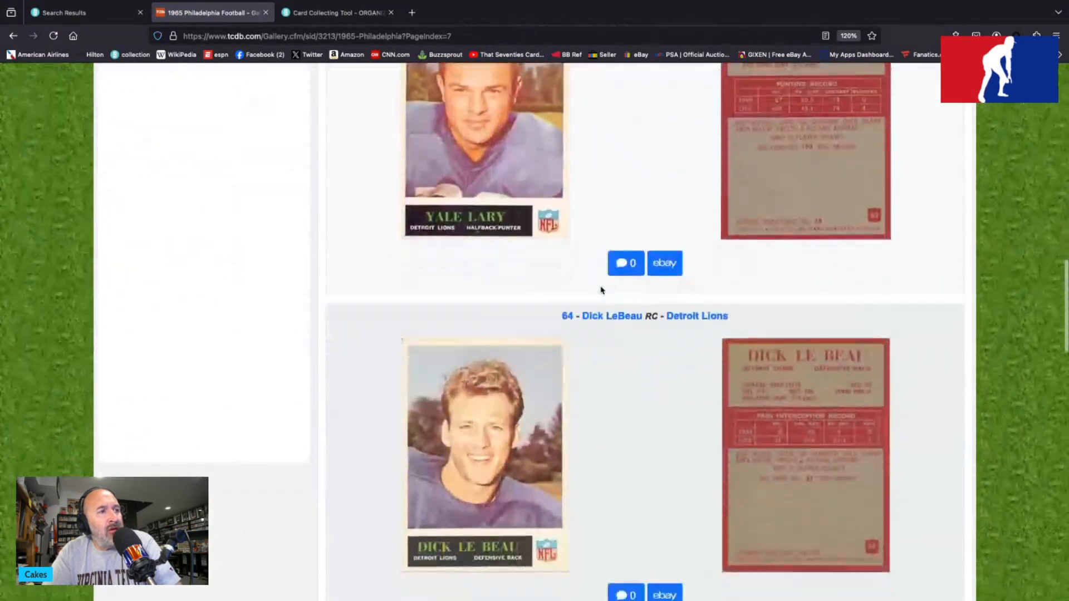
pyautogui.scroll(-3)
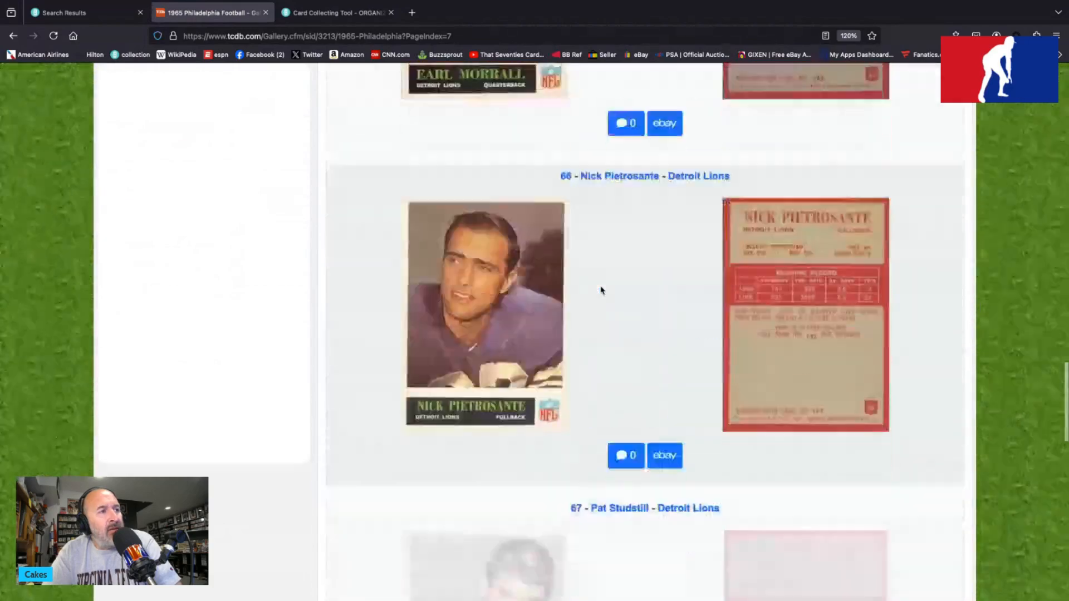
pyautogui.scroll(-3)
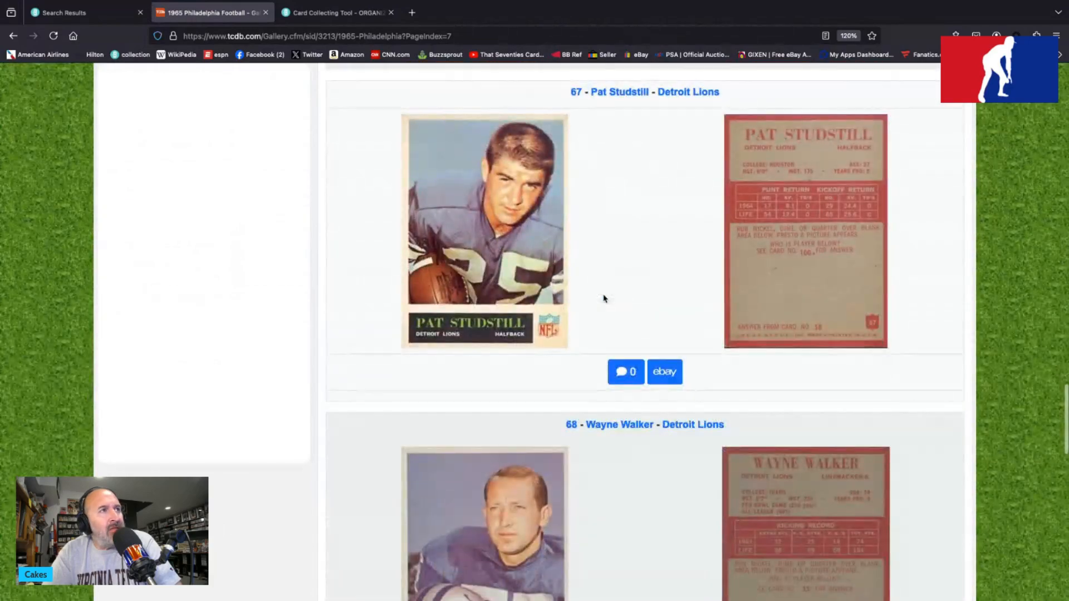
pyautogui.scroll(-3)
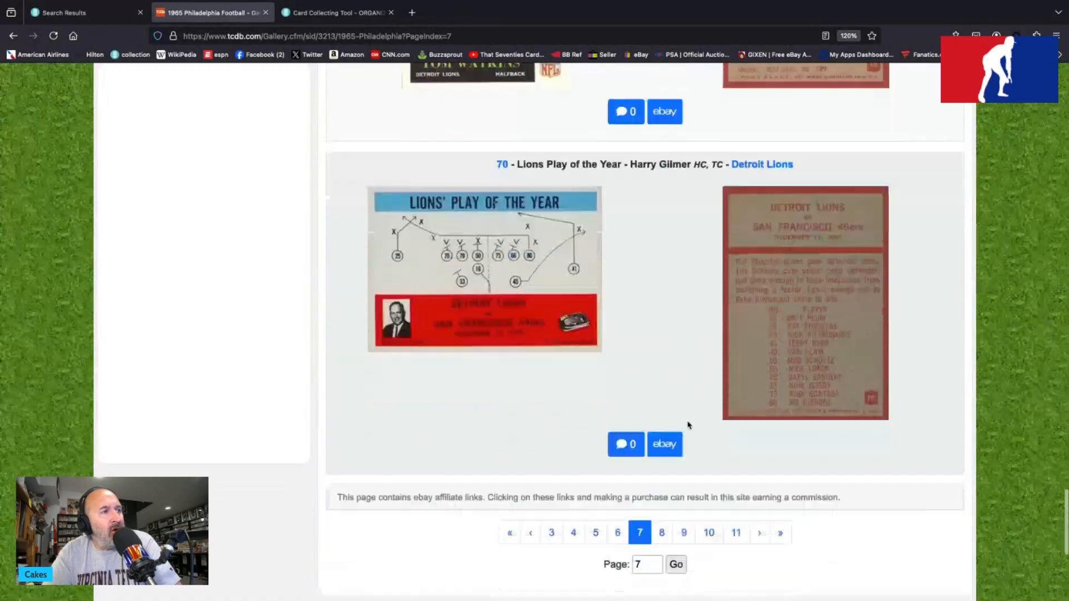
# Step: Show gallery page 10's Rams cards down through Vikings card Grady Alderman
pyautogui.click(708, 335)
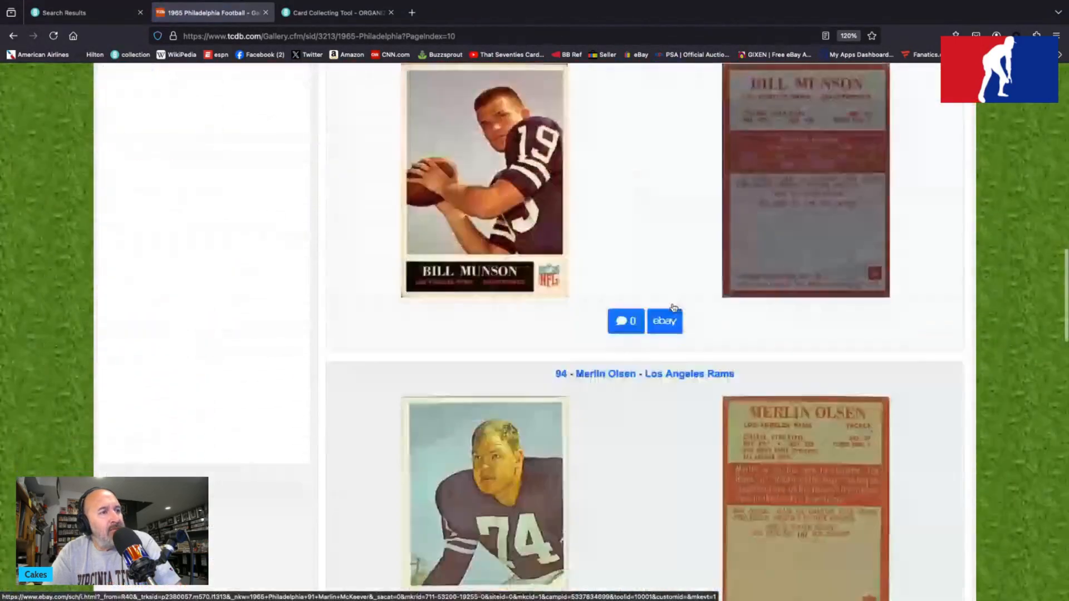
pyautogui.scroll(-3)
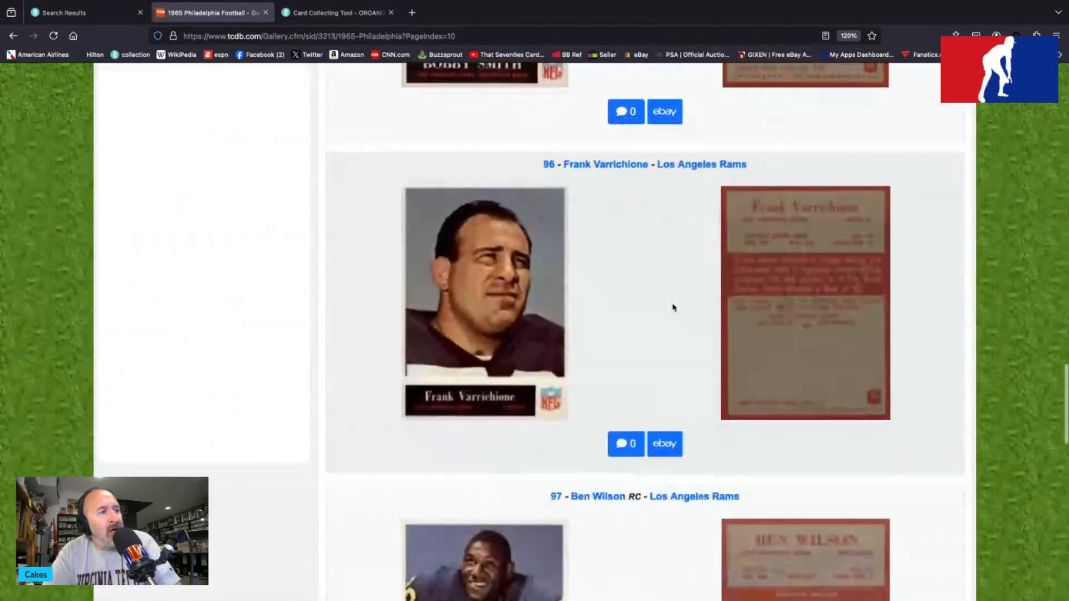
pyautogui.scroll(-3)
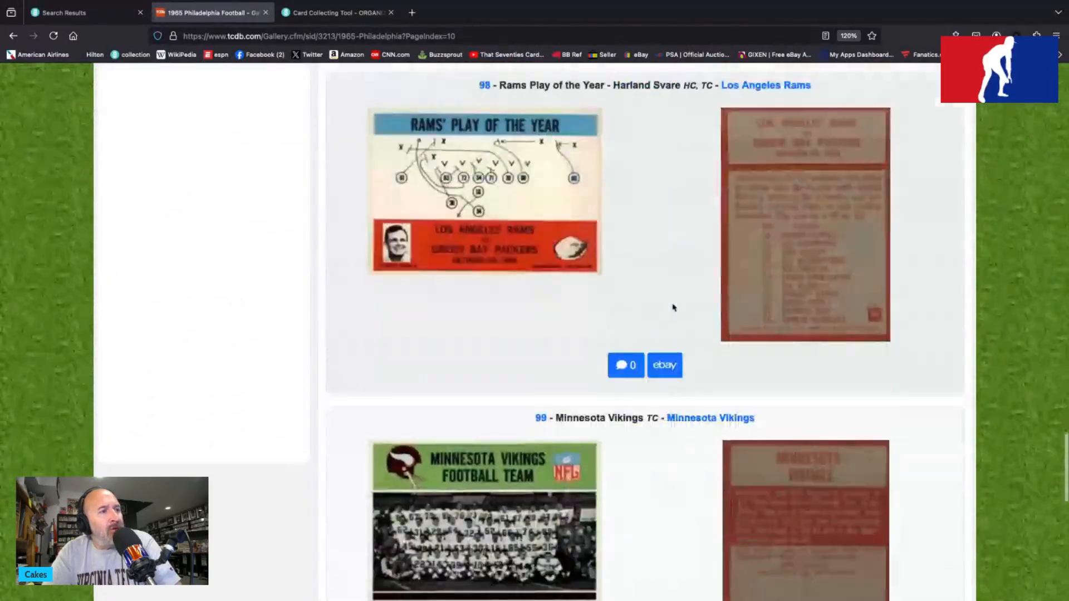
pyautogui.scroll(-3)
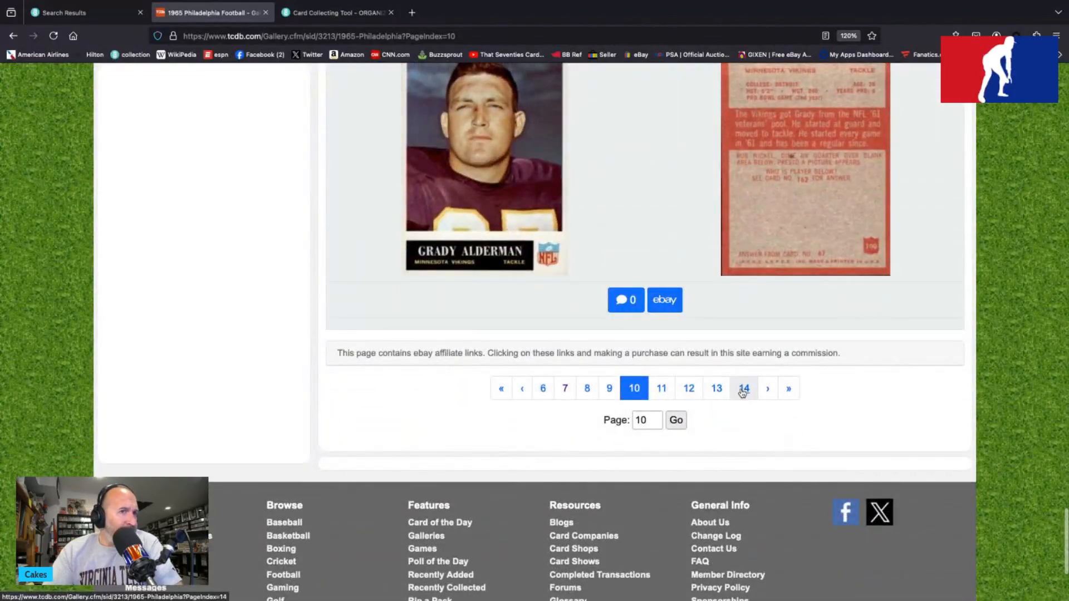
# Step: Show gallery page 14 and browse the Philadelphia Eagles card fronts and backs
pyautogui.click(743, 387)
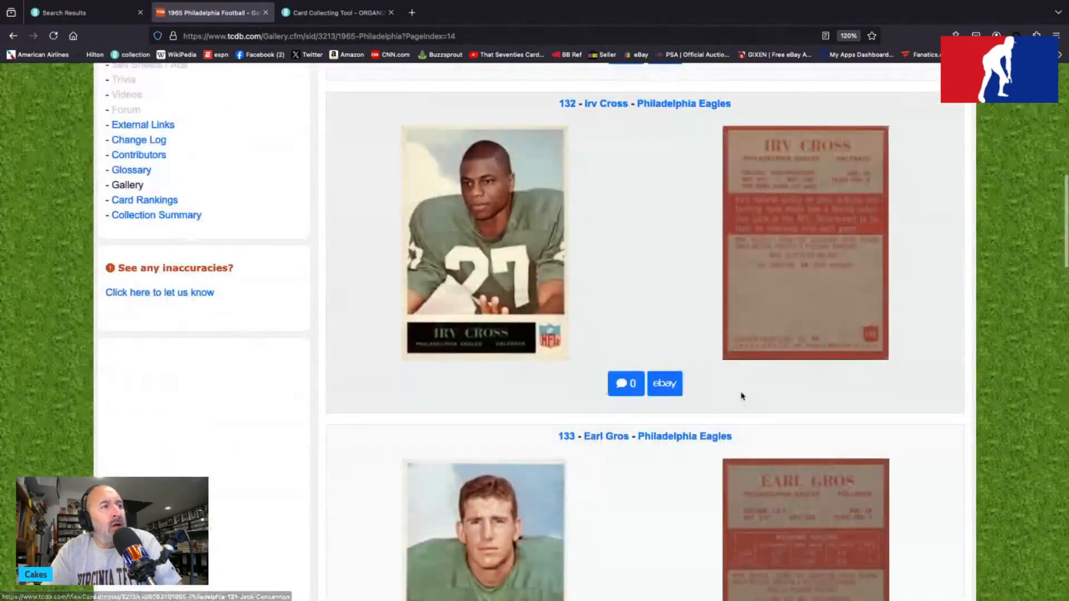
pyautogui.scroll(-3)
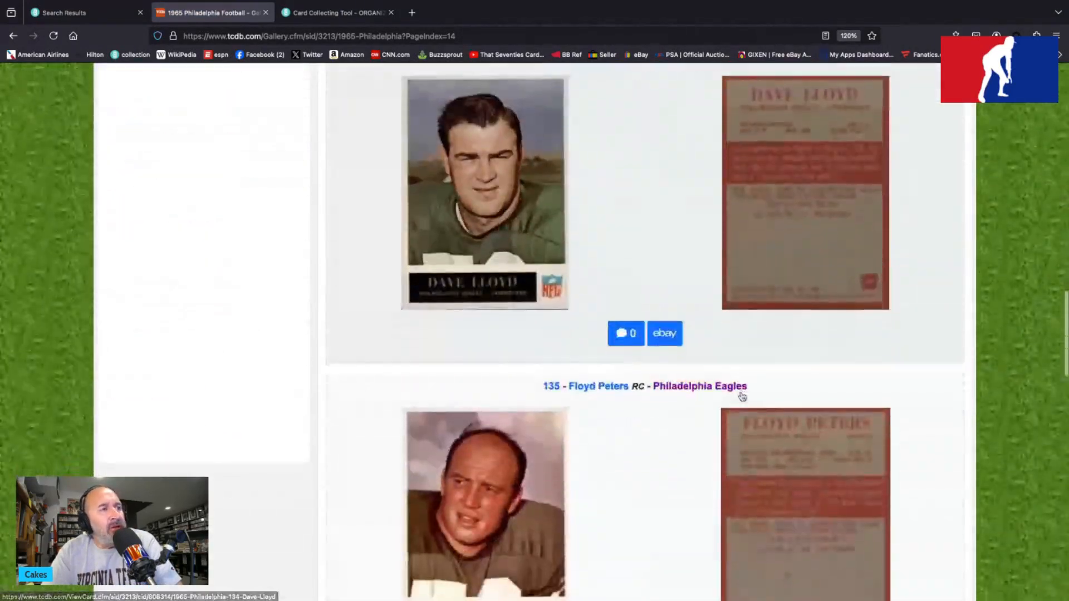
pyautogui.scroll(-3)
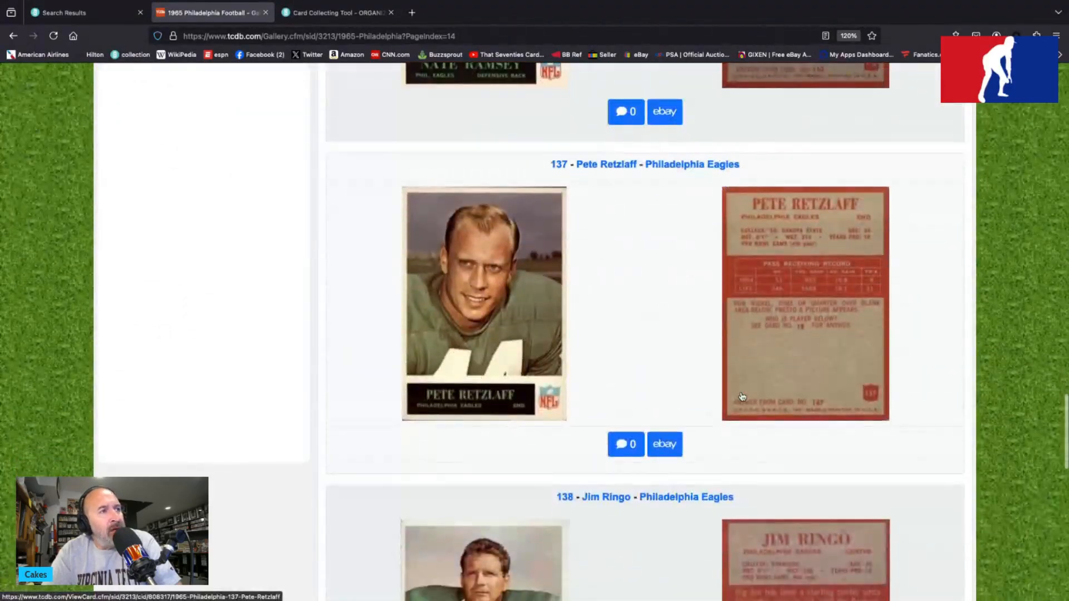
pyautogui.scroll(-3)
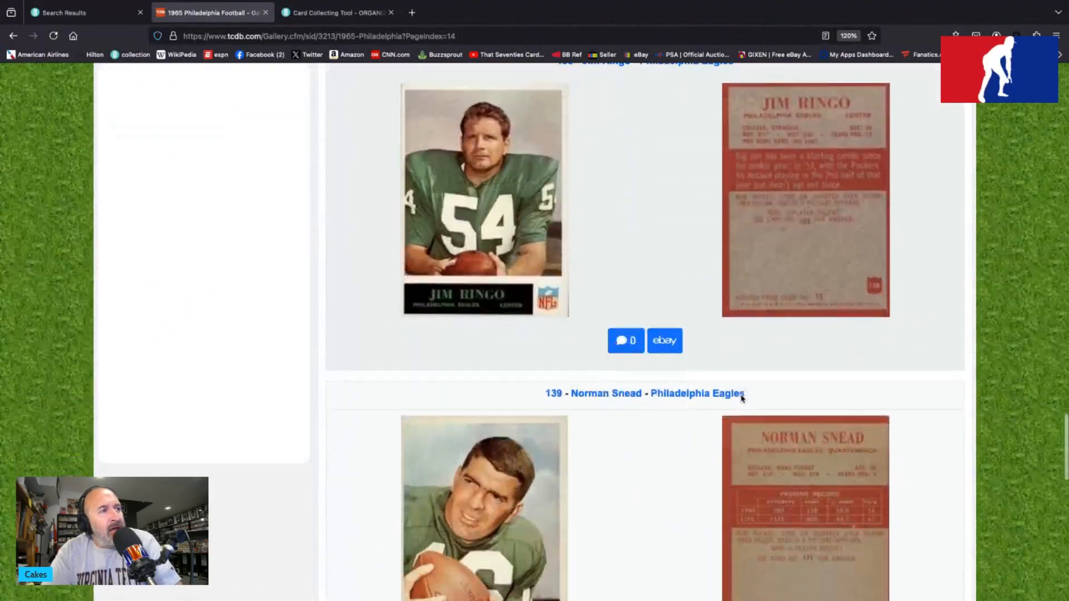
pyautogui.scroll(-3)
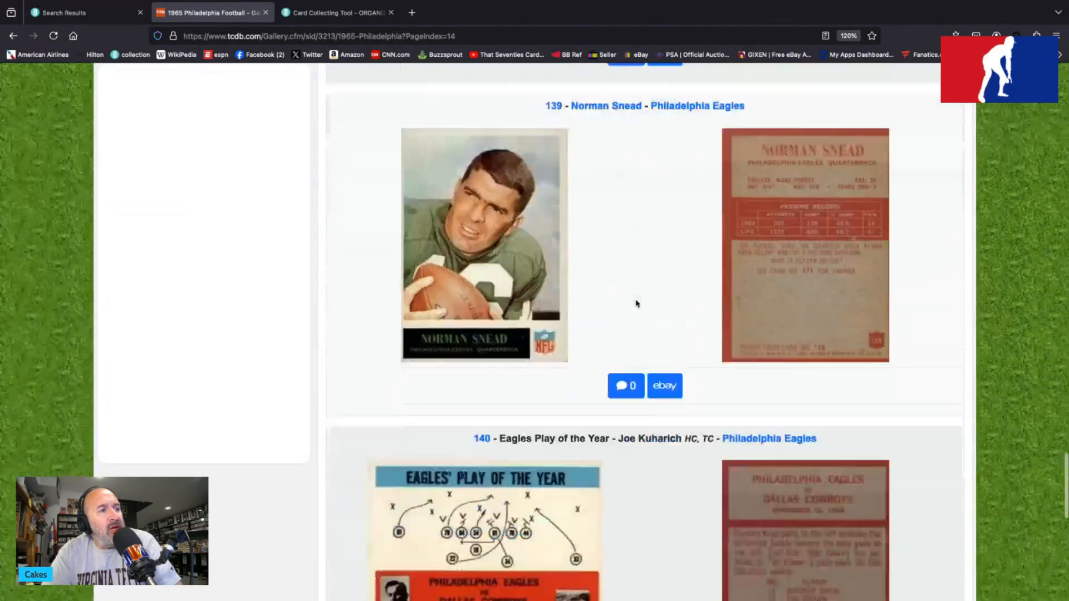
pyautogui.scroll(-3)
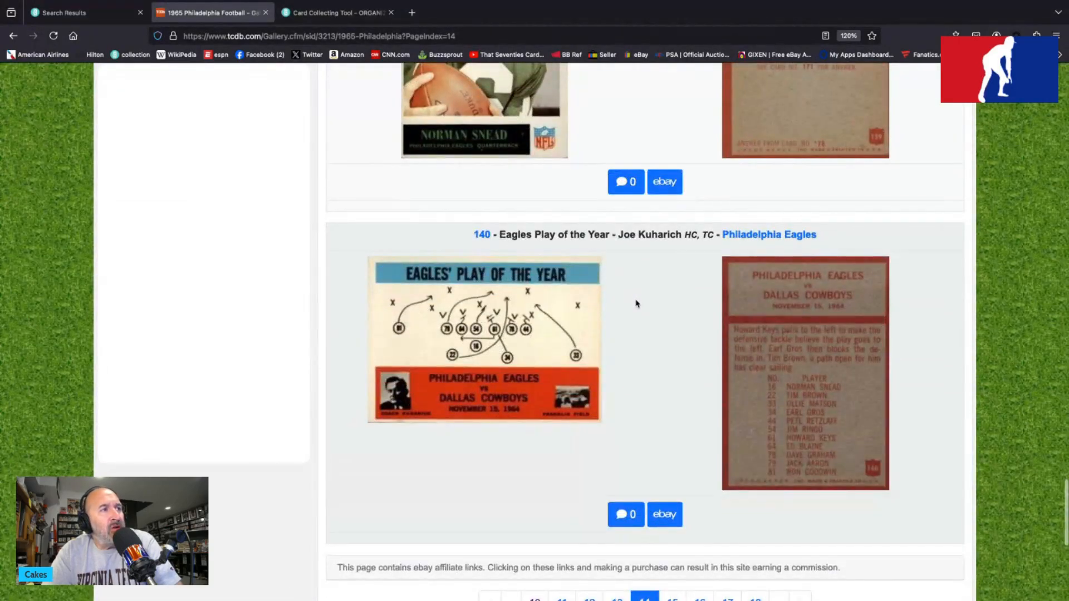
pyautogui.scroll(3)
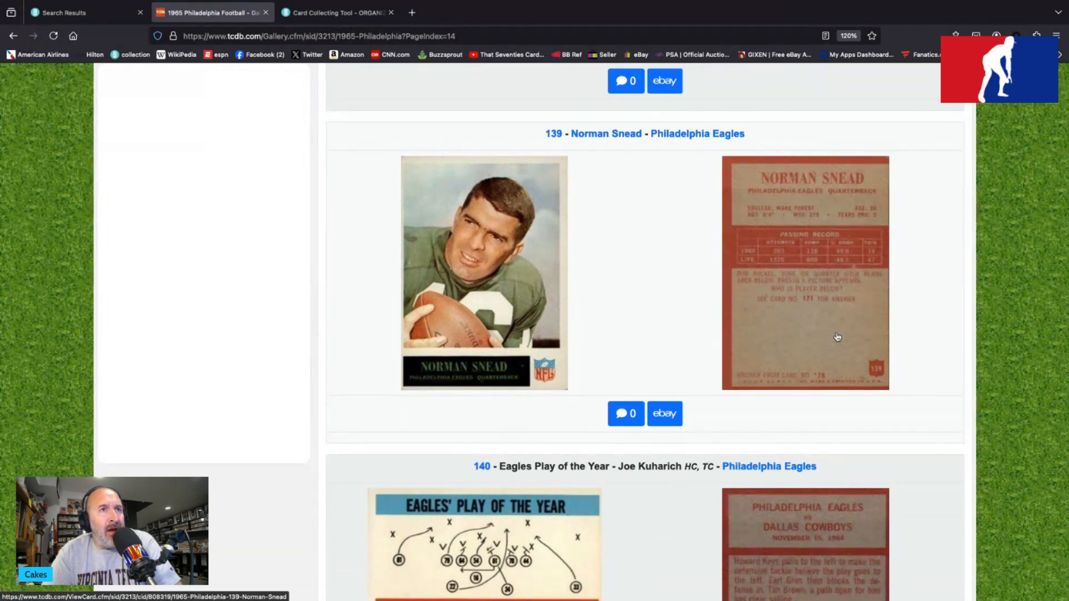
pyautogui.moveTo(847, 327)
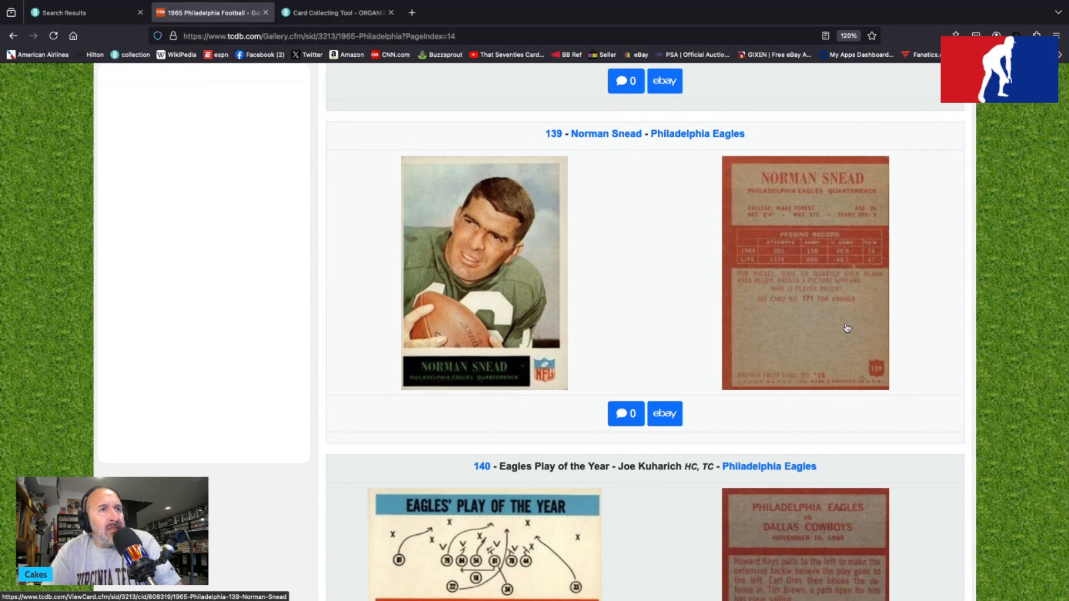
pyautogui.moveTo(844, 311)
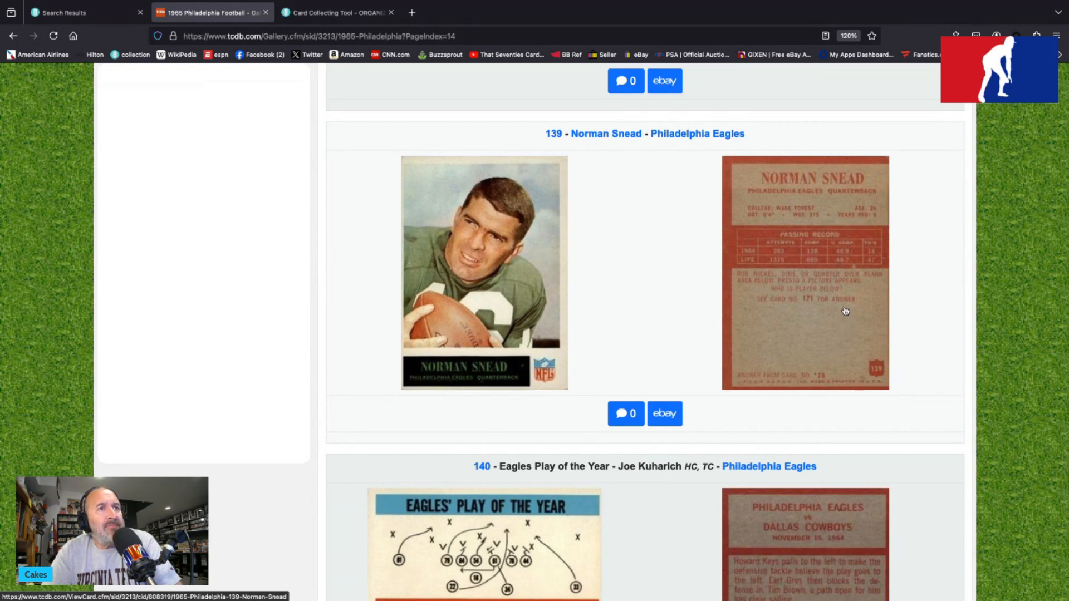
# Step: Continue down the Eagles cards to card 139, Norman Snead, front and back
pyautogui.scroll(-3)
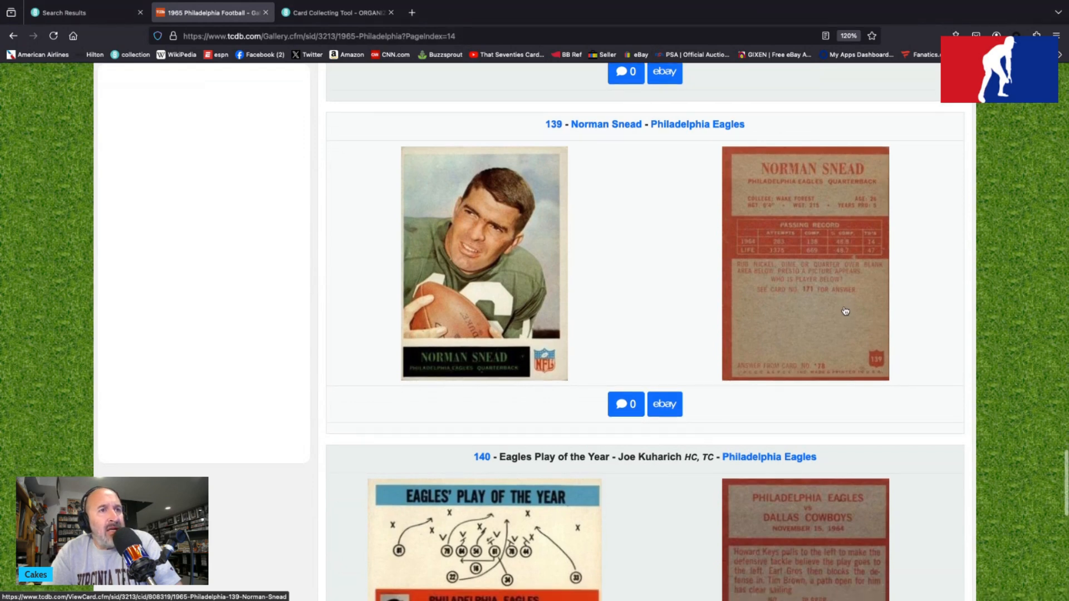
pyautogui.moveTo(849, 302)
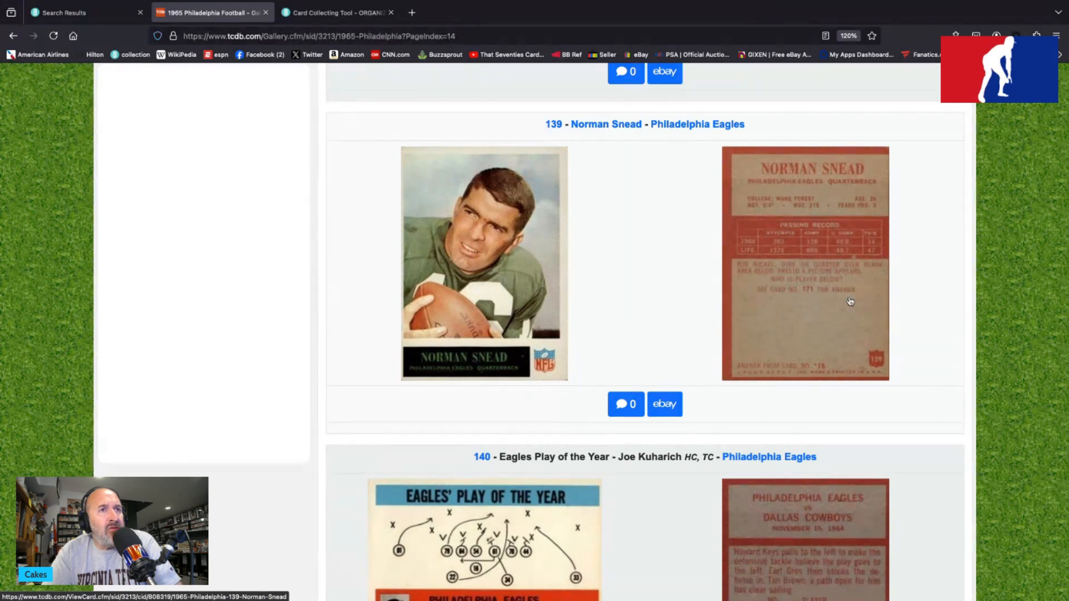
pyautogui.scroll(-3)
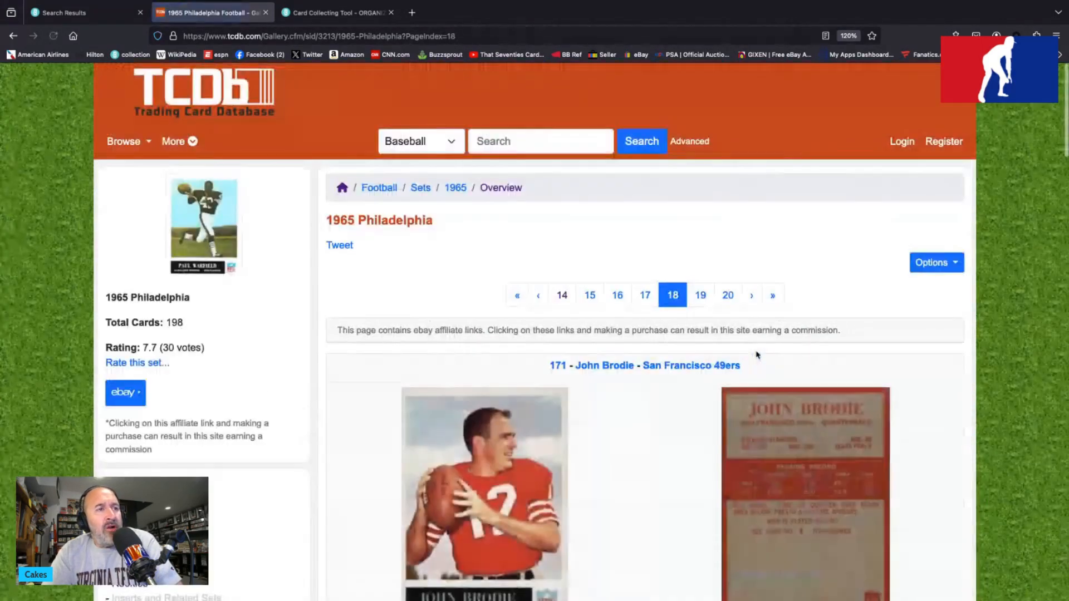
# Step: Scroll through the 49ers cards on gallery page 18, from John Brodie to Bernie Casey
pyautogui.scroll(-3)
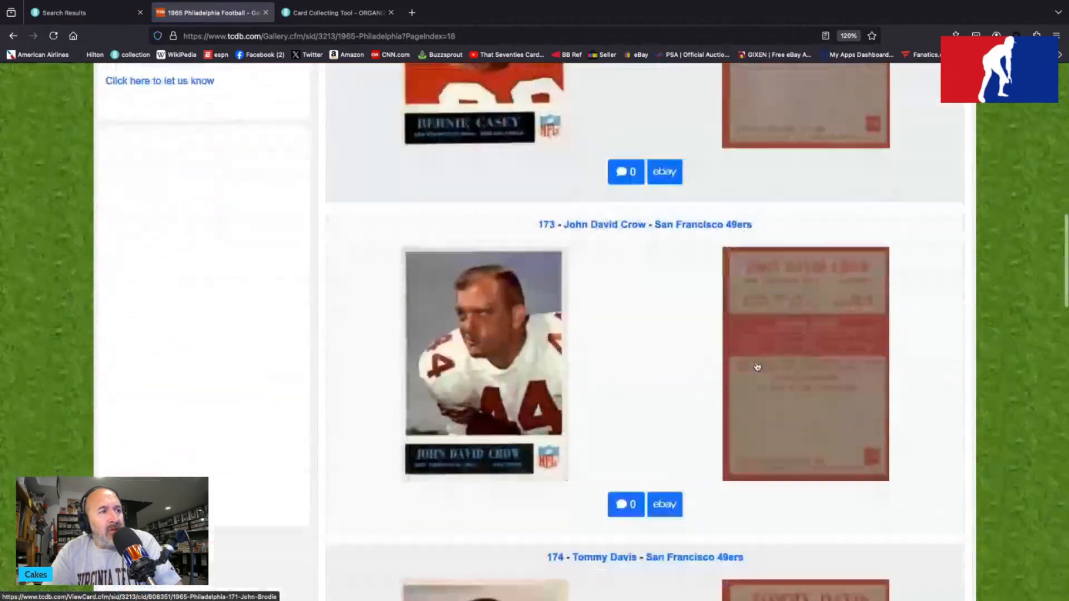
pyautogui.scroll(-3)
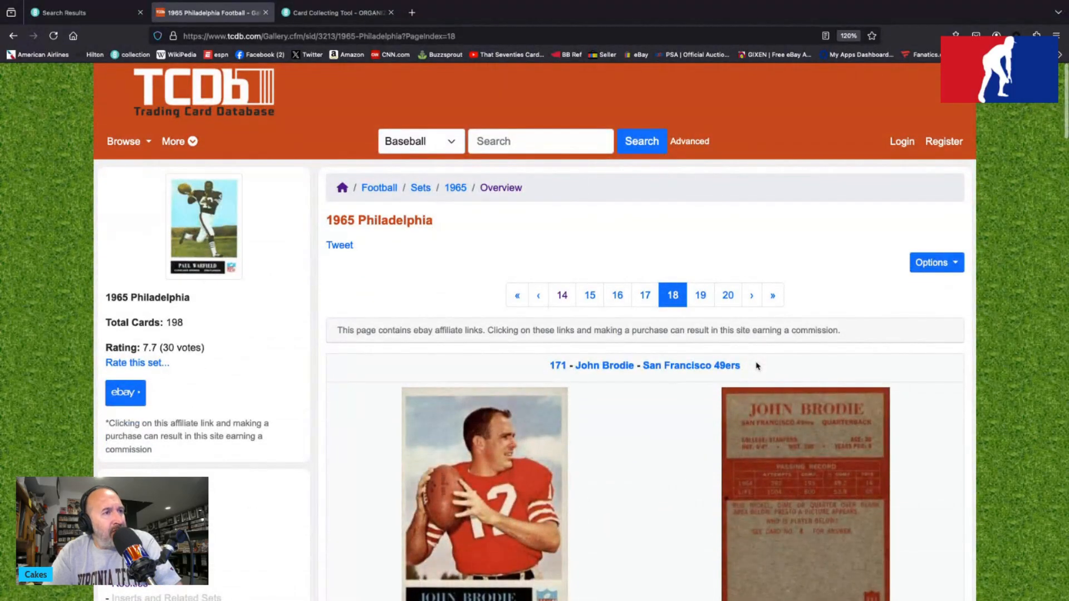
pyautogui.scroll(-3)
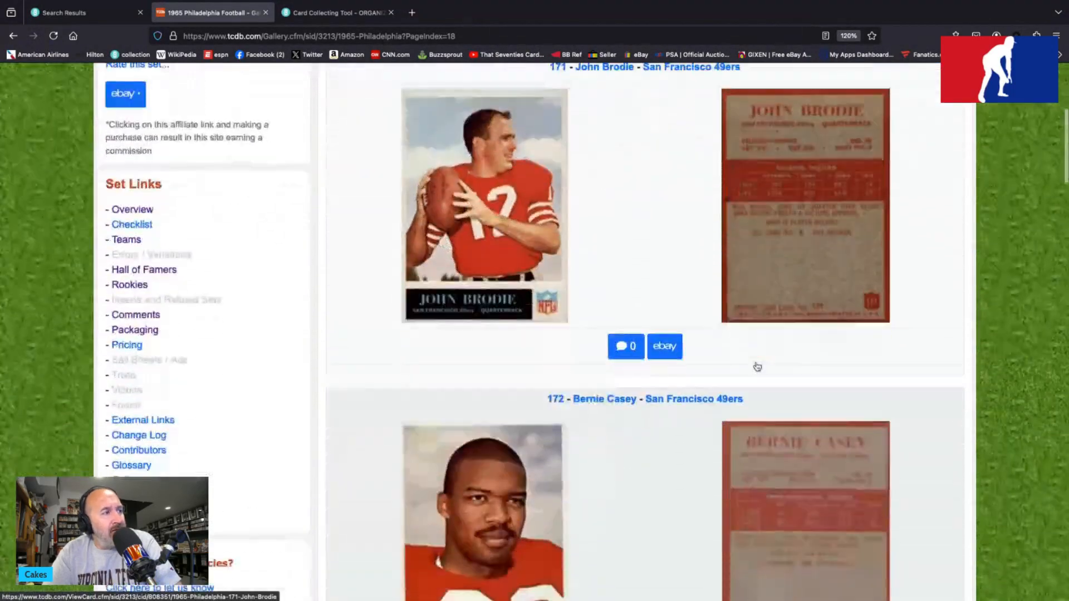